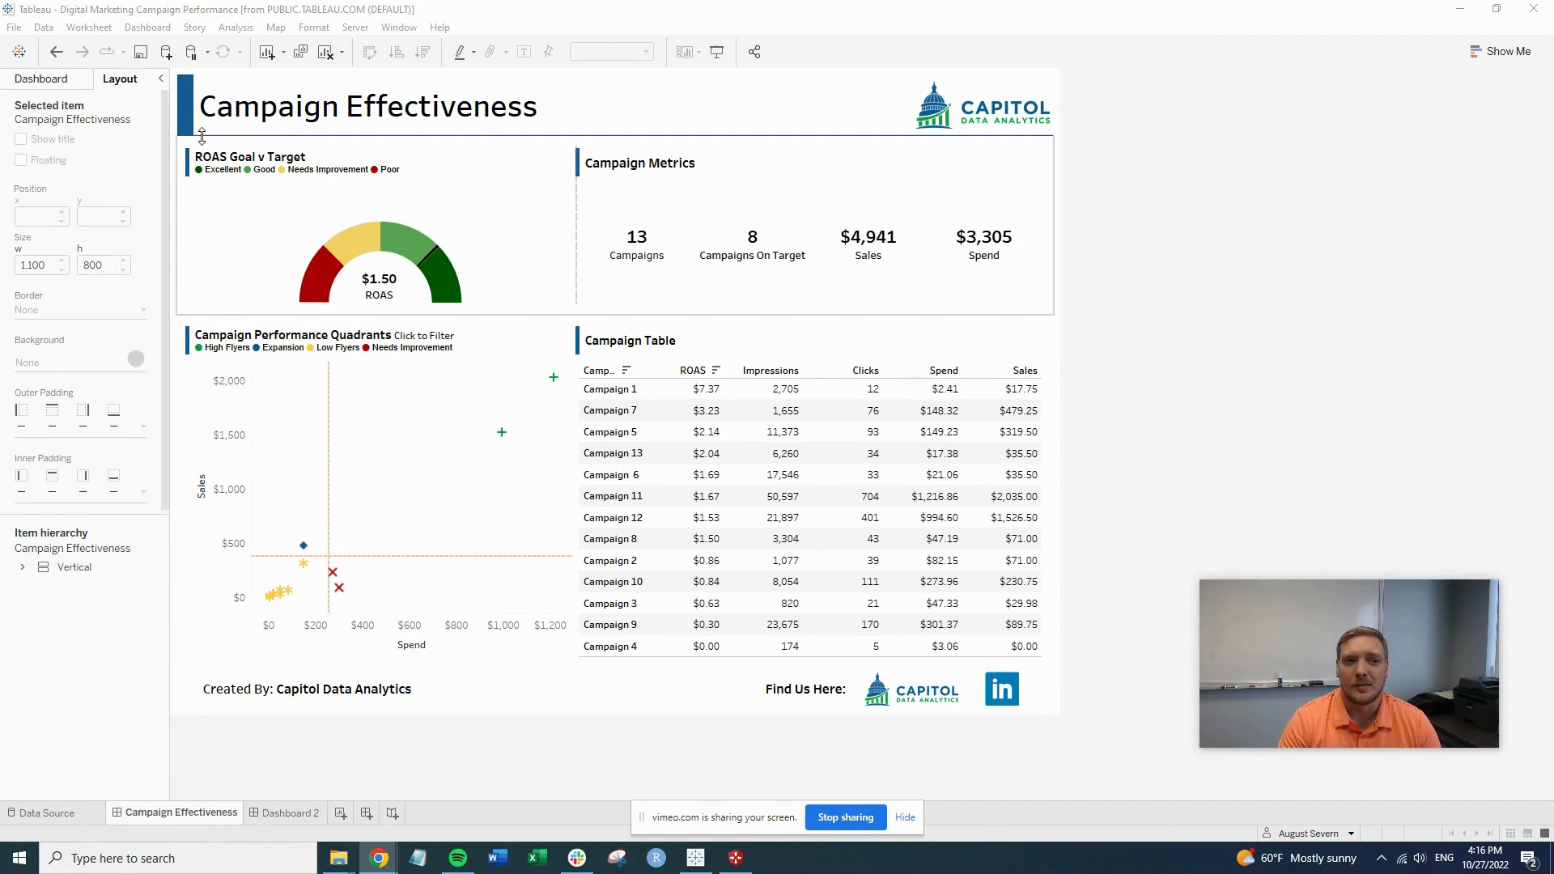
# - Place two stacked text objects on Dashboard 2 reading 'top' and 'bottom'
pyautogui.click(996, 127)
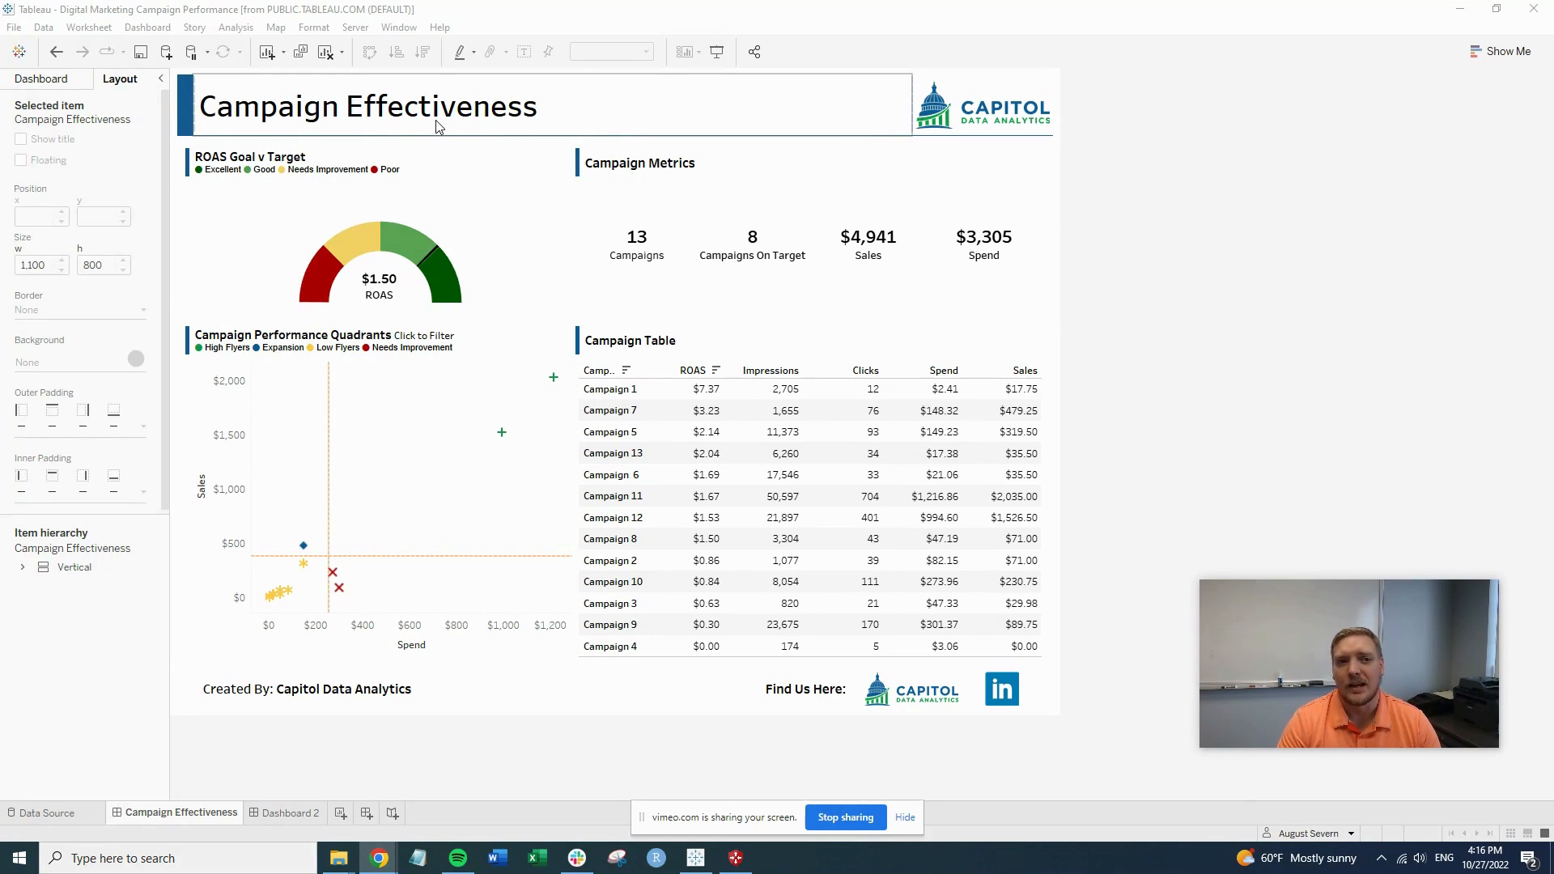
pyautogui.moveTo(578, 119)
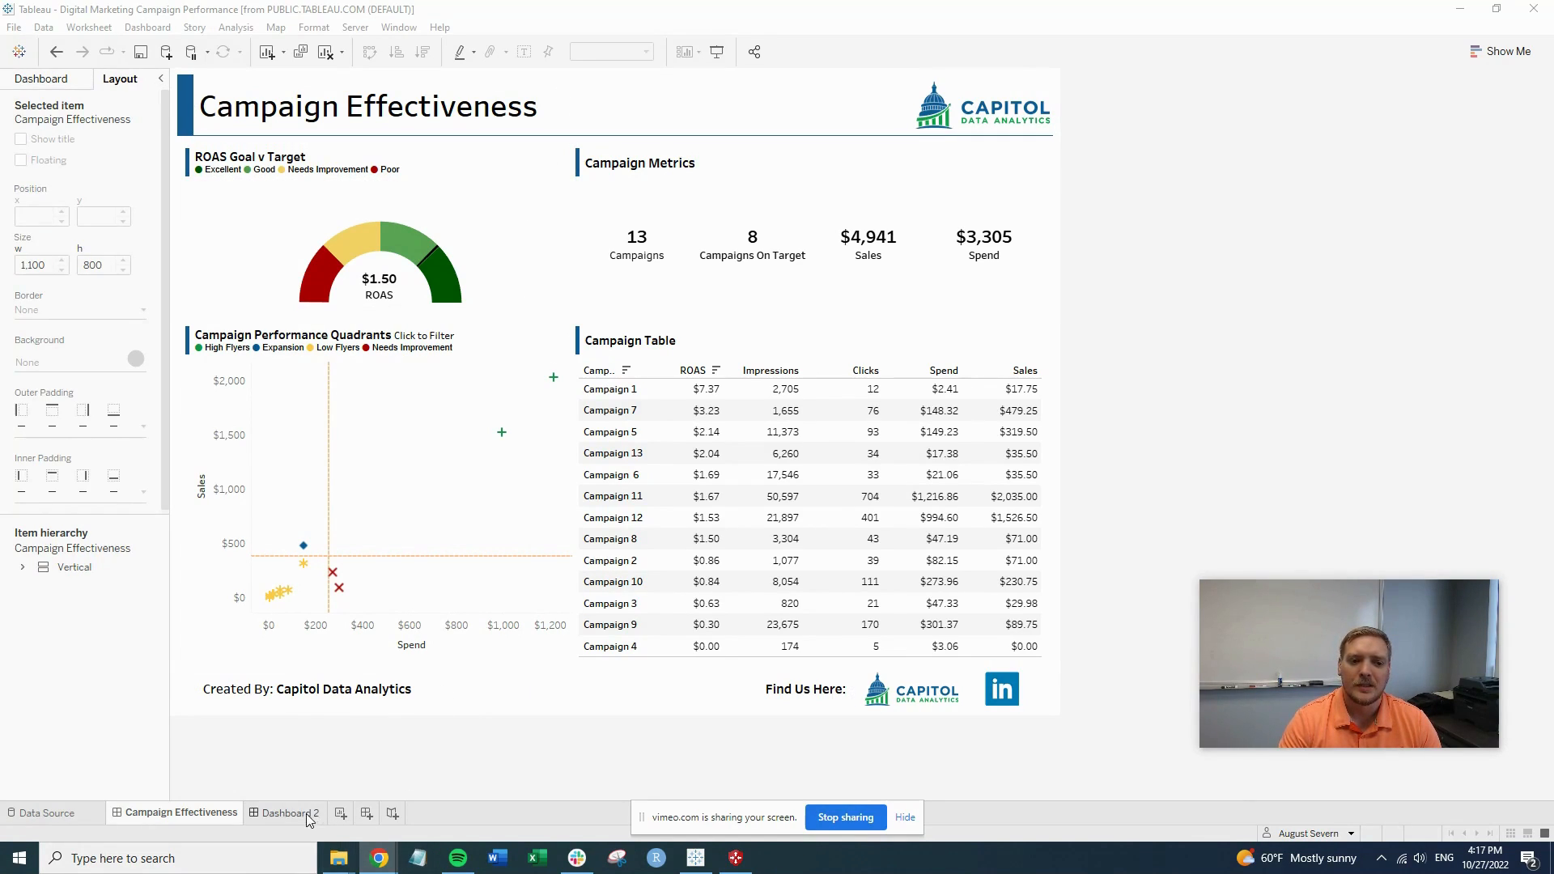
pyautogui.click(290, 812)
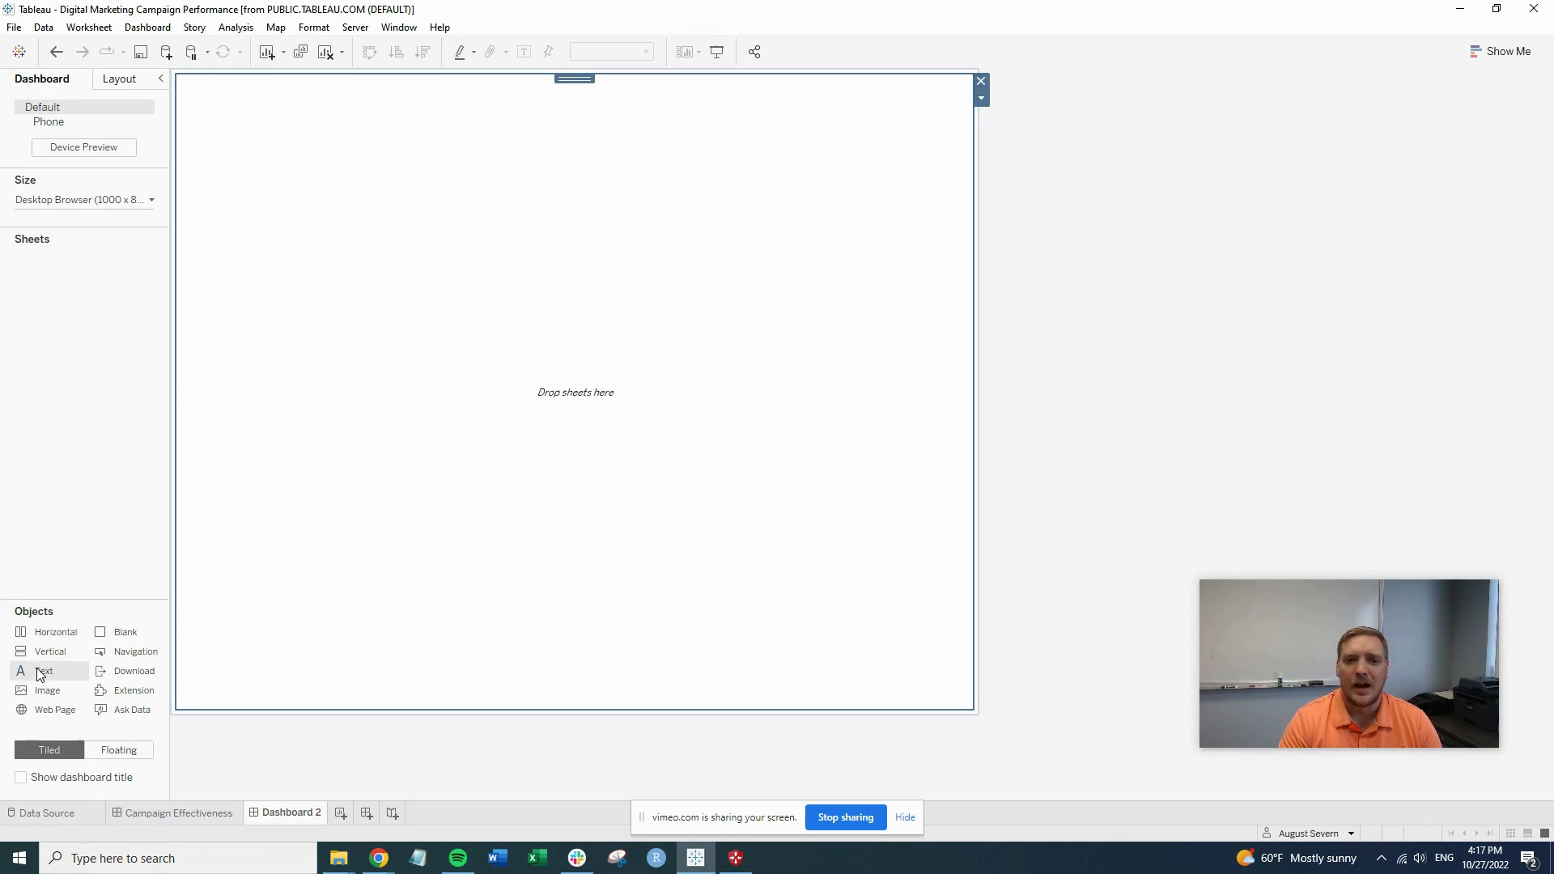
pyautogui.doubleClick(43, 671)
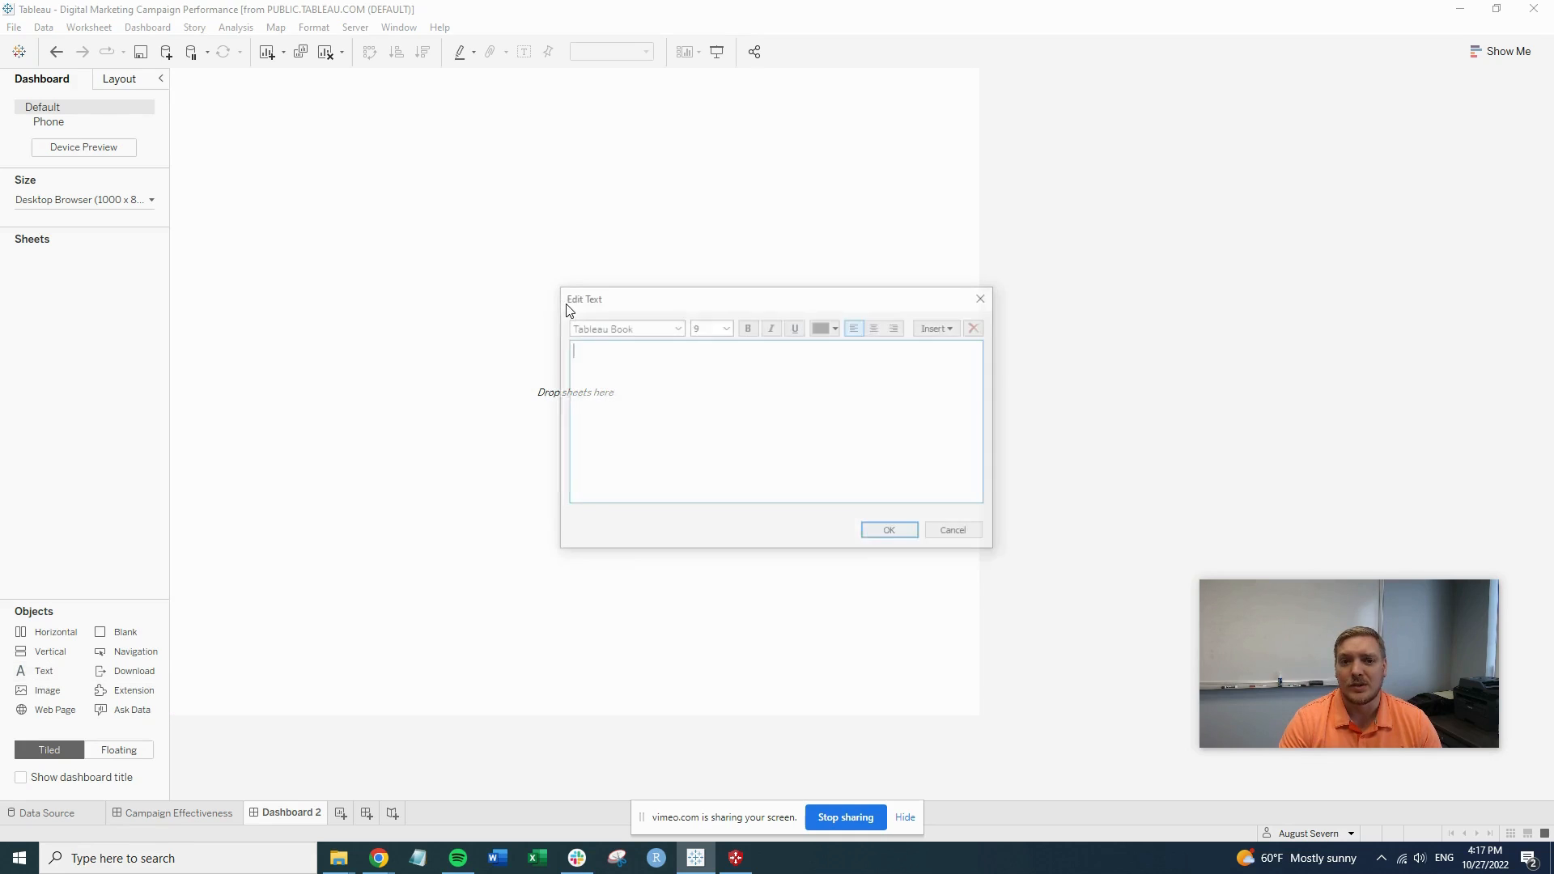
pyautogui.write('top')
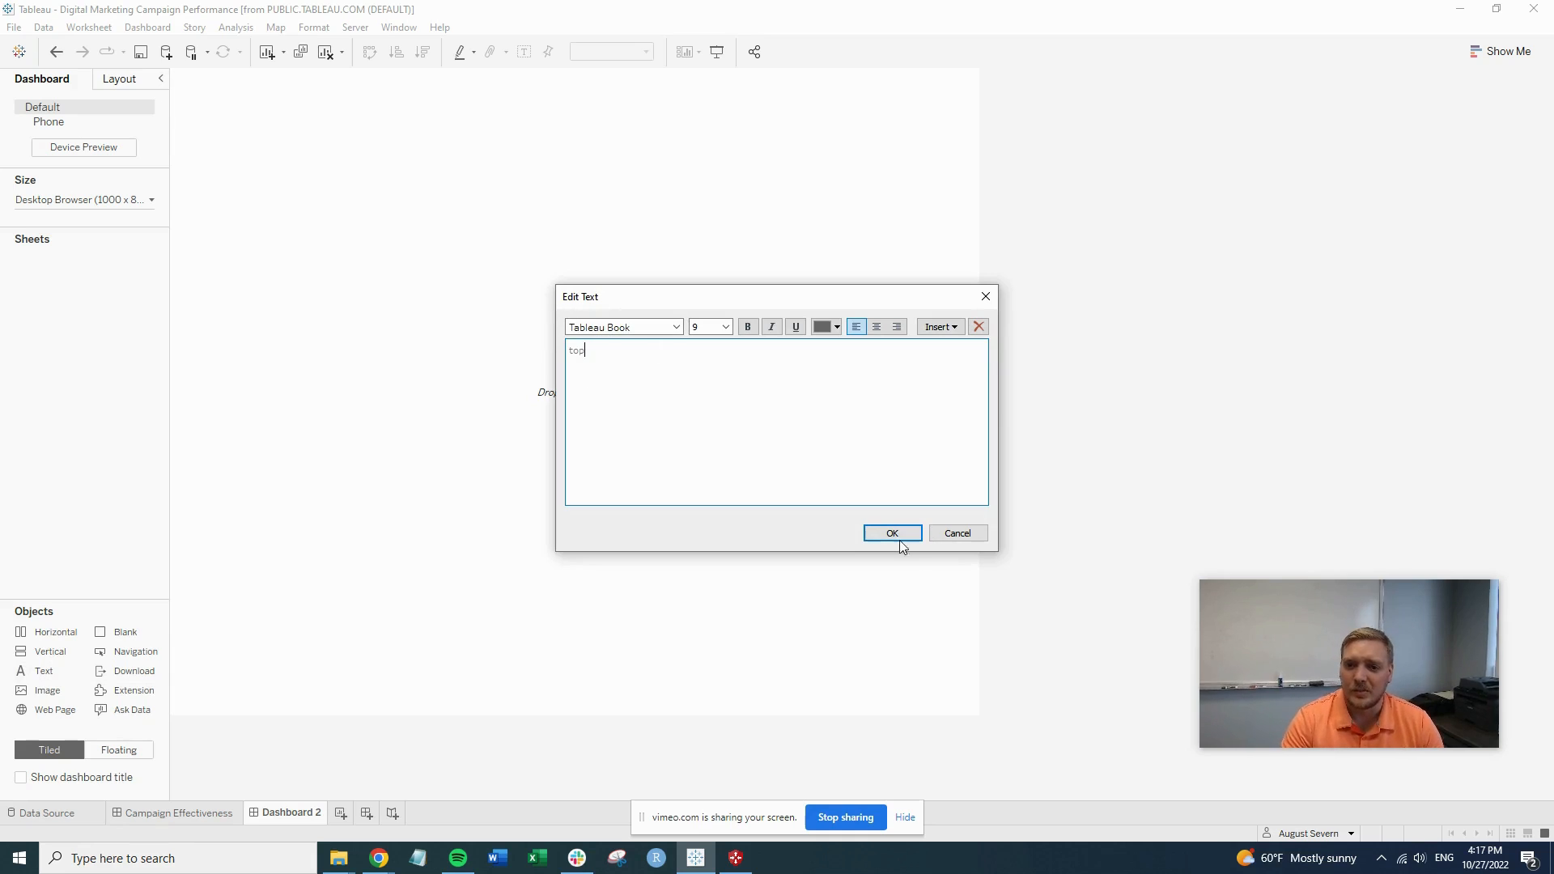
pyautogui.click(891, 534)
pyautogui.write('b')
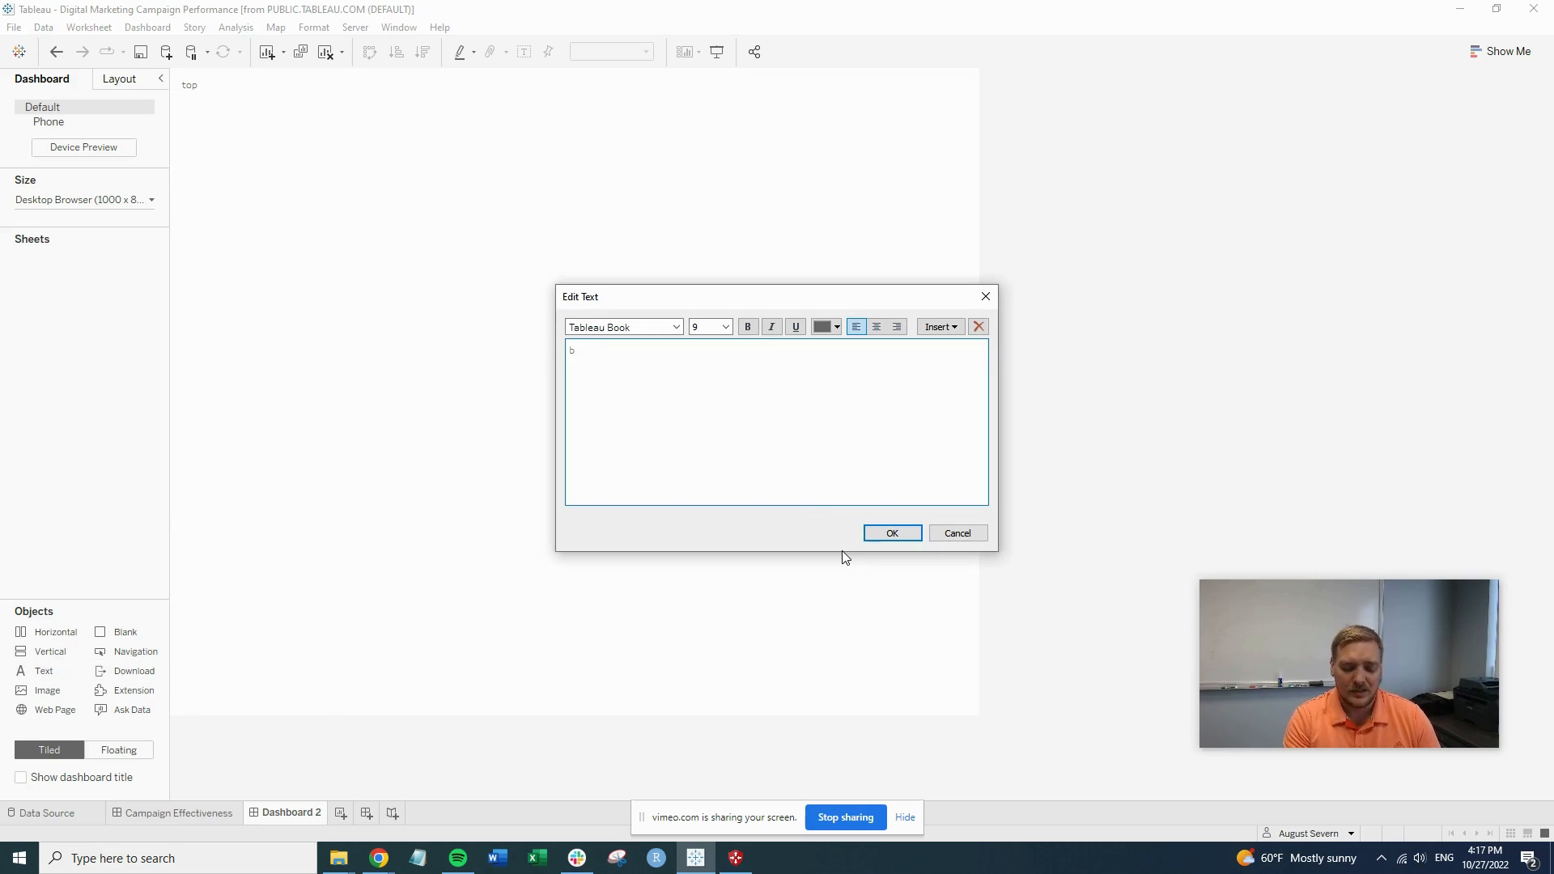
pyautogui.write('ottom')
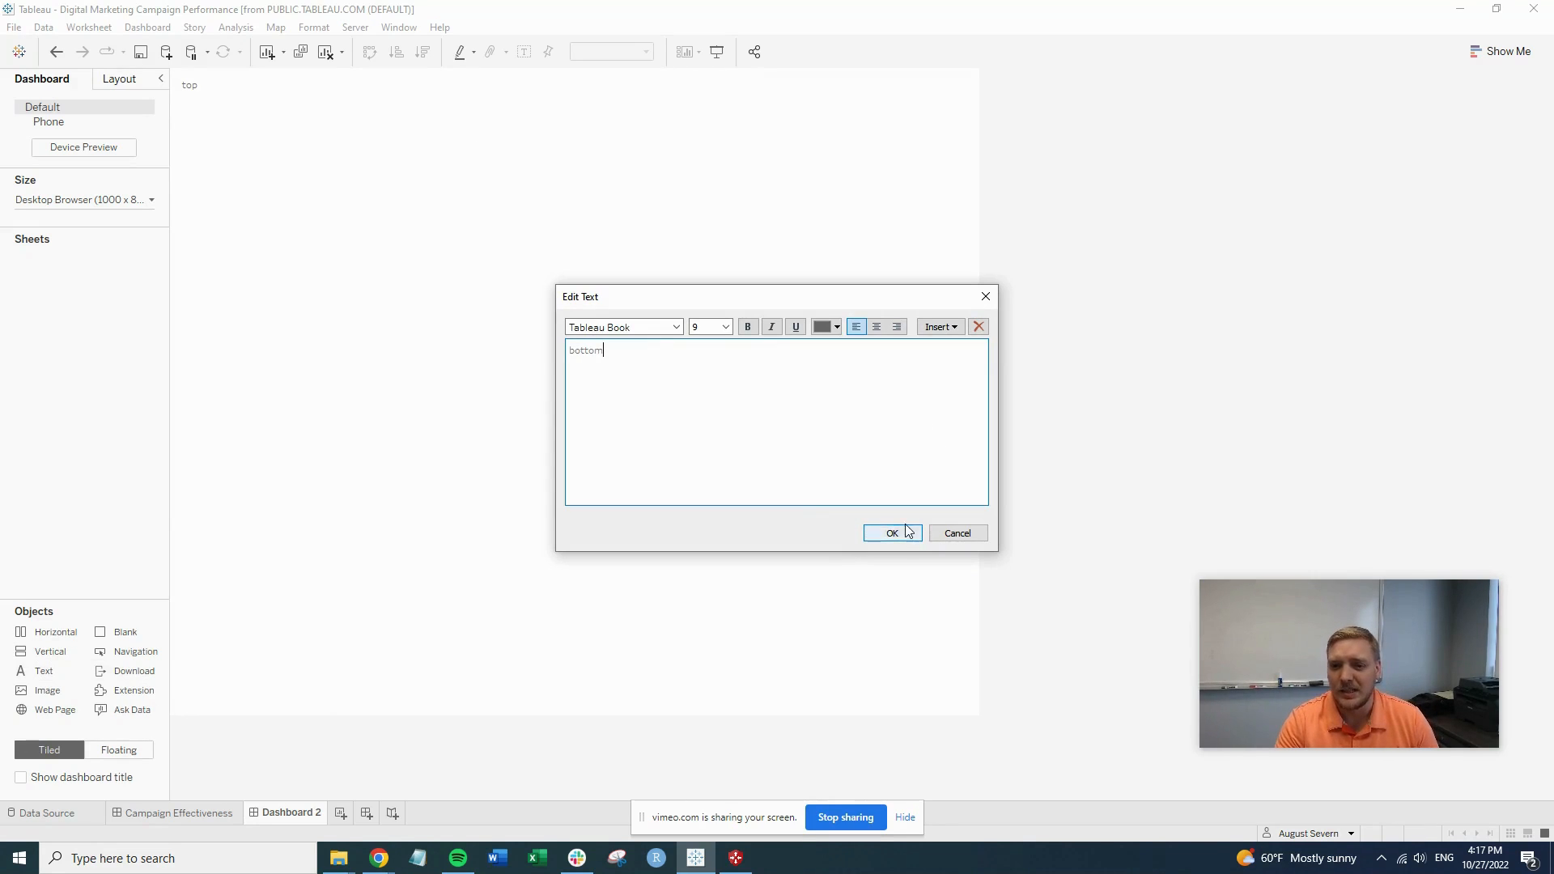
pyautogui.click(891, 533)
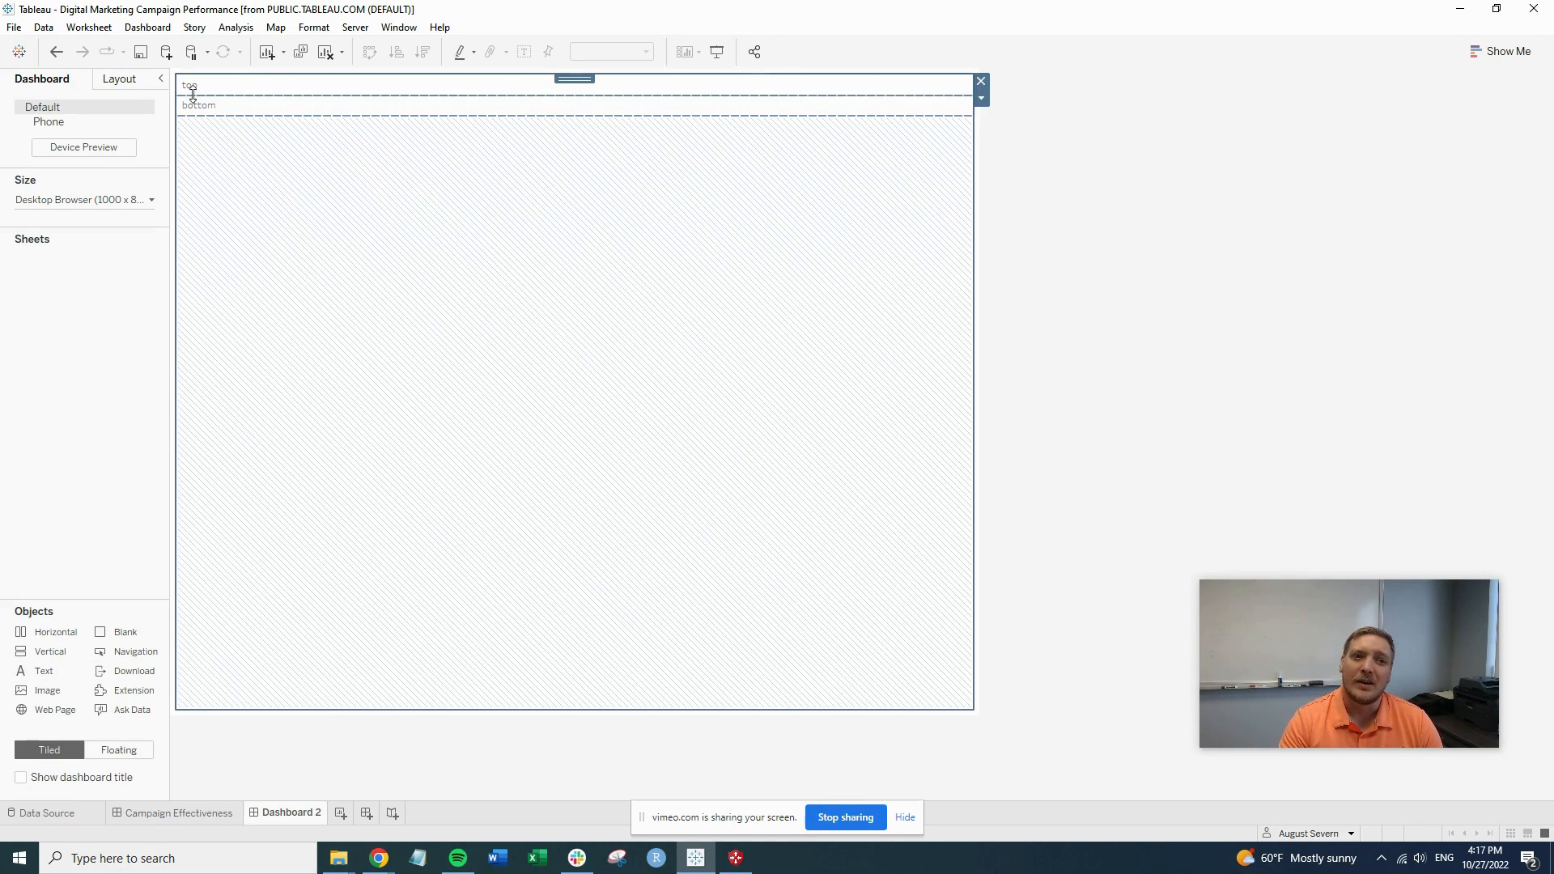
pyautogui.moveTo(388, 694)
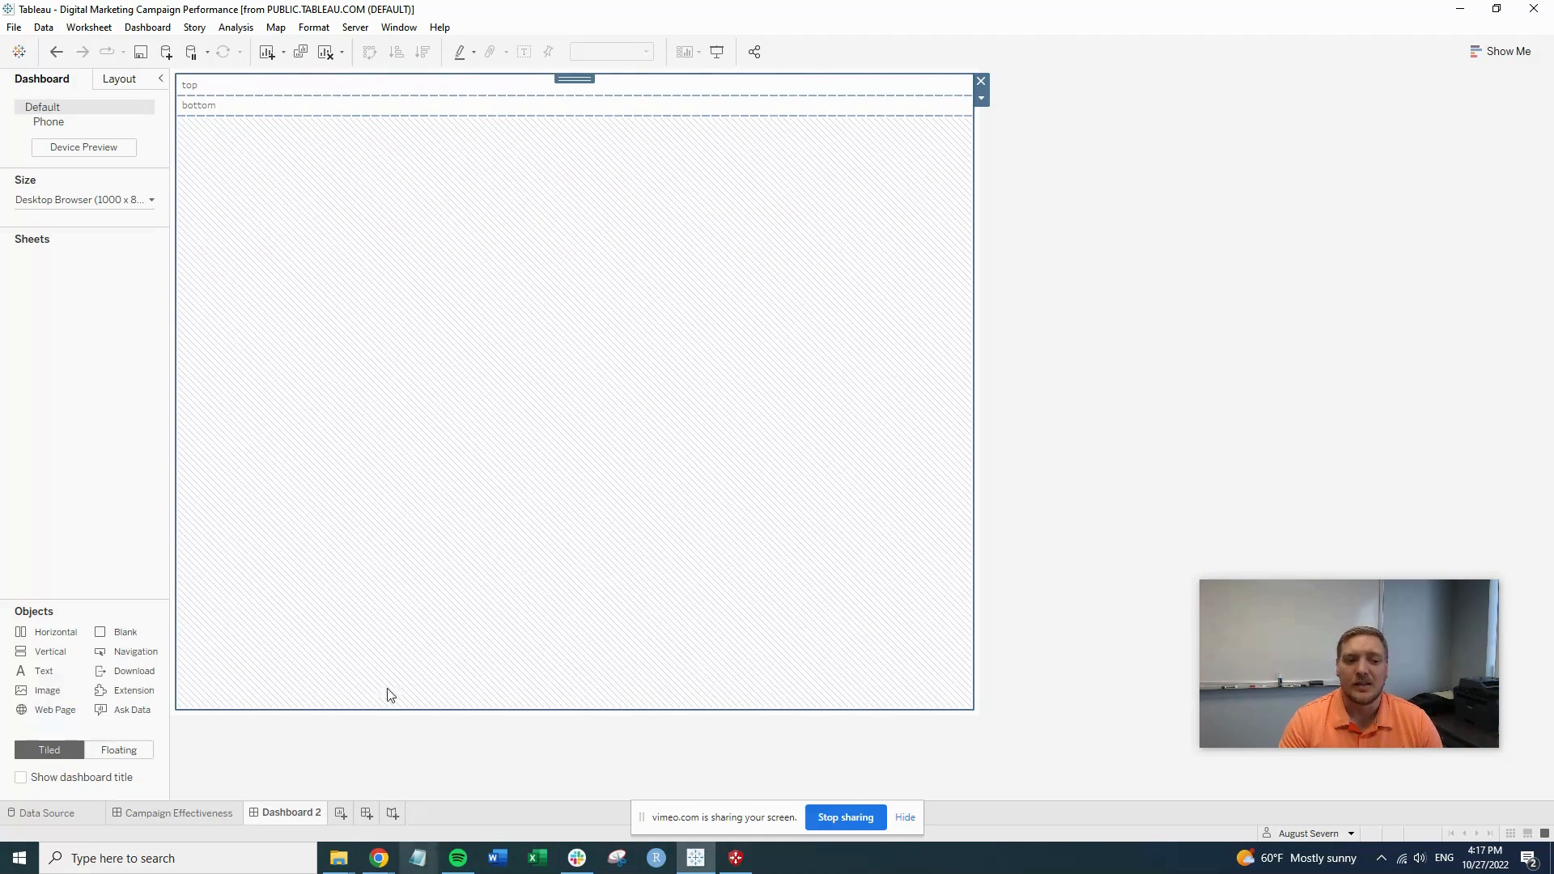
pyautogui.moveTo(246, 504)
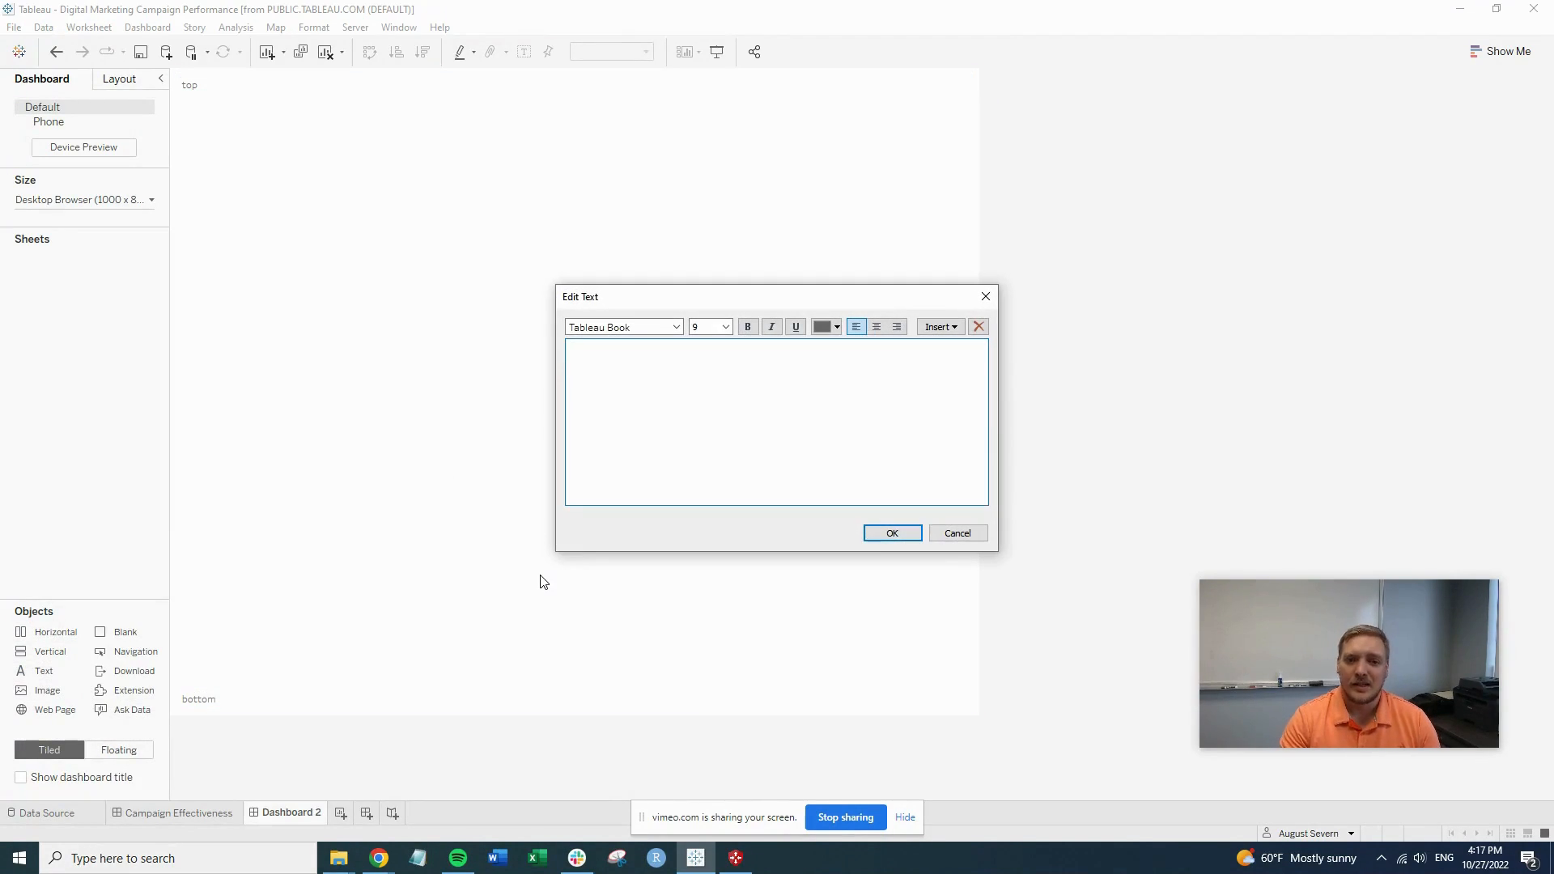
# - Insert 'left' and 'right' text objects side by side between top and bottom
pyautogui.write('left')
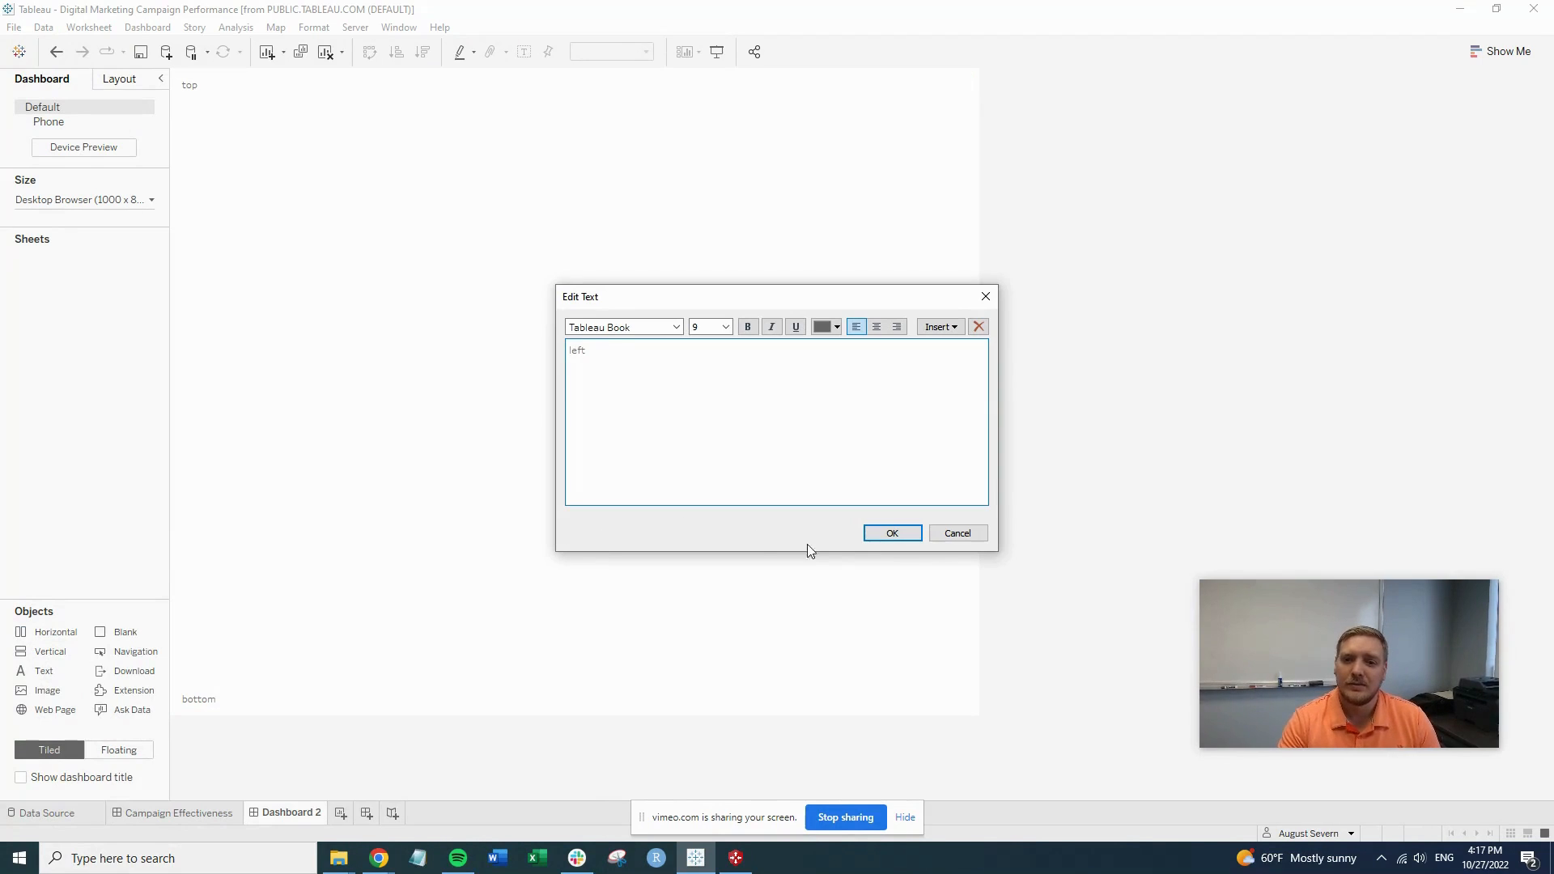
pyautogui.click(891, 532)
pyautogui.write('righ')
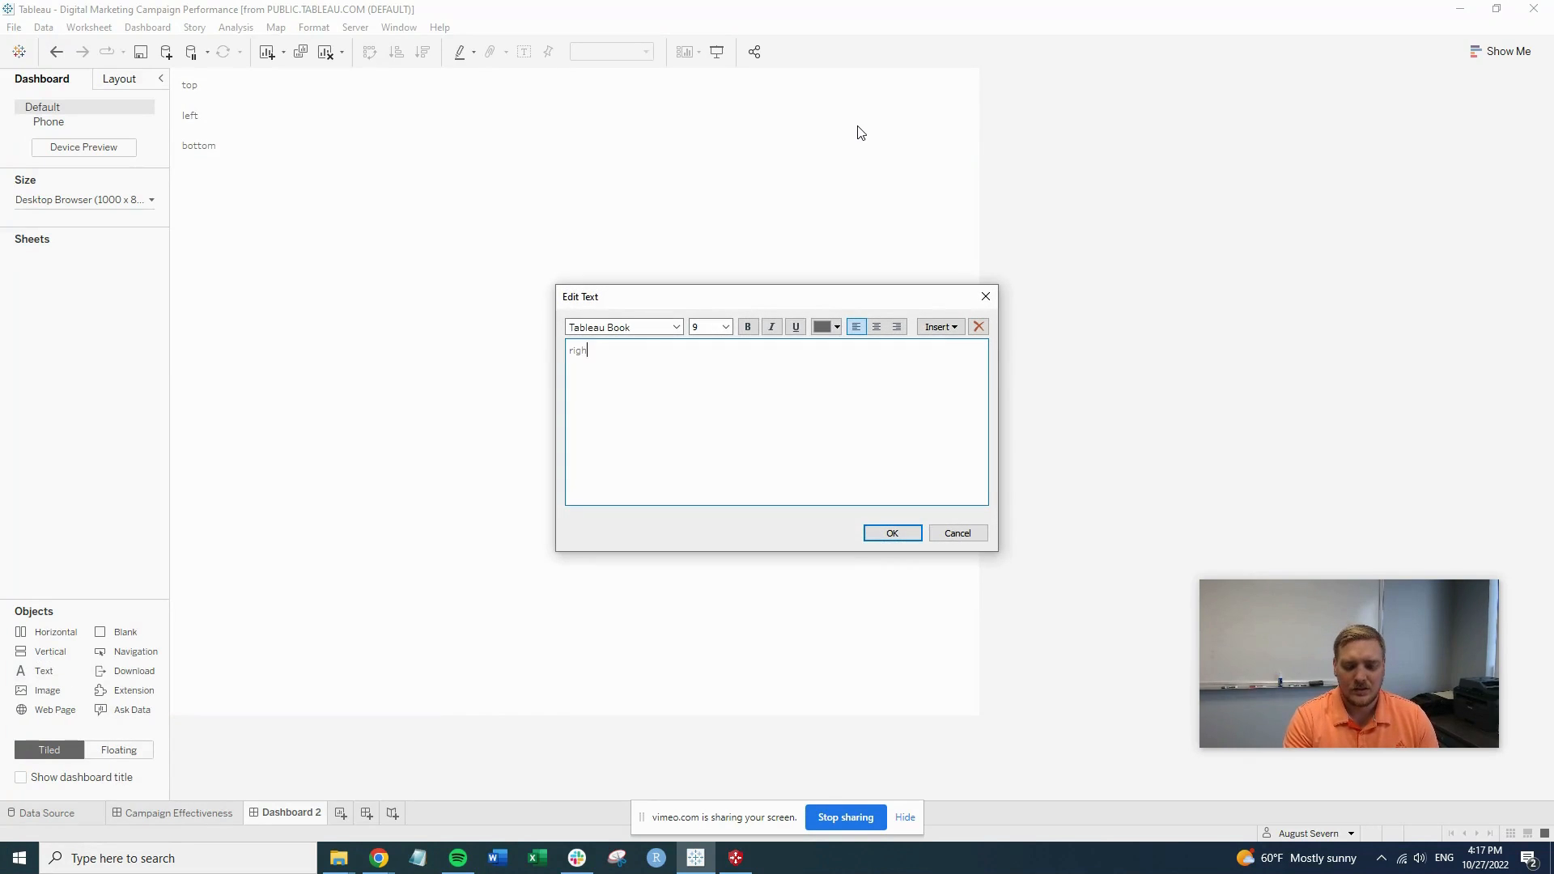
pyautogui.click(891, 533)
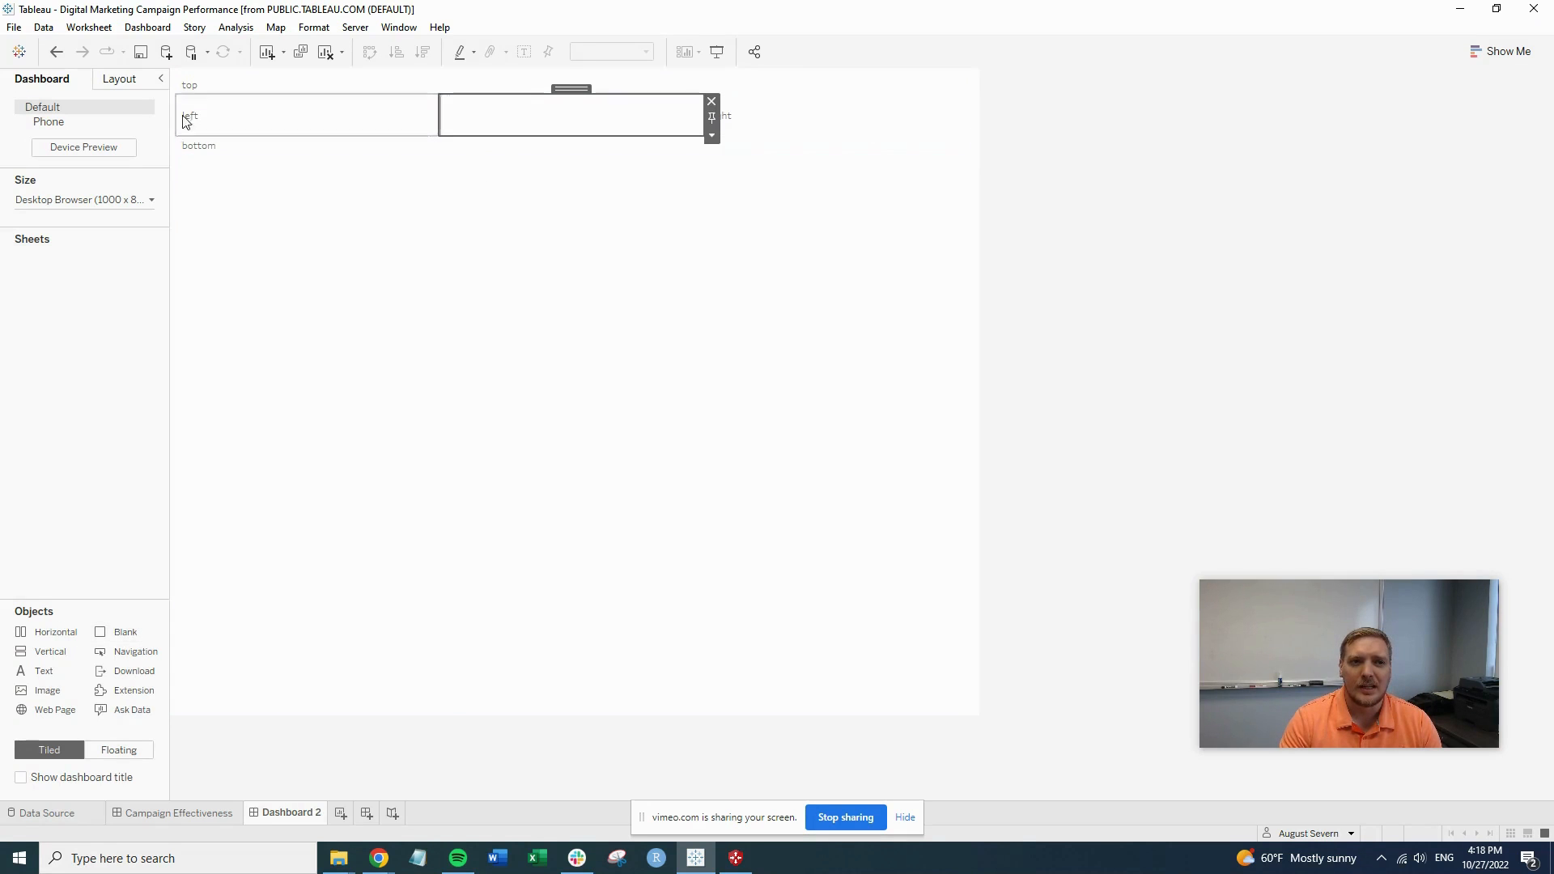
# - Give the blank object a dark blue background and zero outer padding on all sides
pyautogui.click(119, 79)
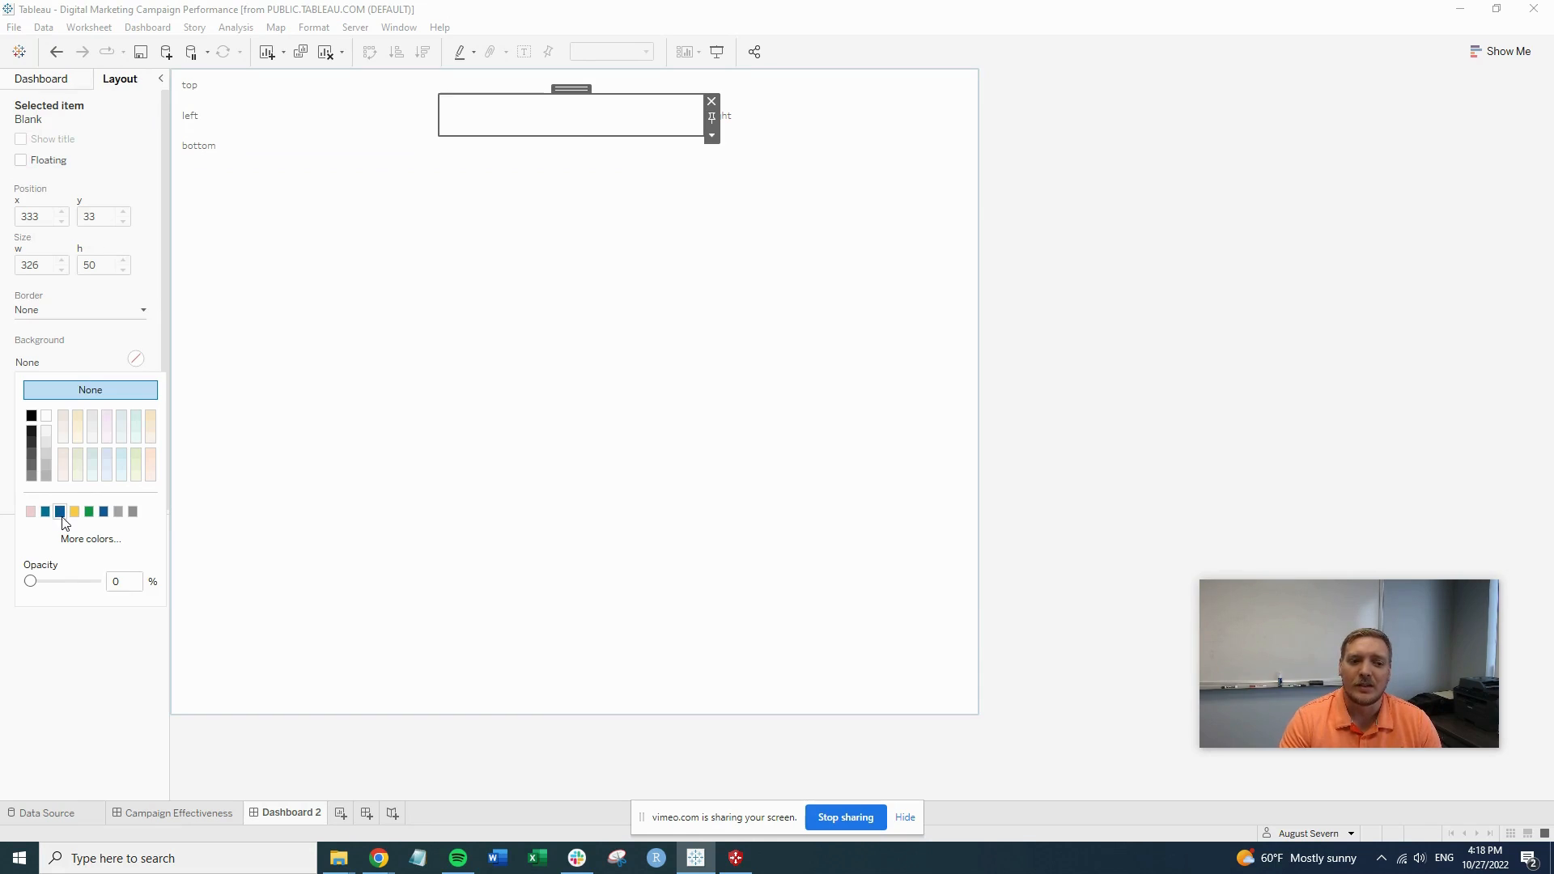
pyautogui.click(58, 511)
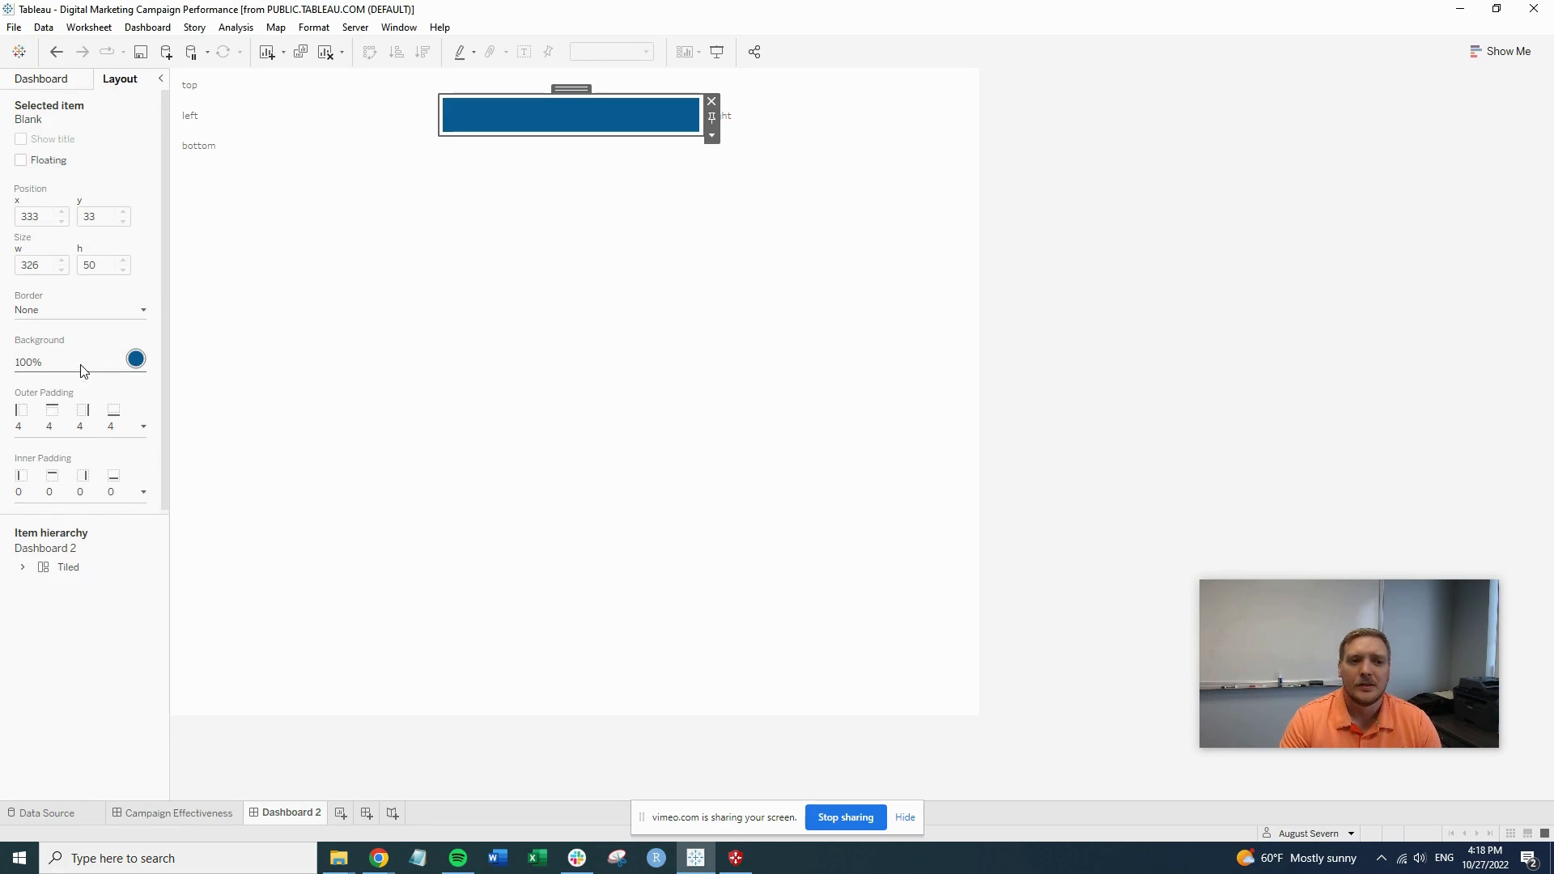
pyautogui.click(141, 427)
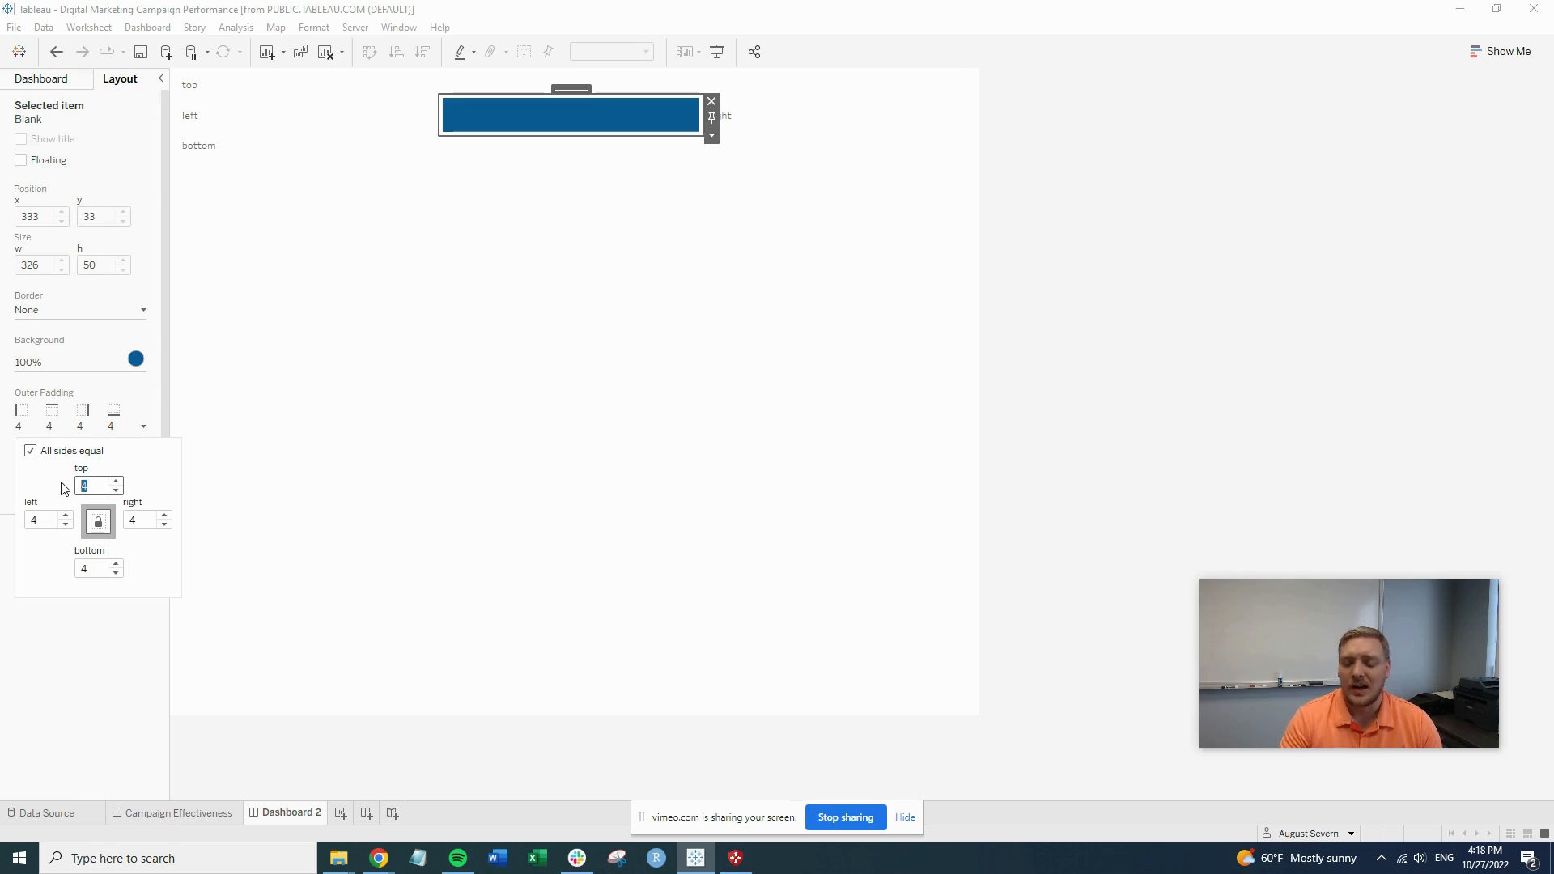
pyautogui.write('0')
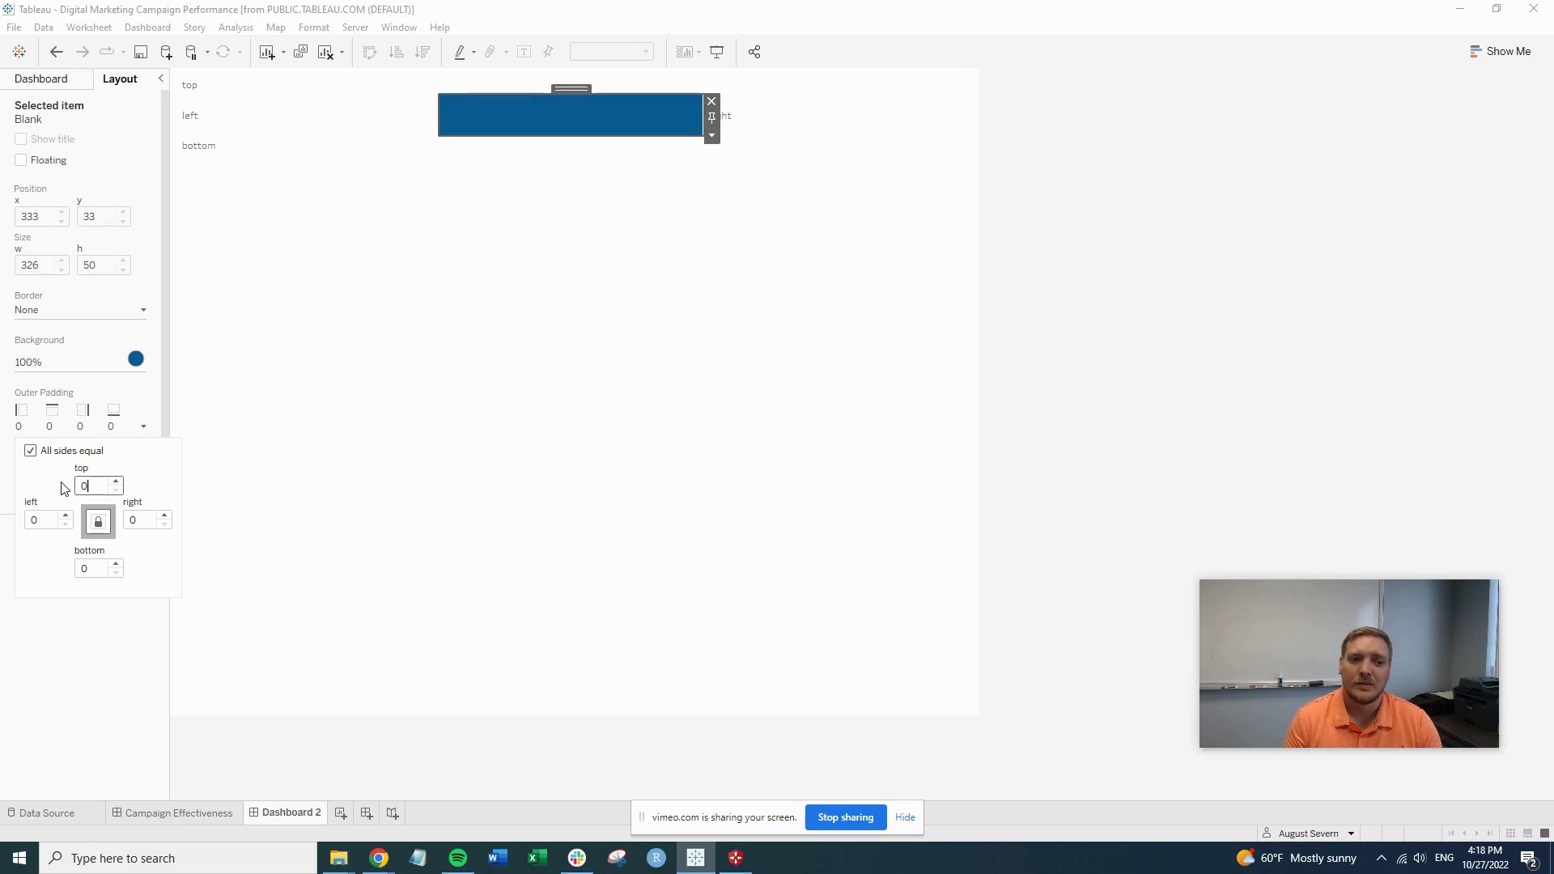
pyautogui.click(615, 180)
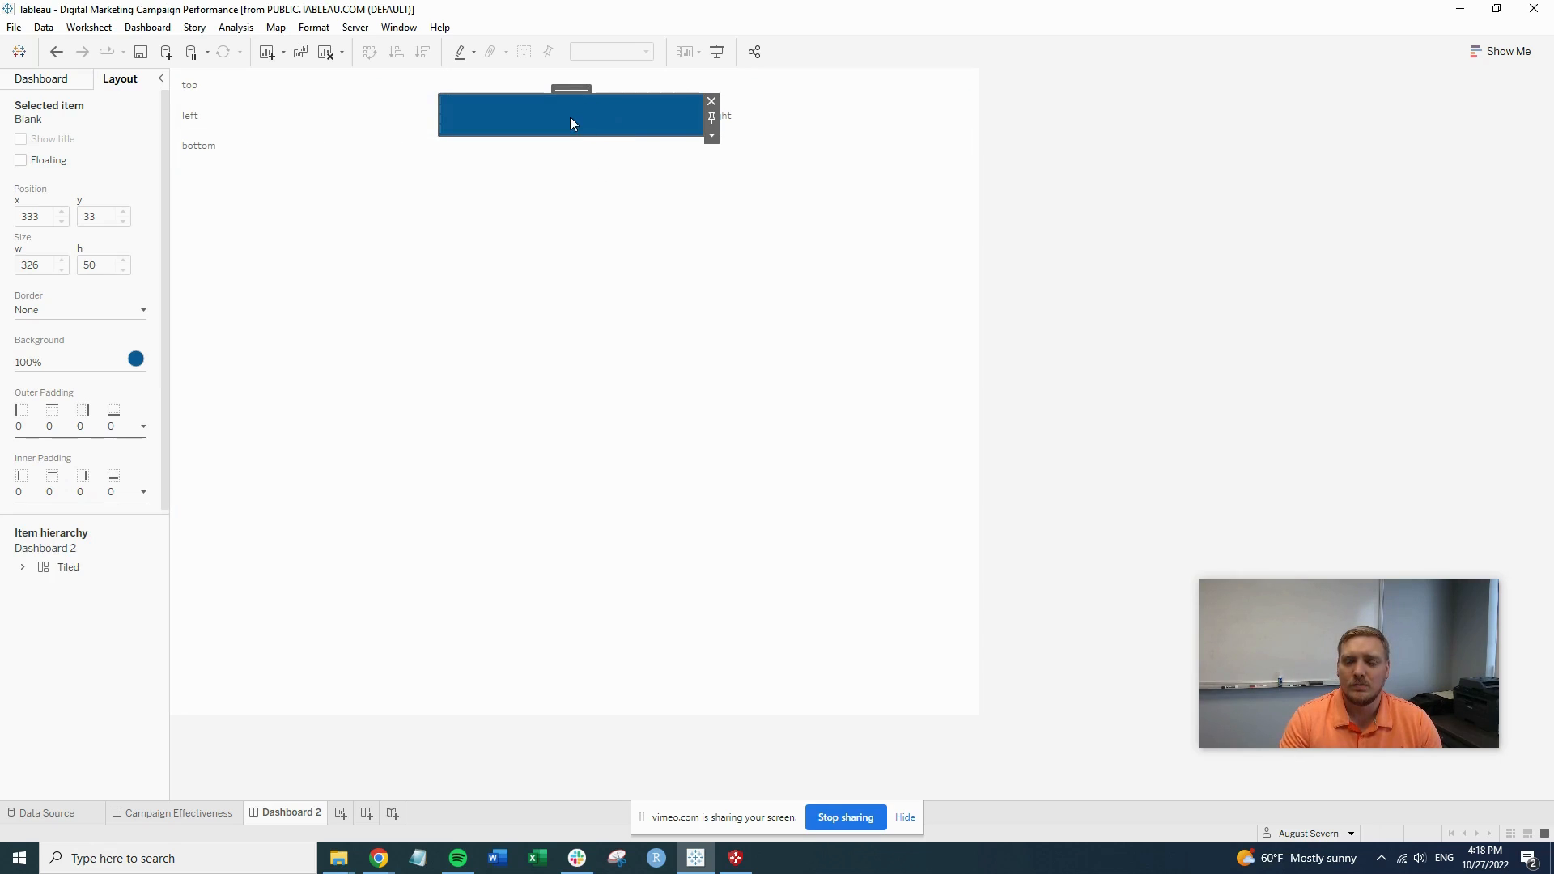
pyautogui.moveTo(505, 121)
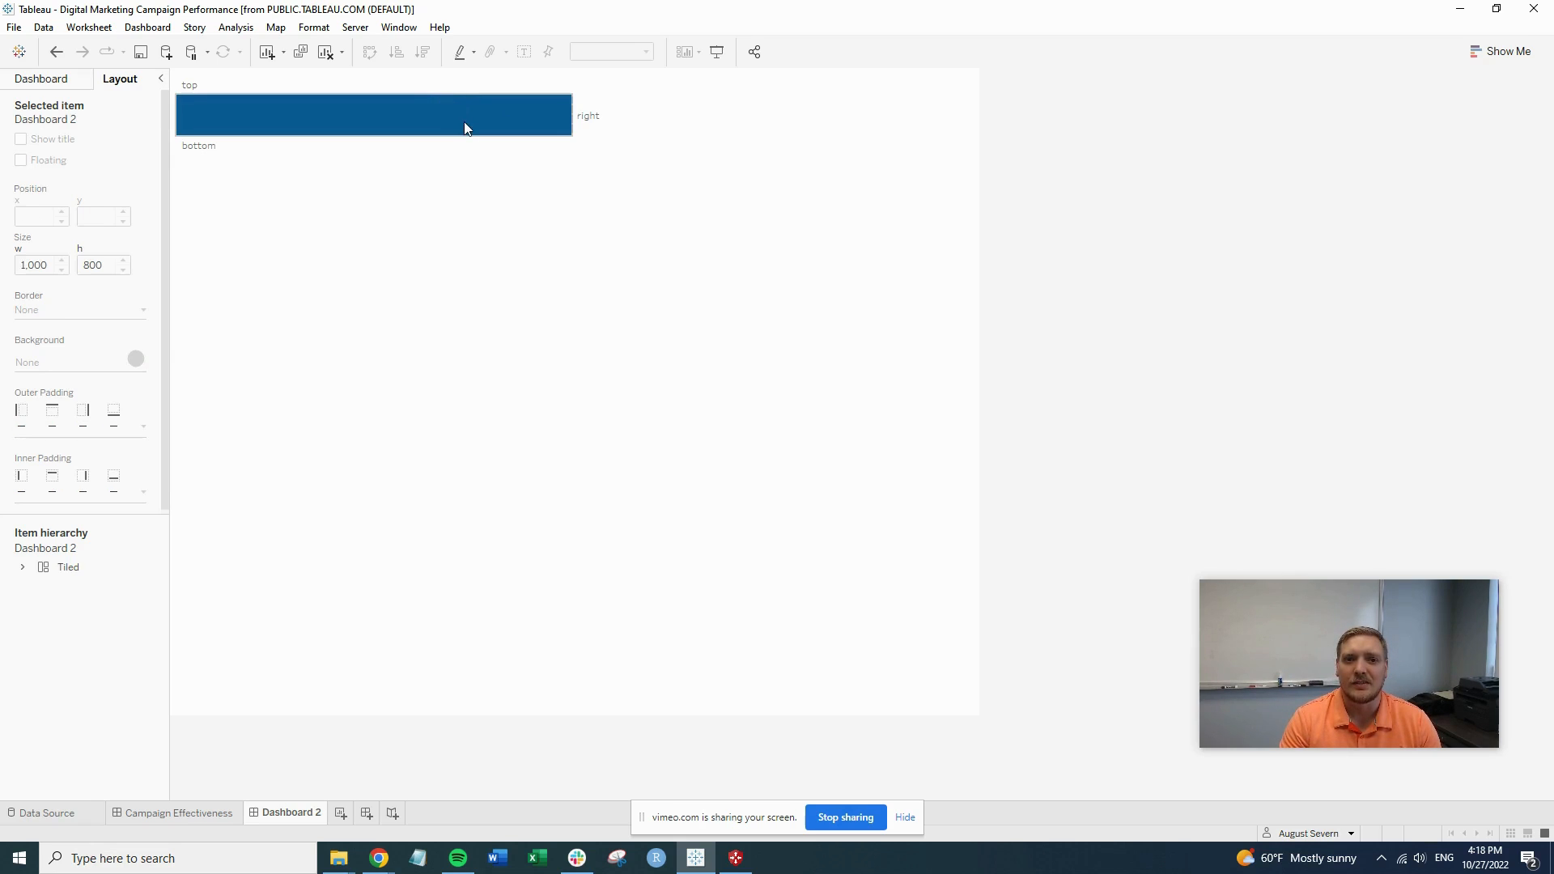
# - Fix the blue bar to a 25-pixel width, leaving the right text filling the rest
pyautogui.click(397, 115)
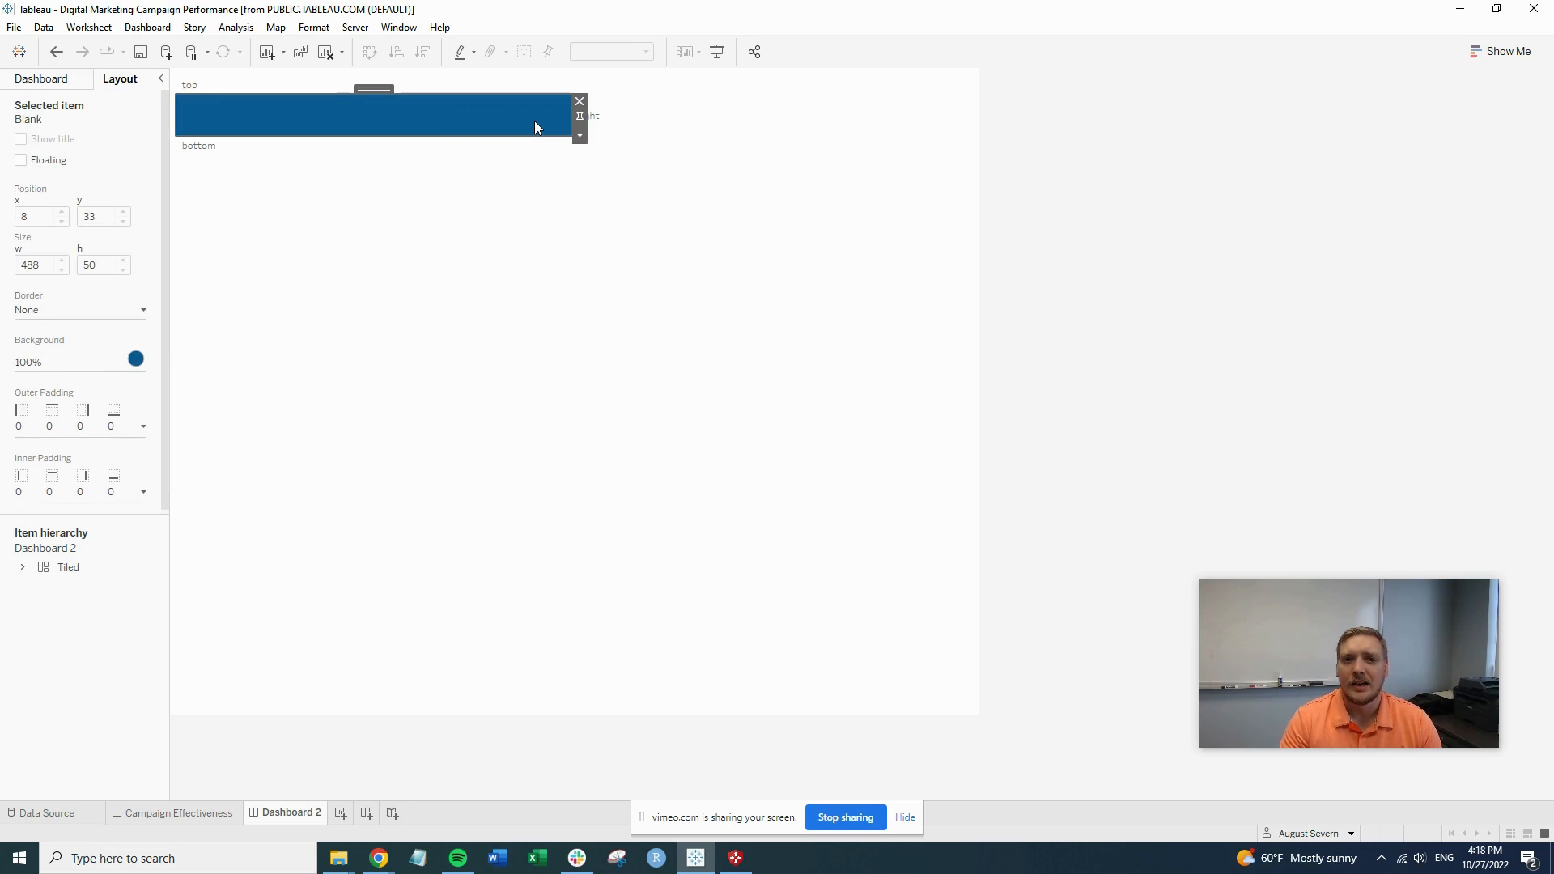
pyautogui.click(579, 136)
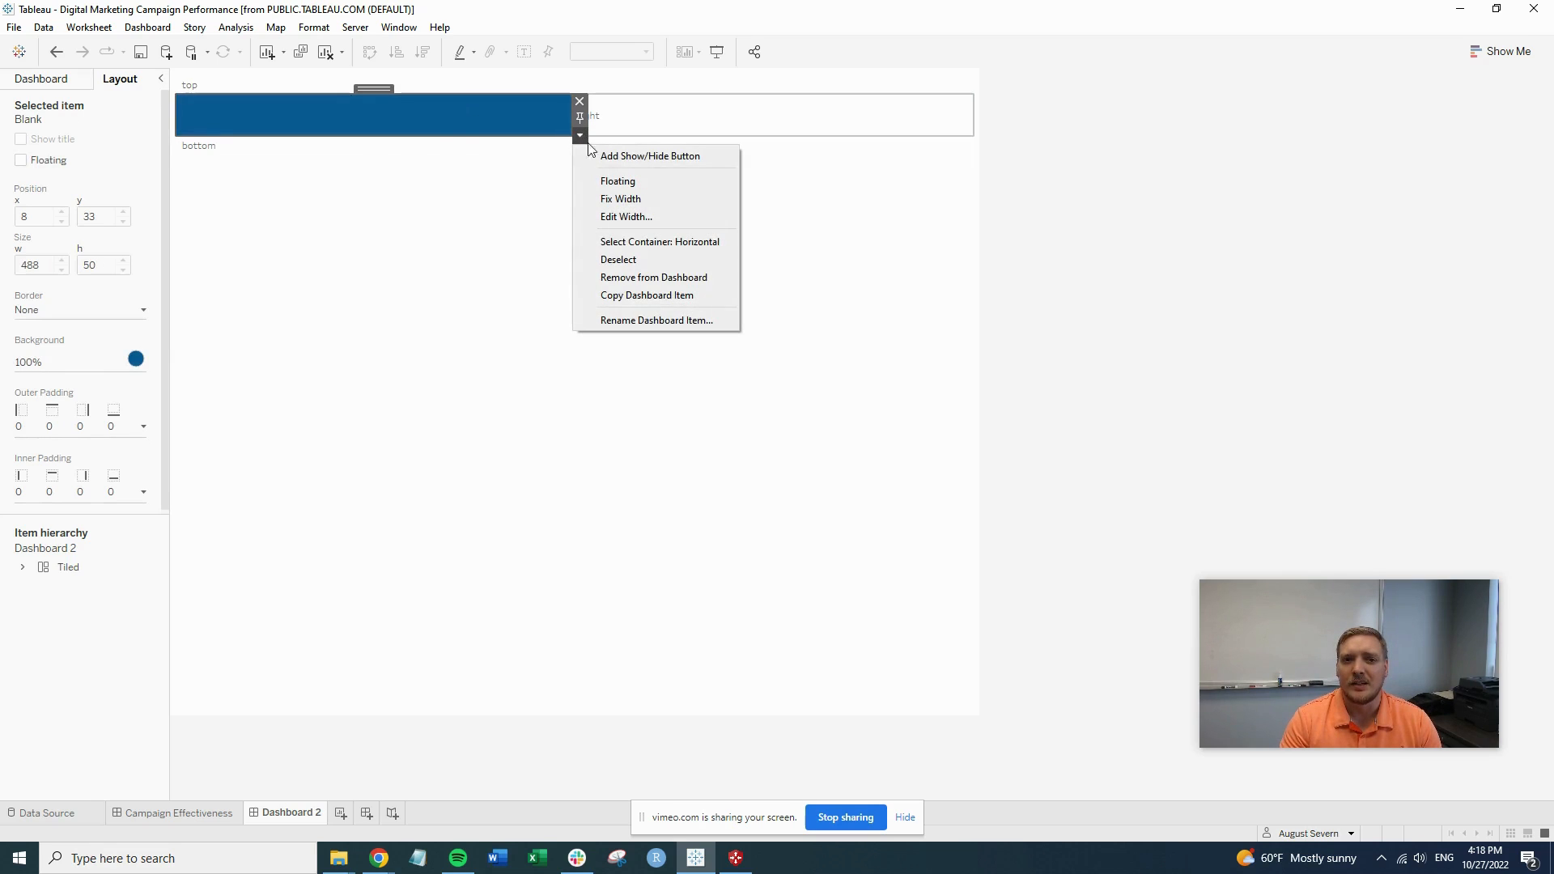
pyautogui.click(626, 216)
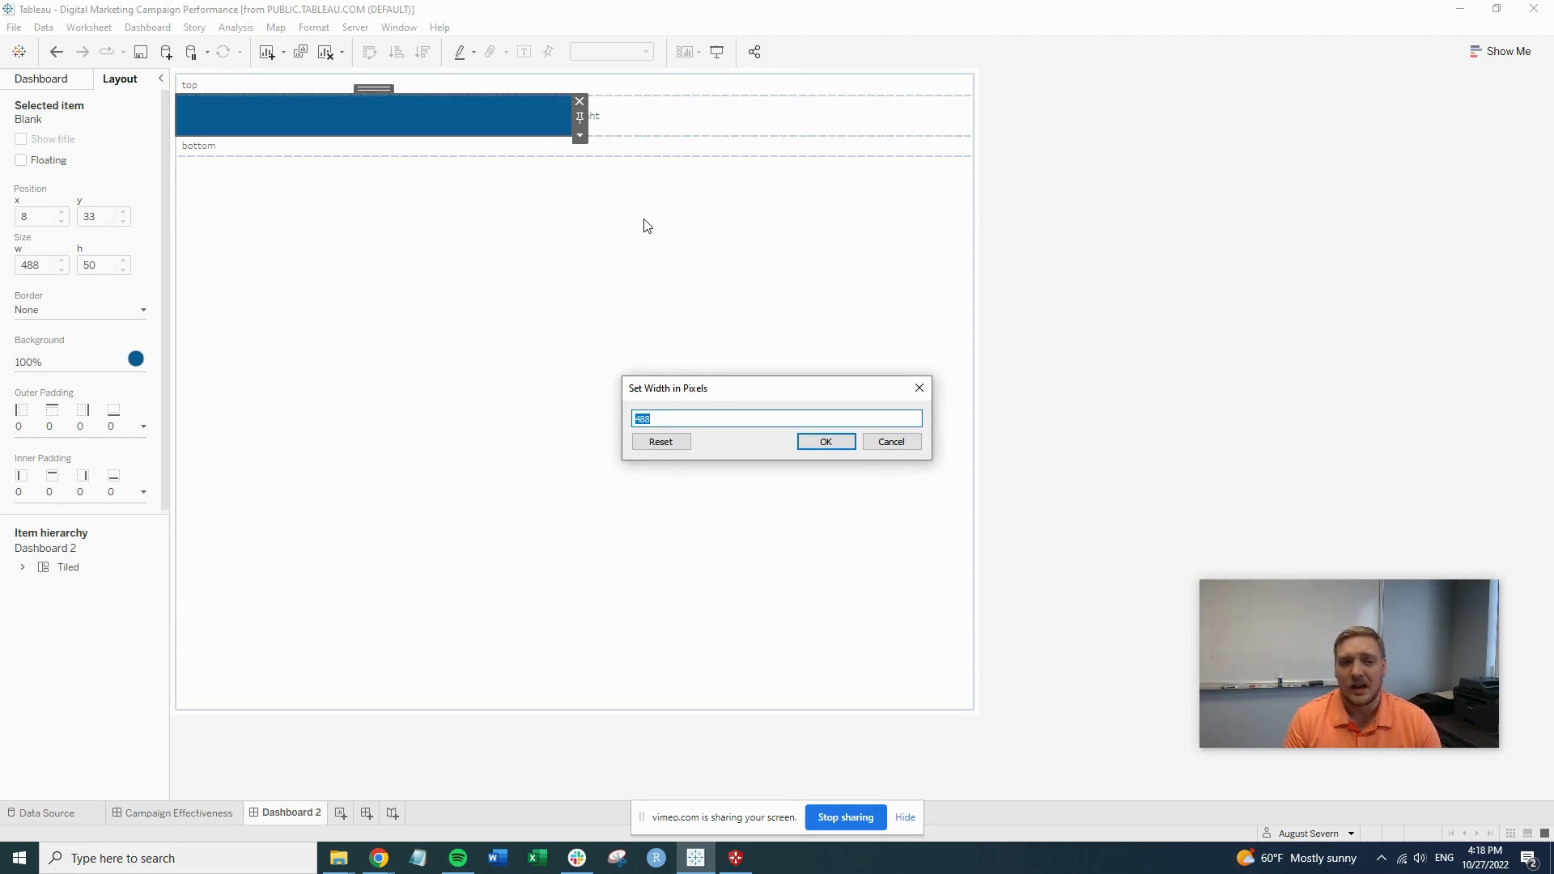
pyautogui.write('2')
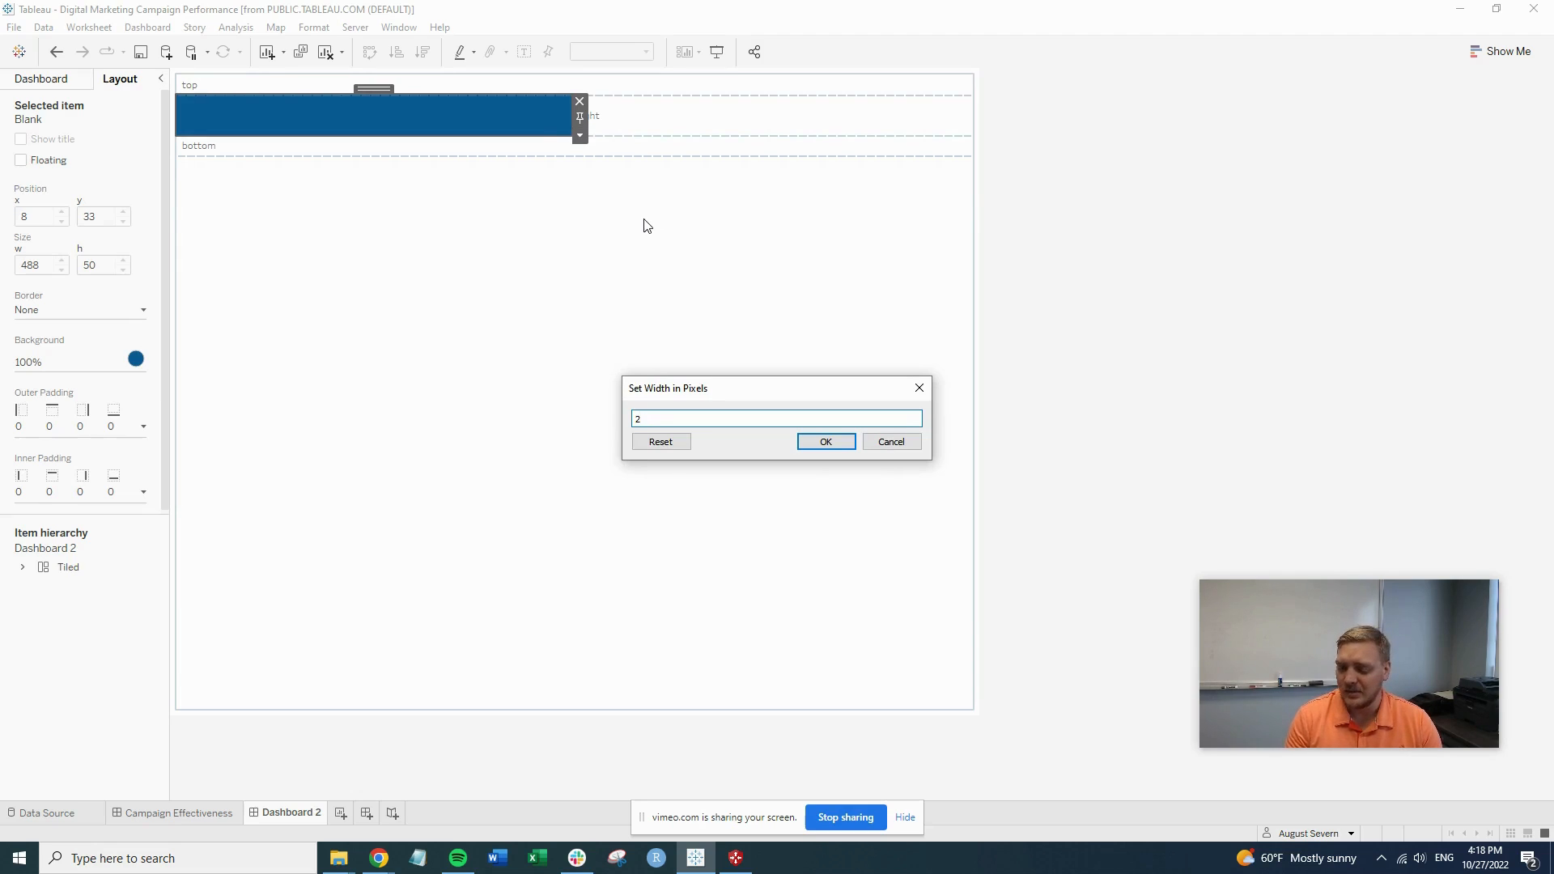
pyautogui.click(825, 441)
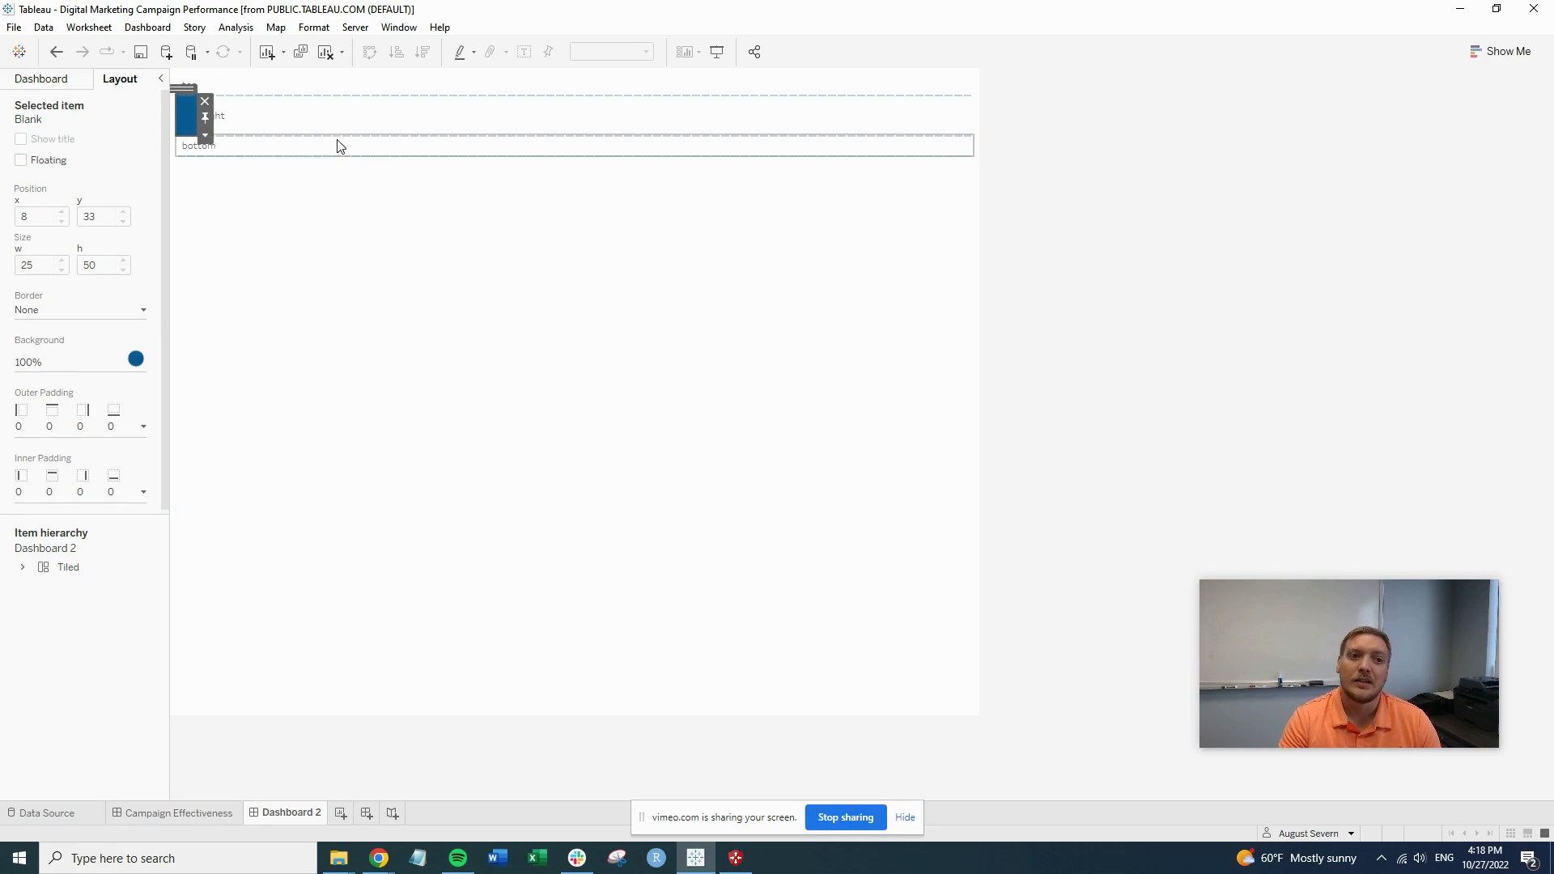
pyautogui.click(183, 115)
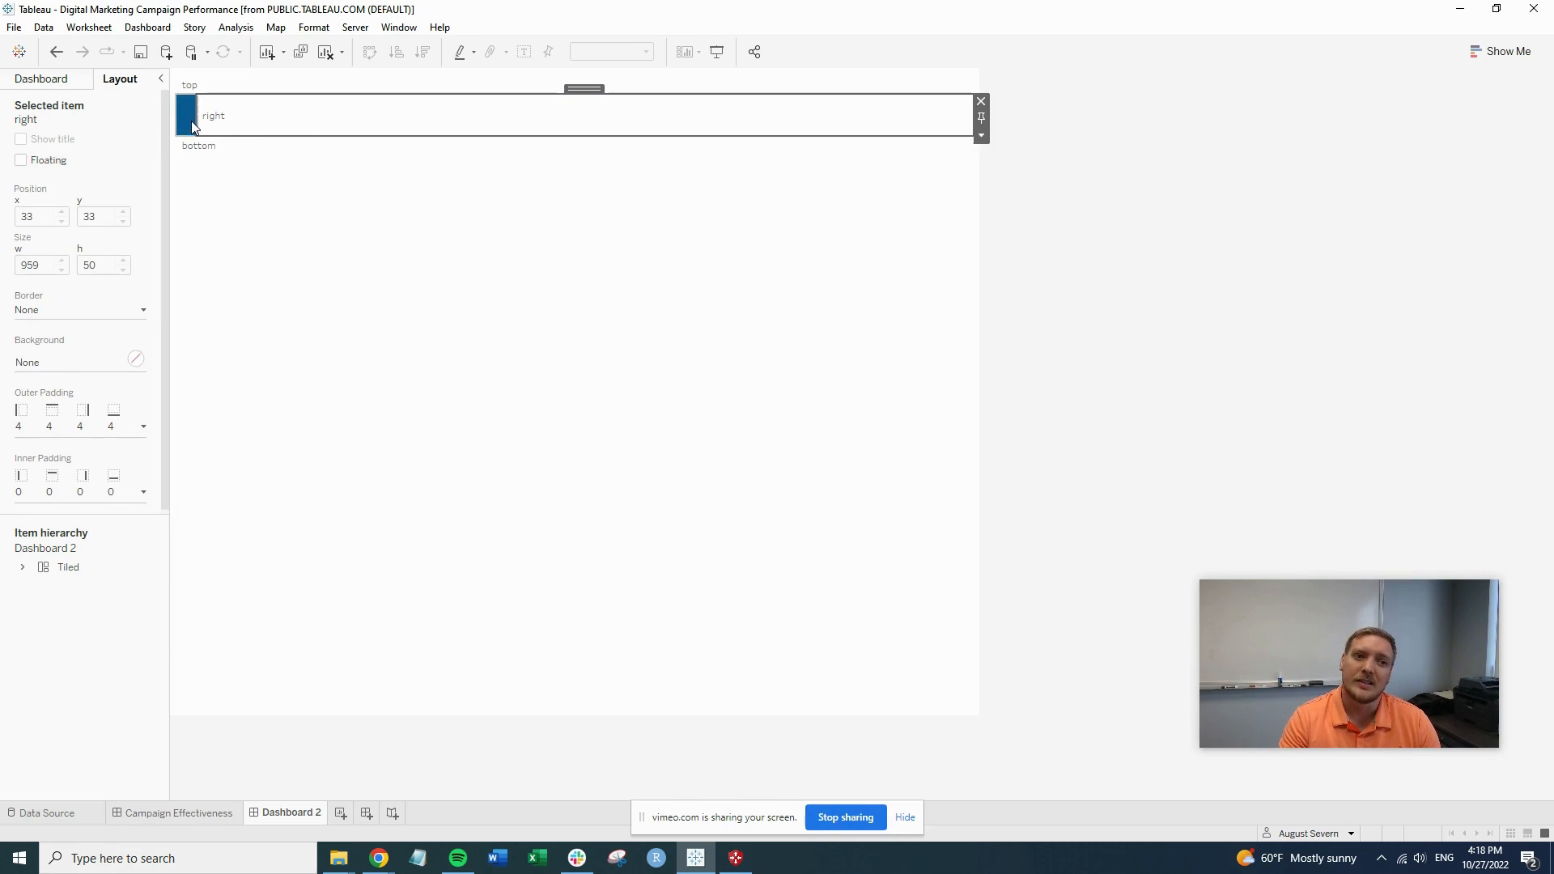
pyautogui.moveTo(281, 127)
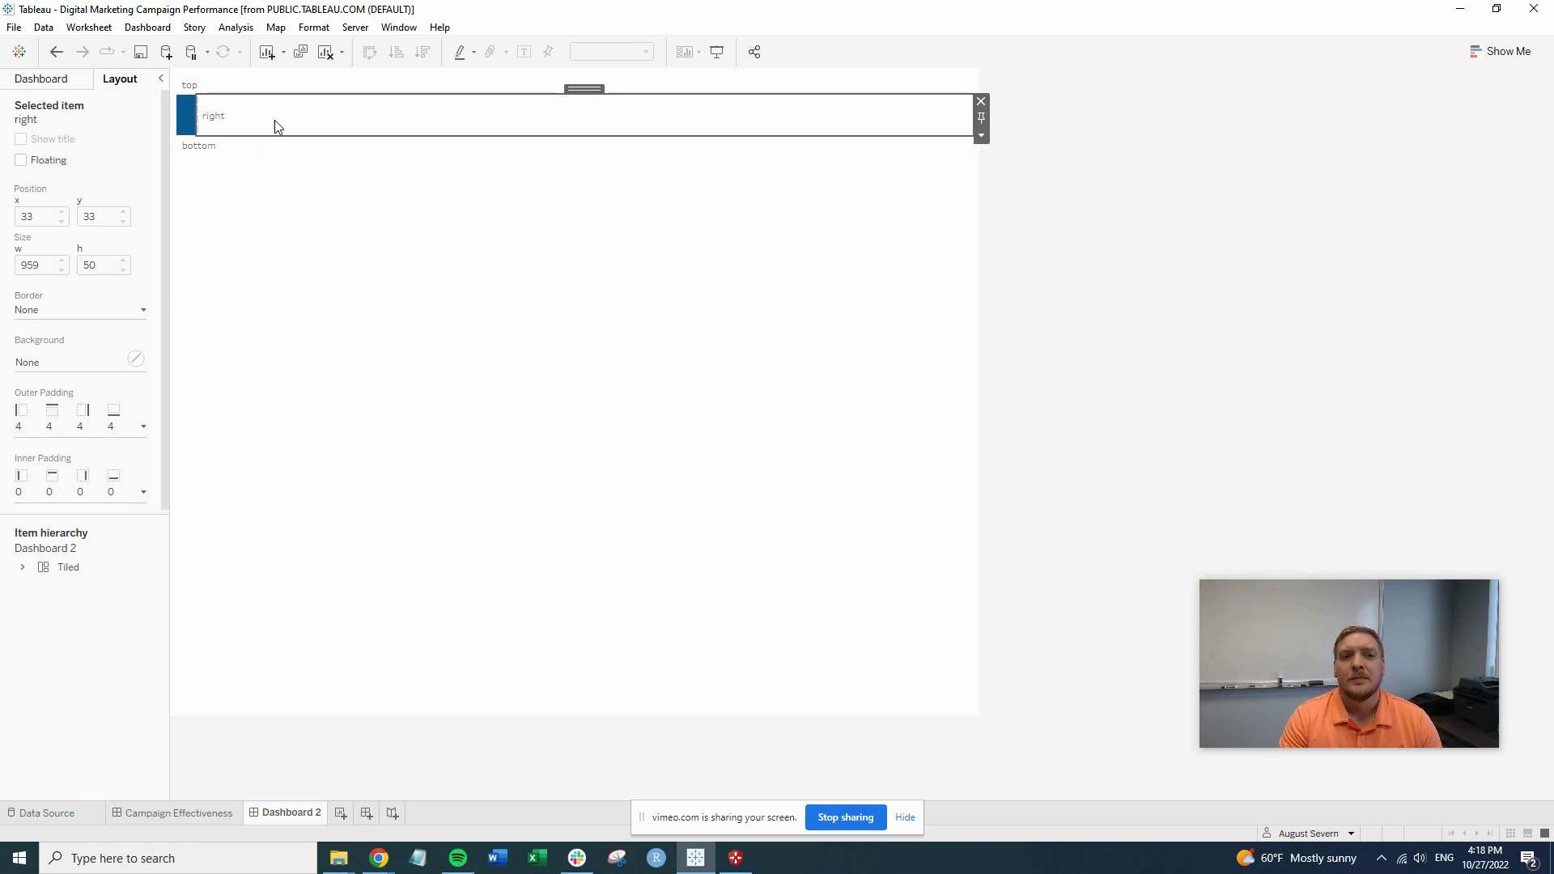
pyautogui.moveTo(272, 127)
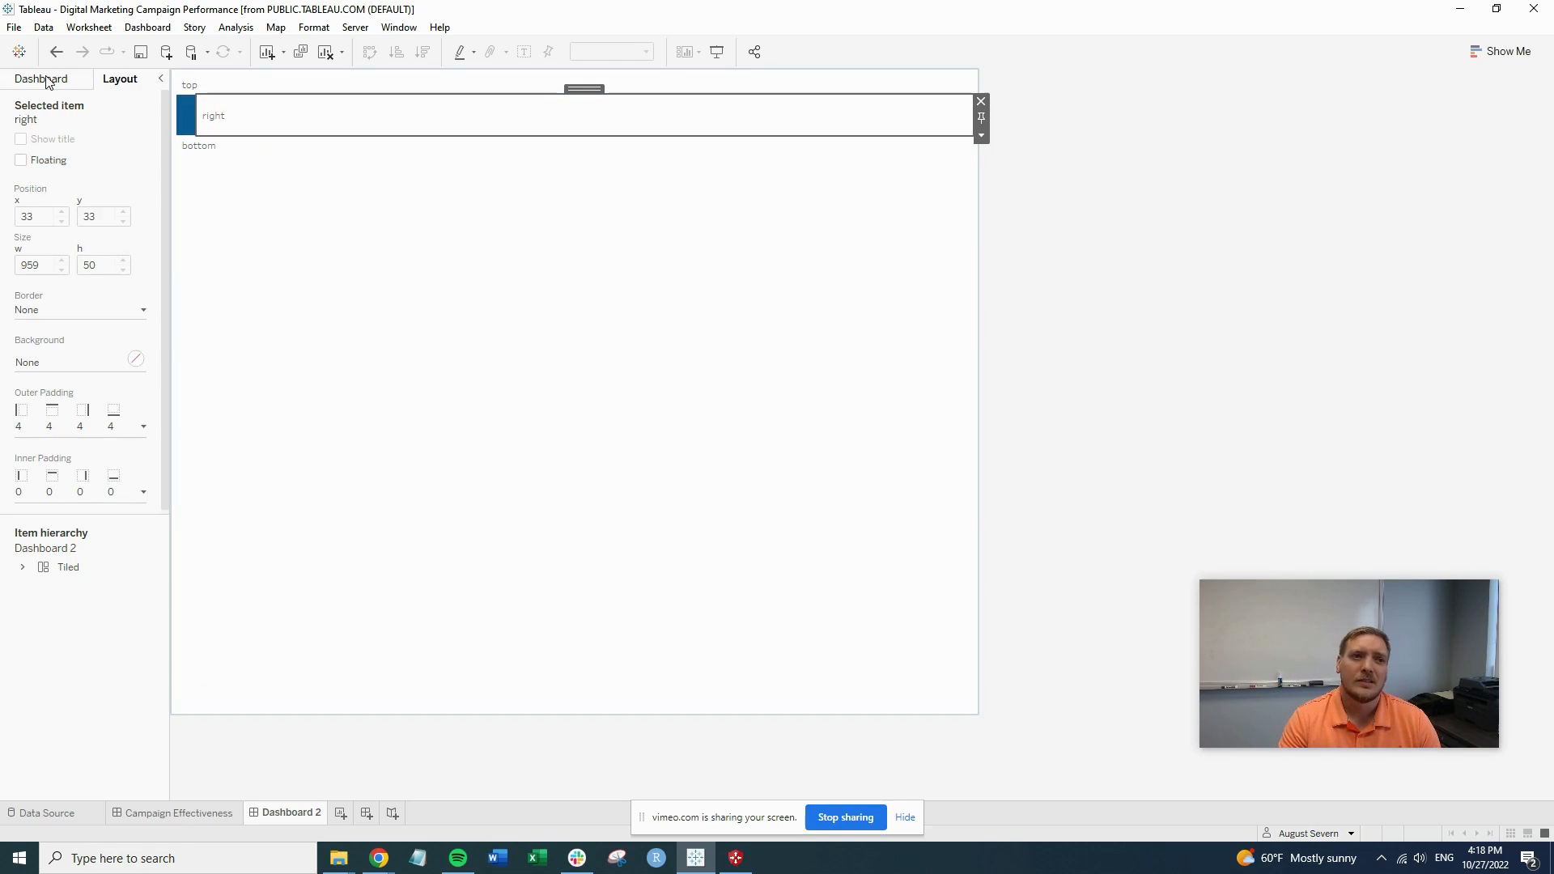
# - Make the right text read 'Example Dashboard' in 20-point Tableau Semibold
pyautogui.click(42, 79)
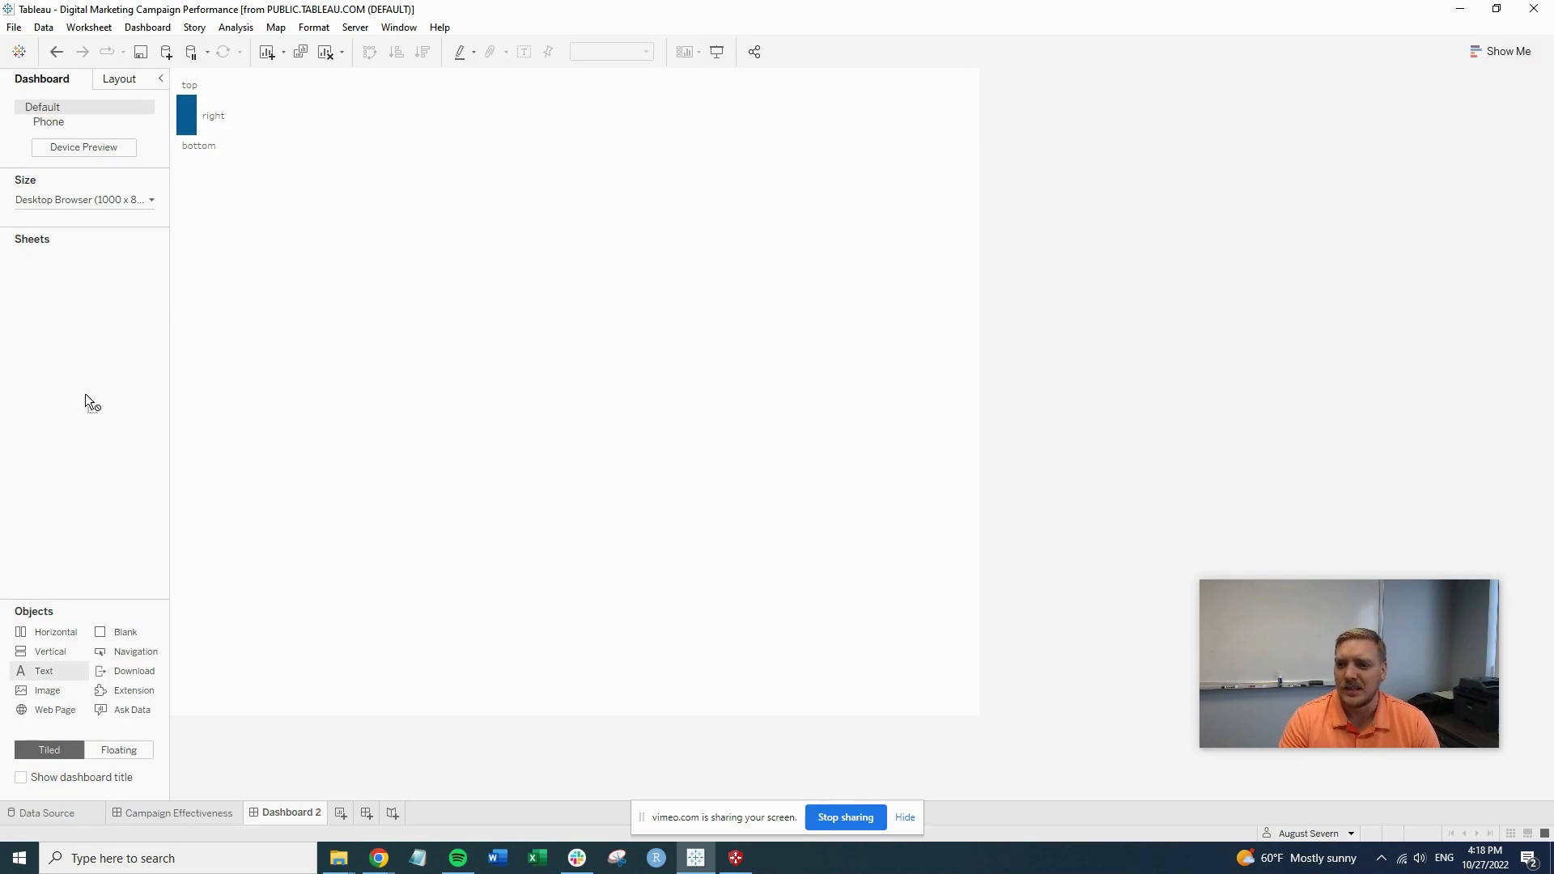
pyautogui.moveTo(162, 291)
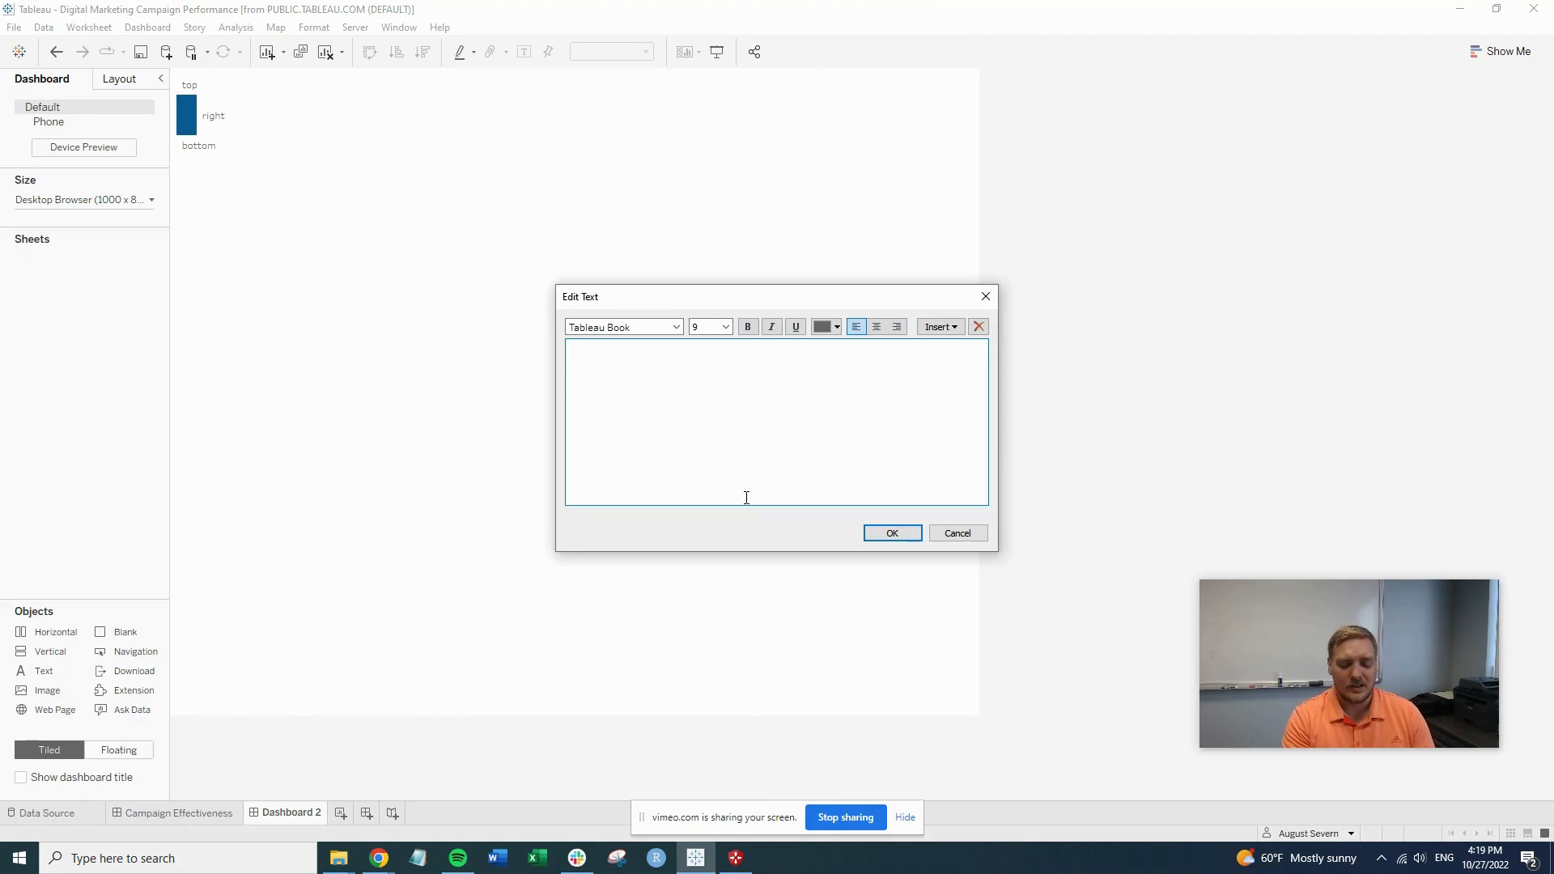
pyautogui.write('example')
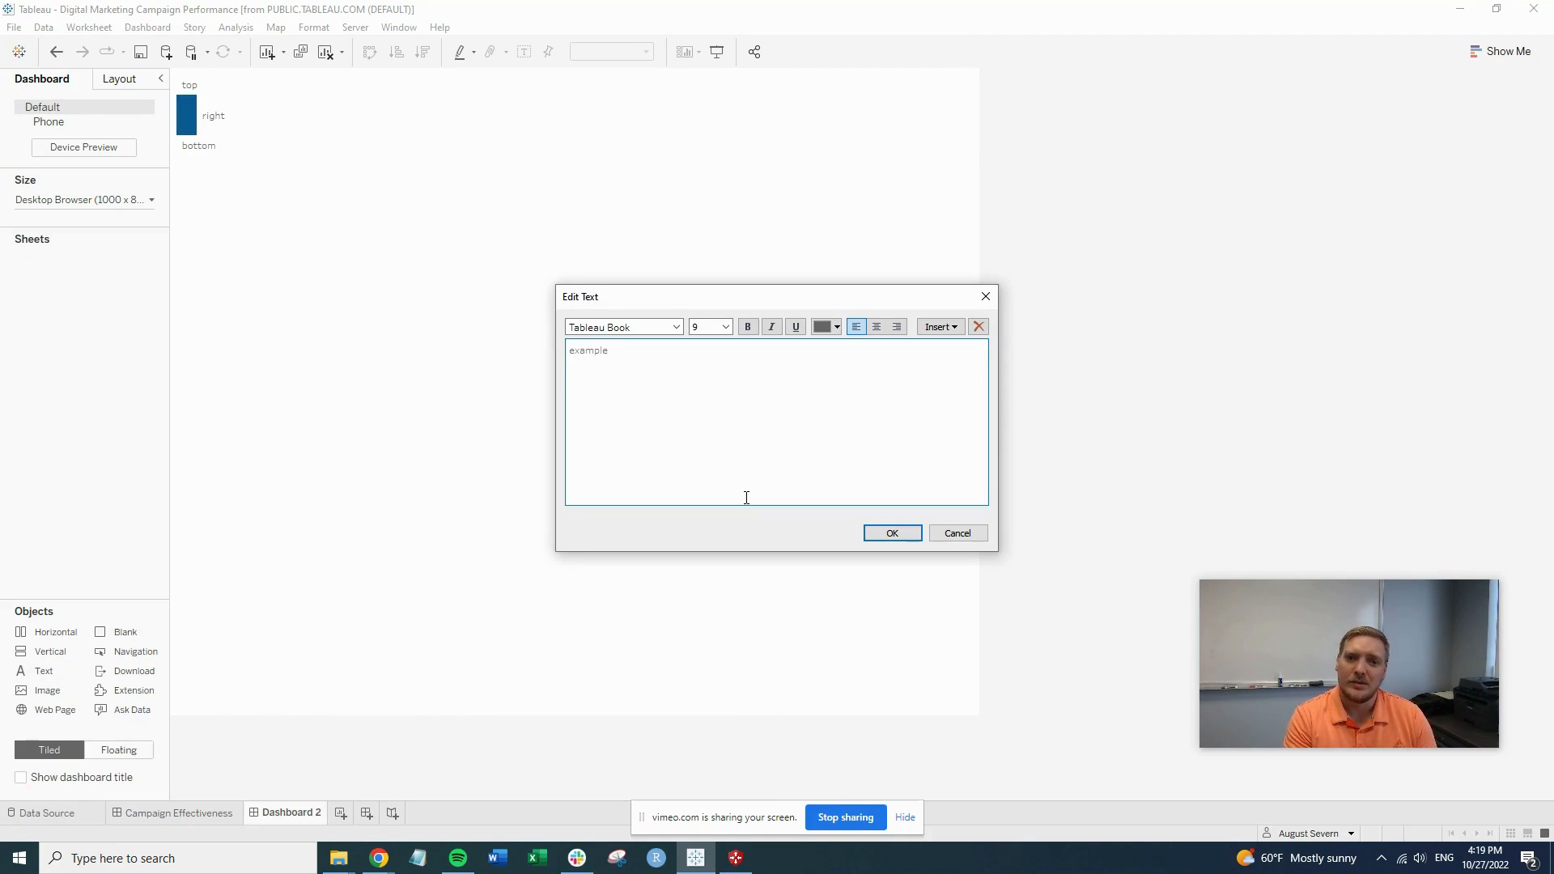
pyautogui.write('Dashboard')
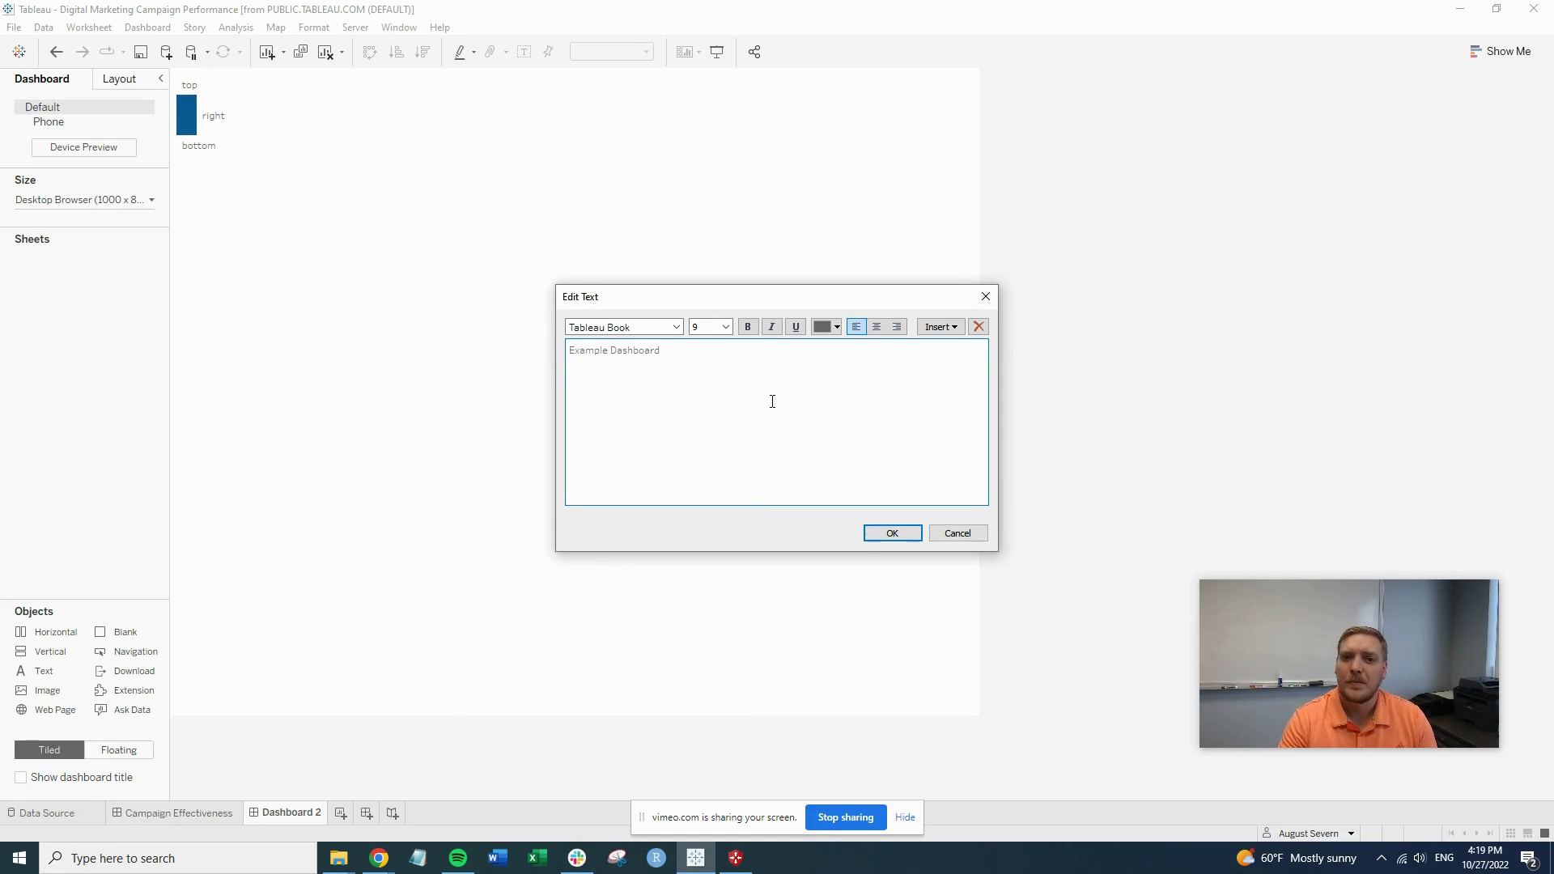
pyautogui.click(677, 327)
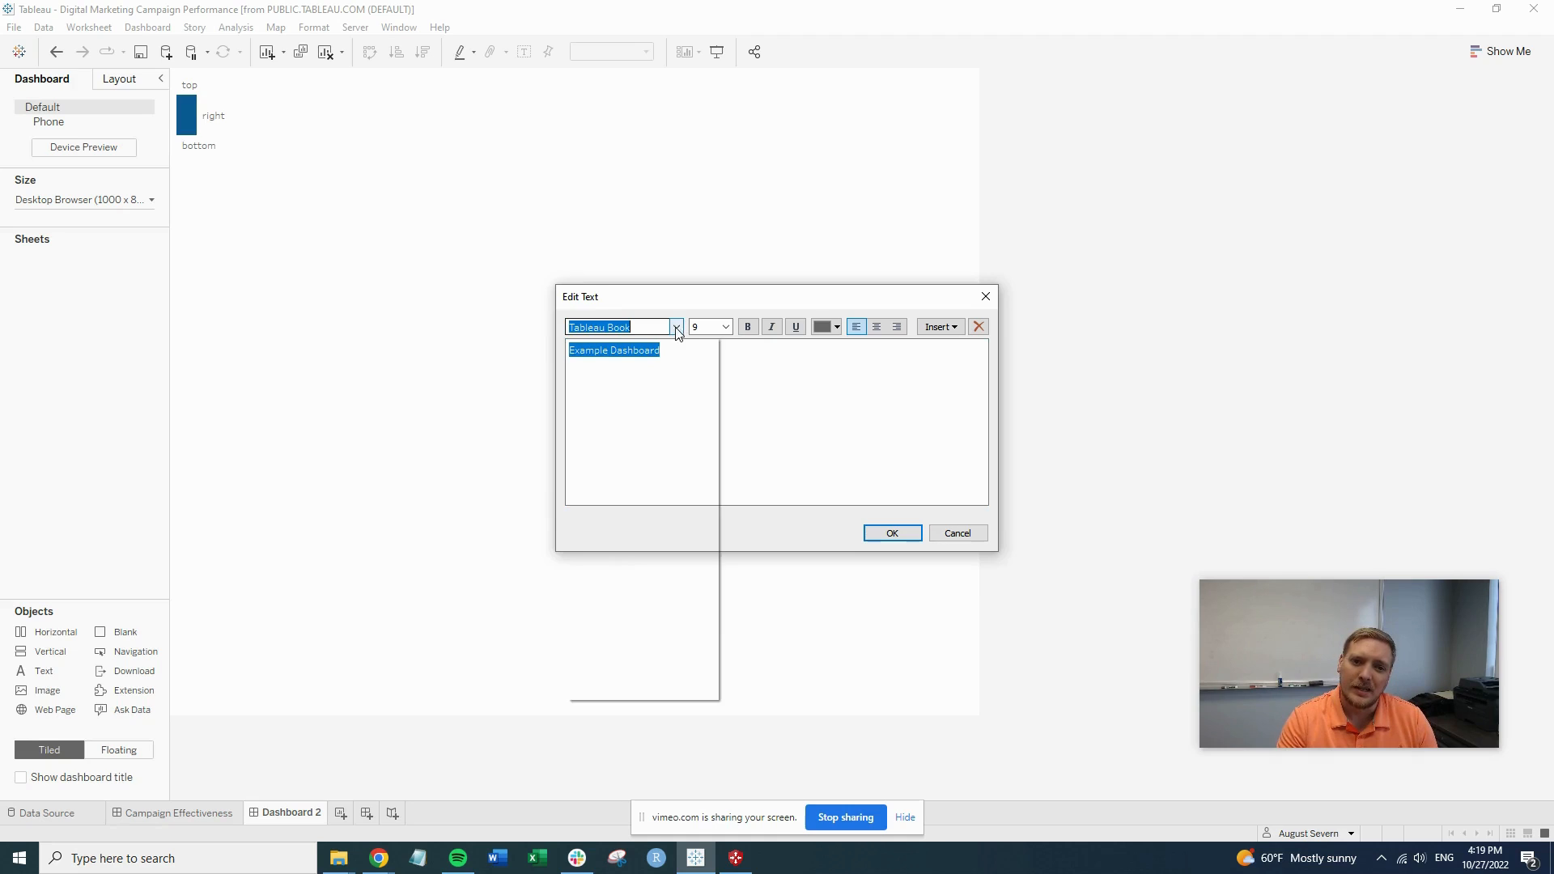
pyautogui.click(725, 326)
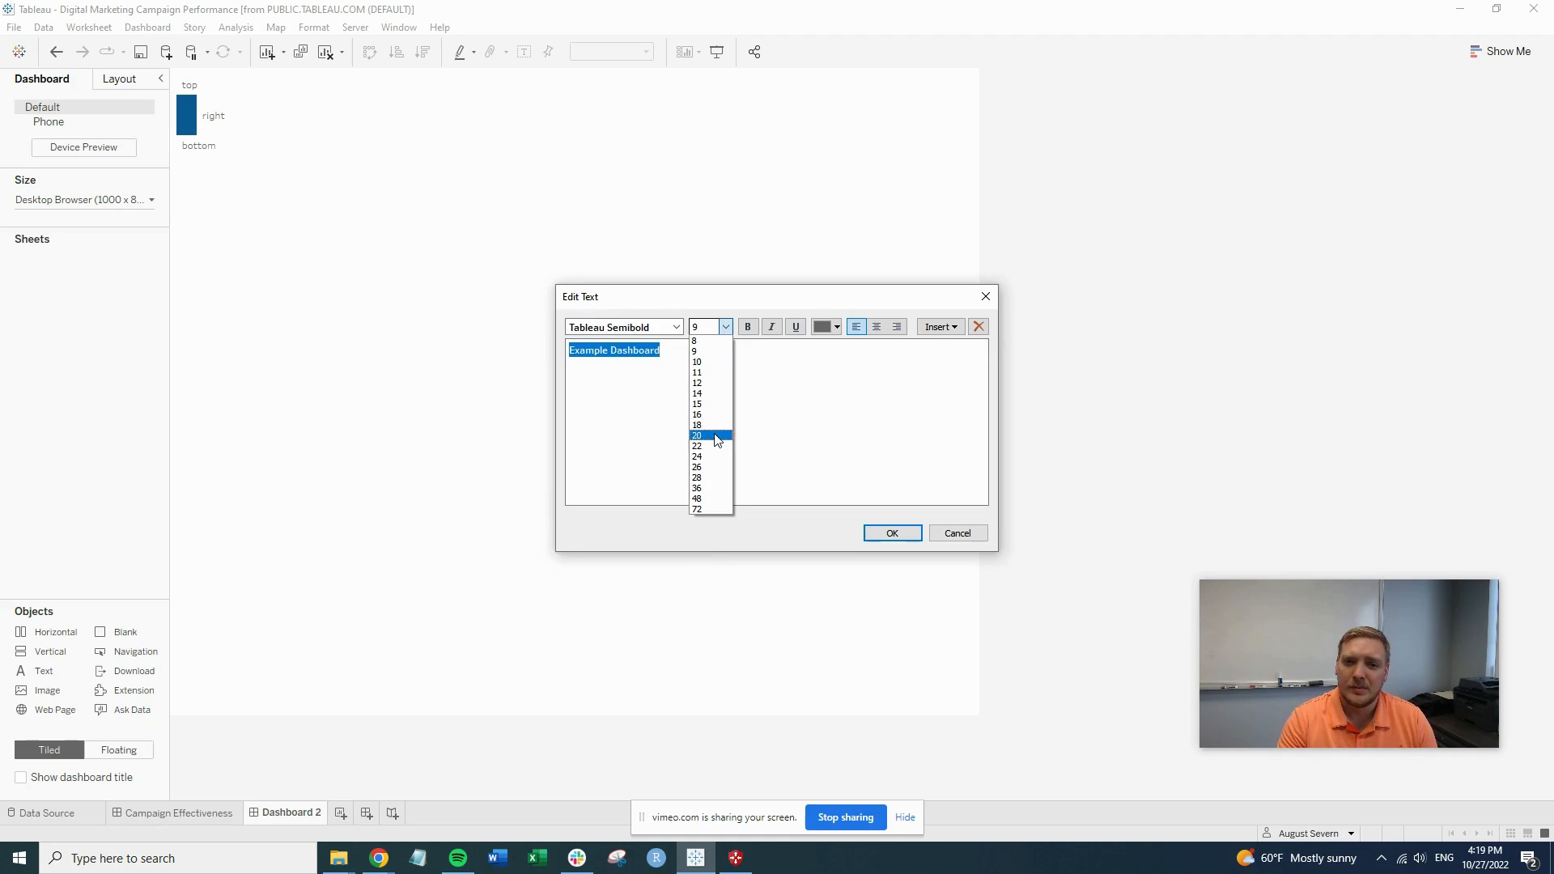
pyautogui.click(697, 437)
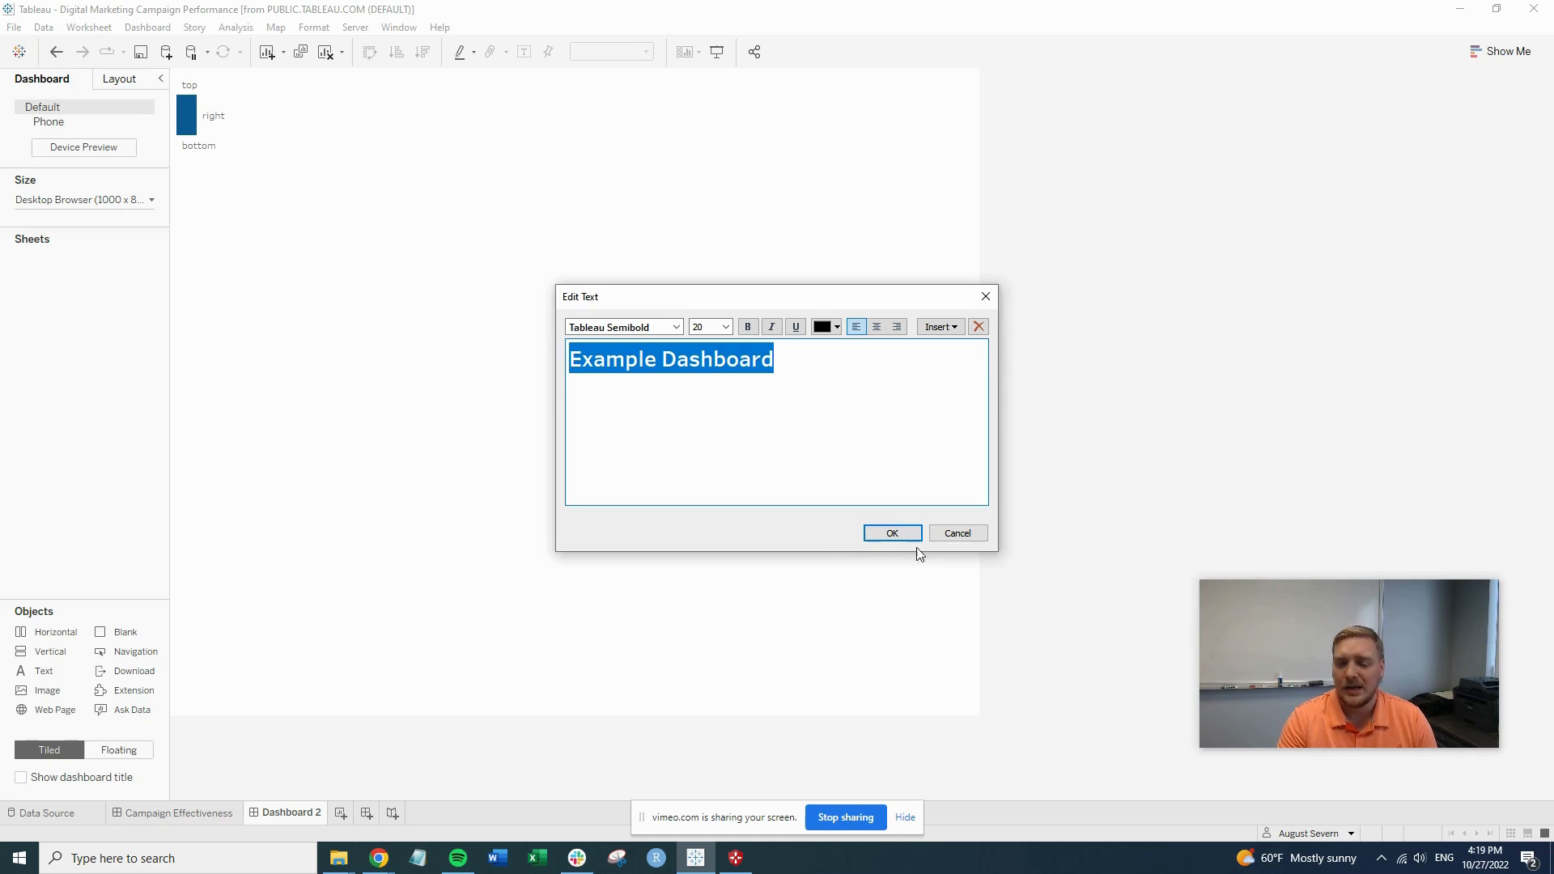
pyautogui.click(891, 532)
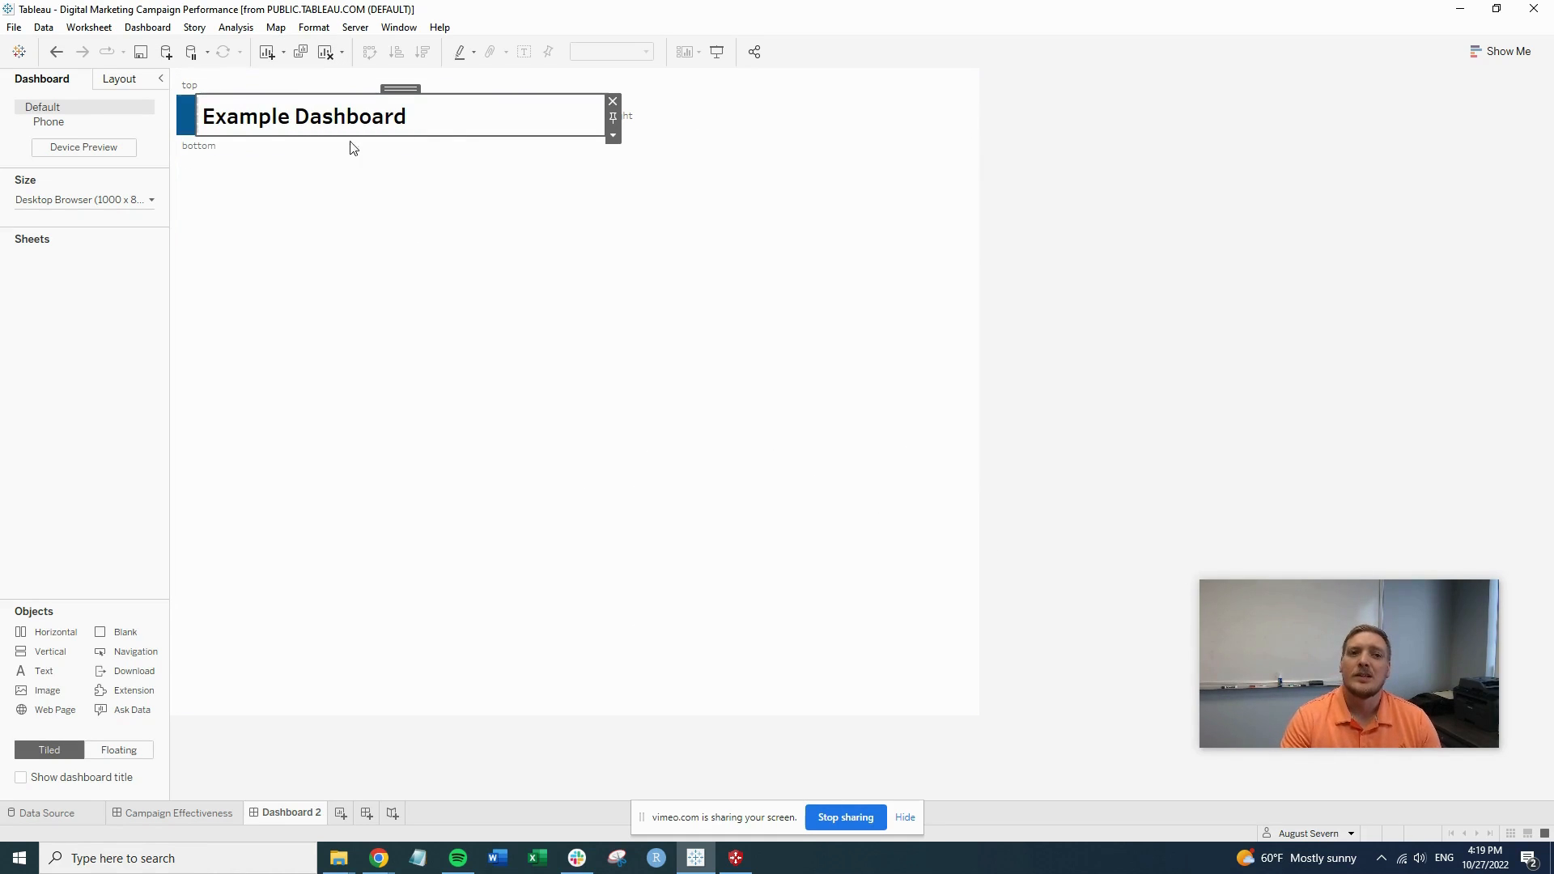
pyautogui.moveTo(133, 690)
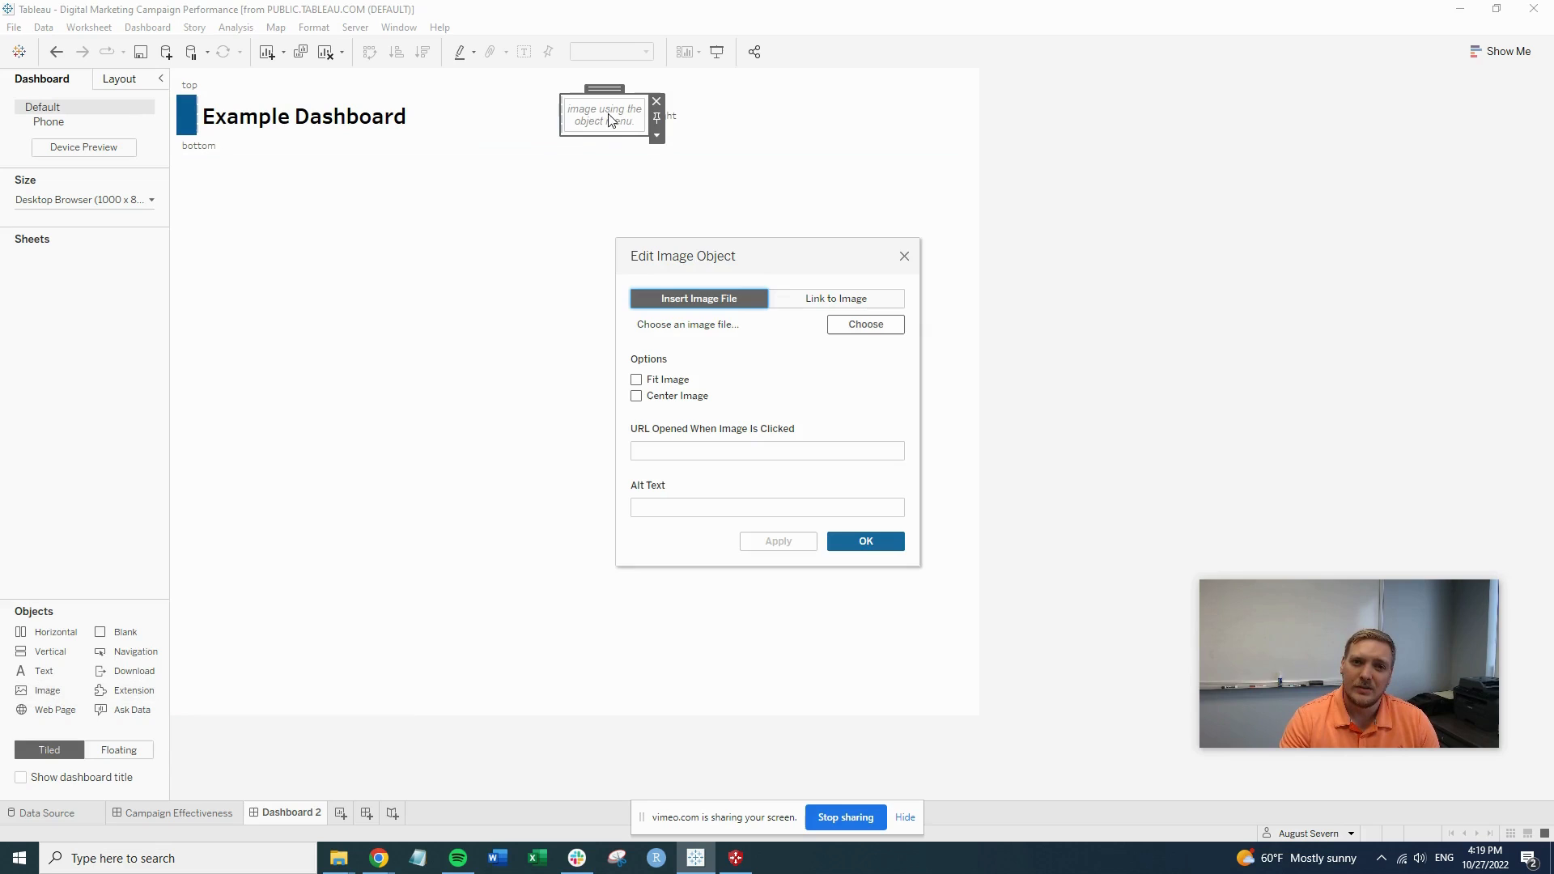
# - Insert upwork-icon.png as a fitted, centred image at the header's right
pyautogui.click(864, 324)
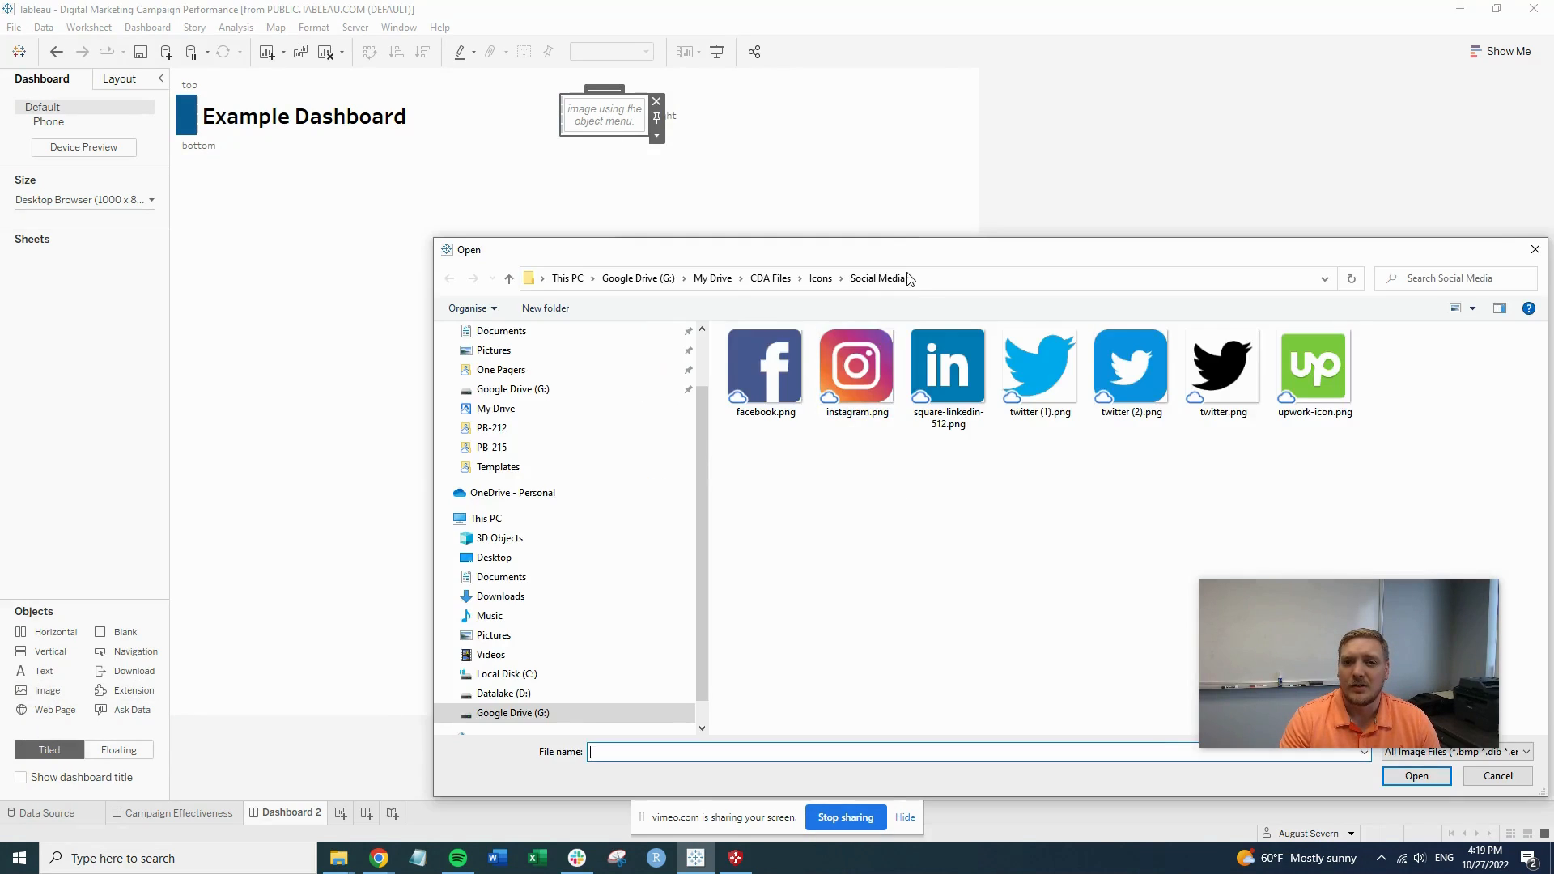
pyautogui.click(1497, 776)
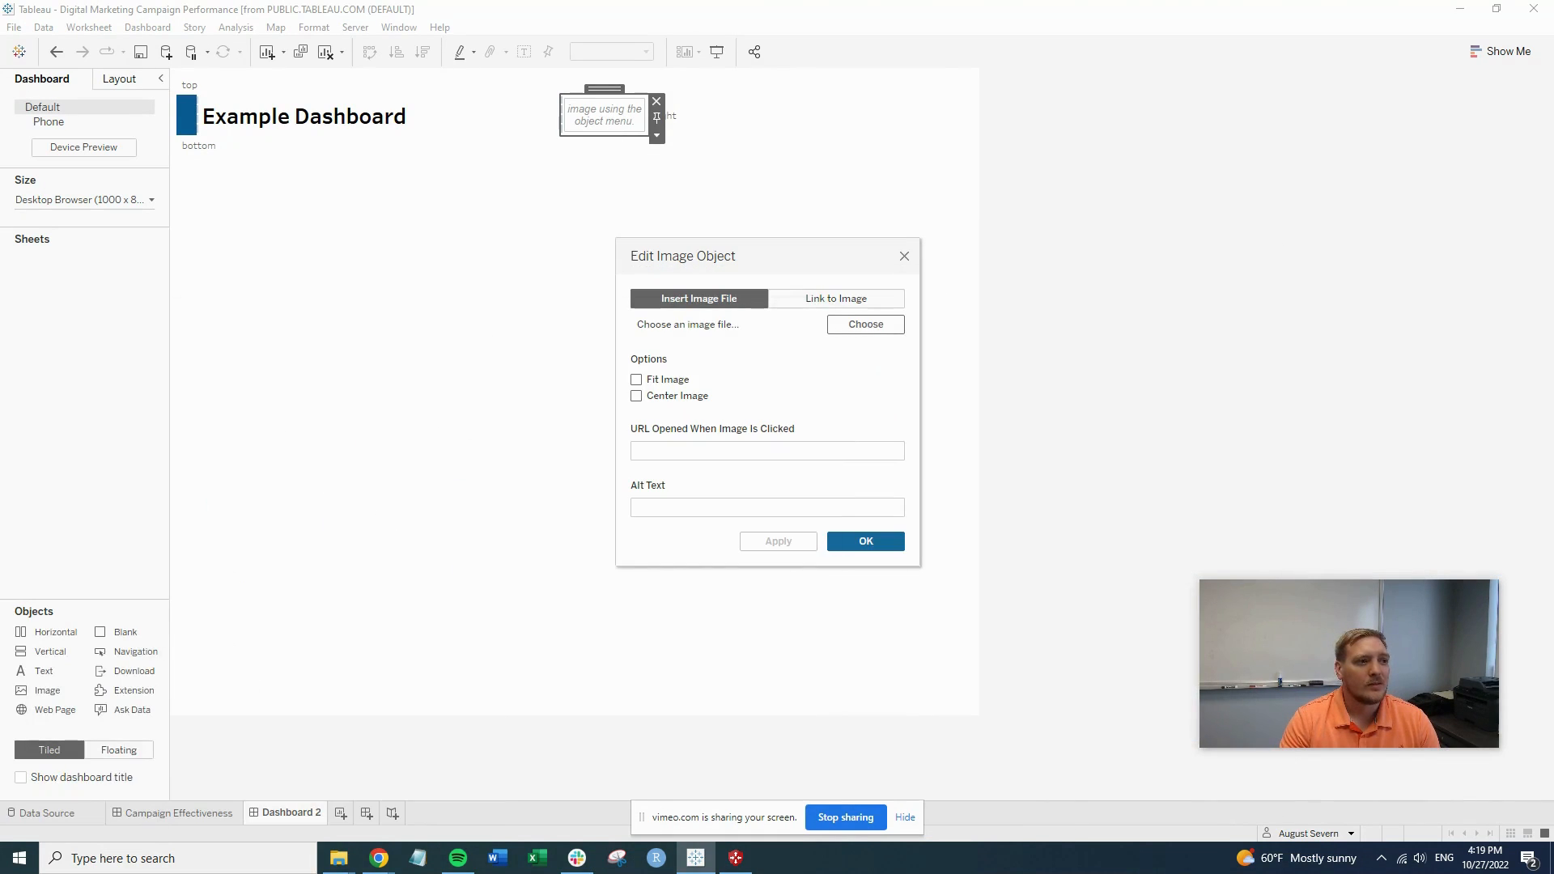
pyautogui.click(864, 324)
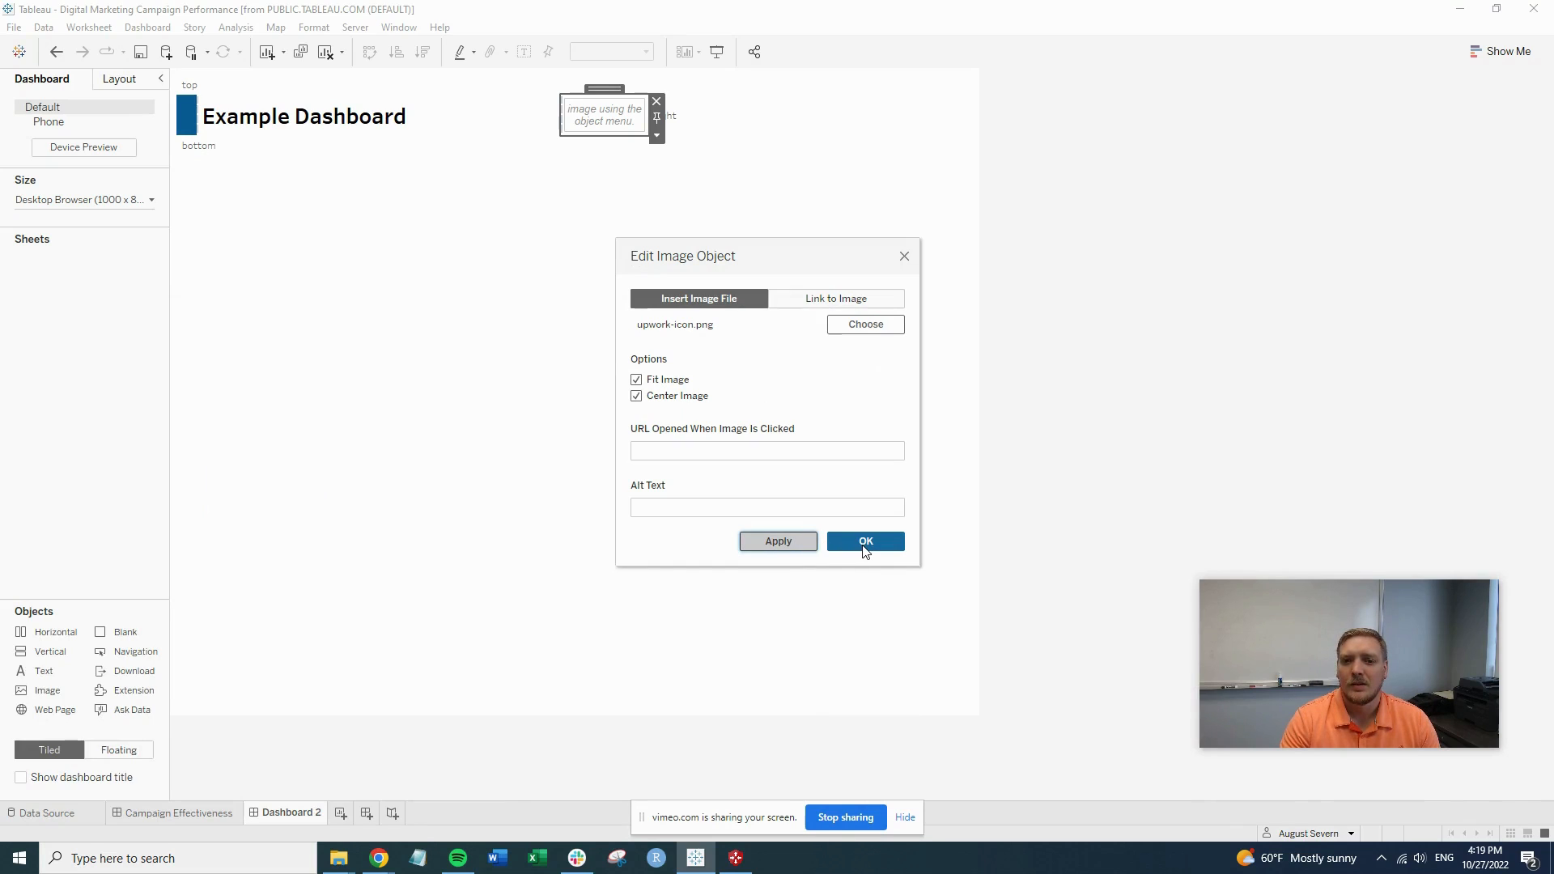
pyautogui.click(864, 542)
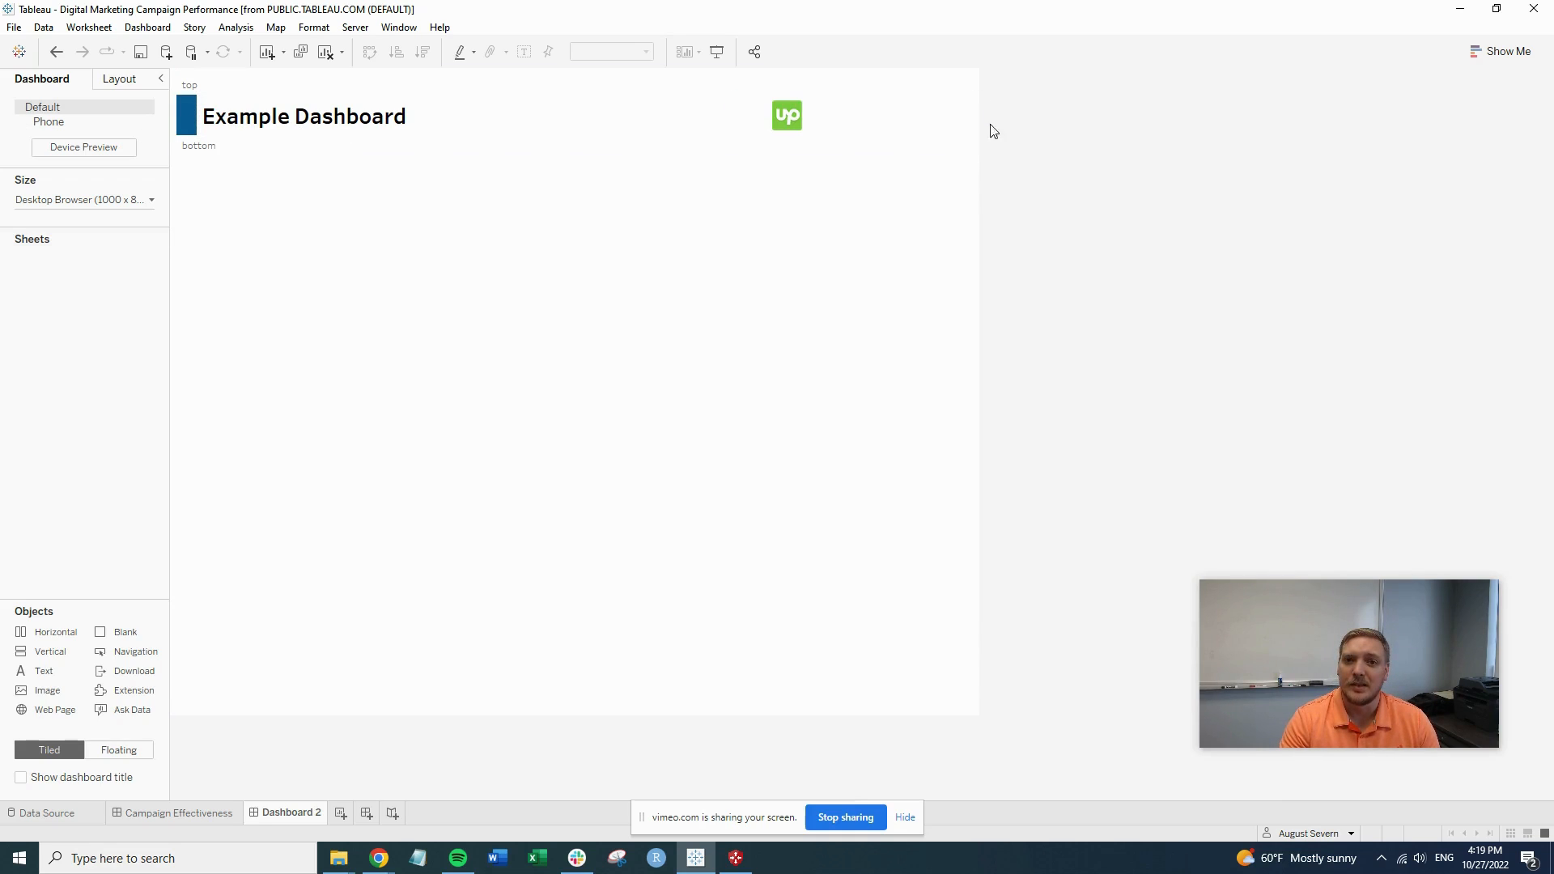
# - Narrow the logo image to a fixed 125-pixel width at the header's far right
pyautogui.click(787, 115)
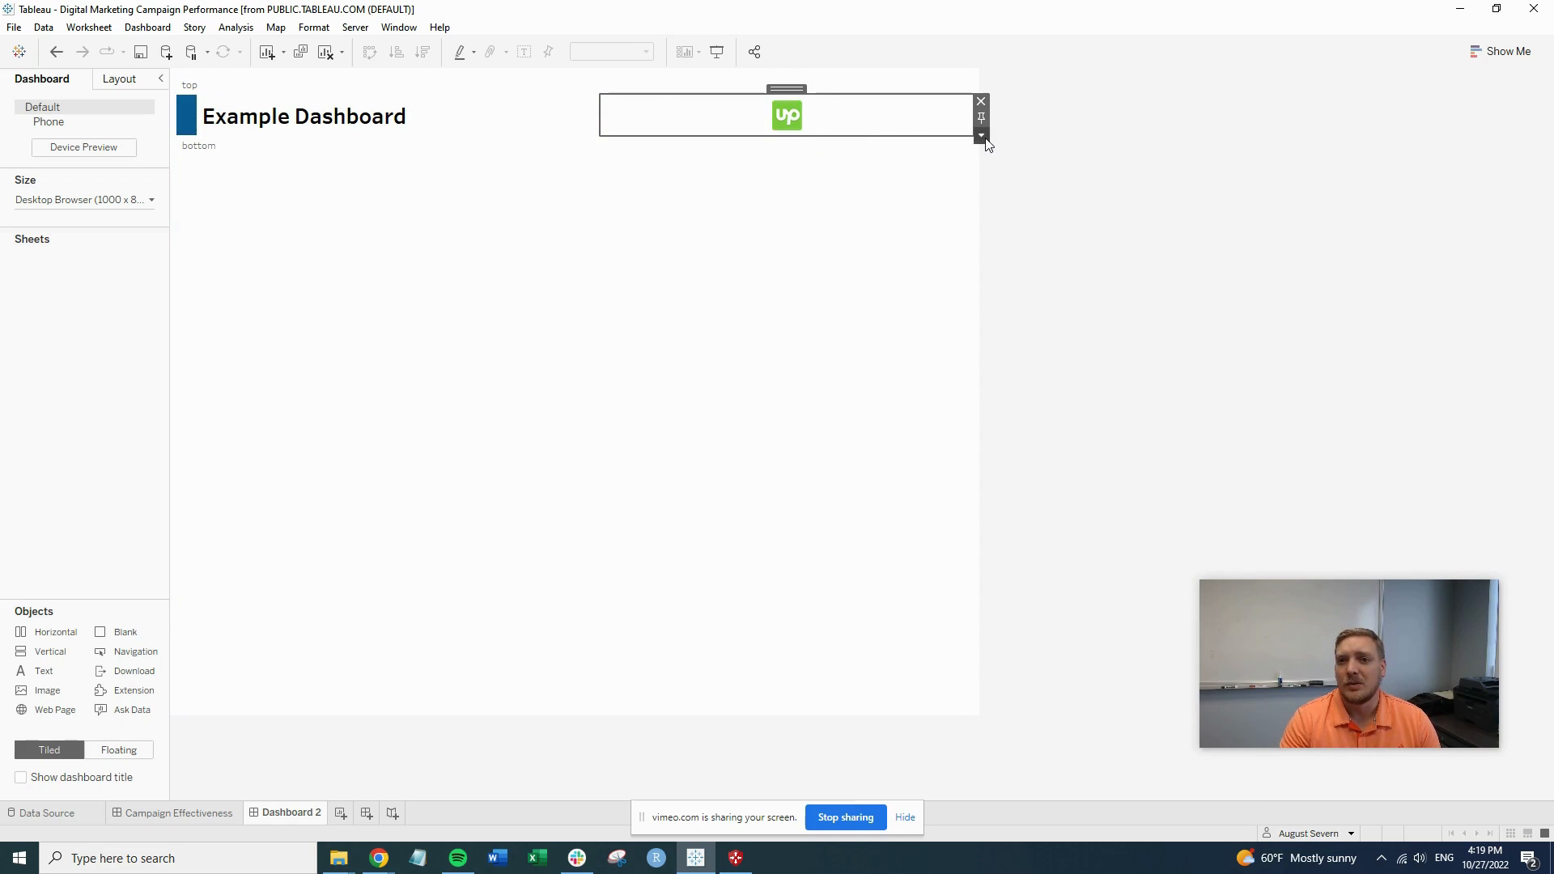
pyautogui.click(981, 136)
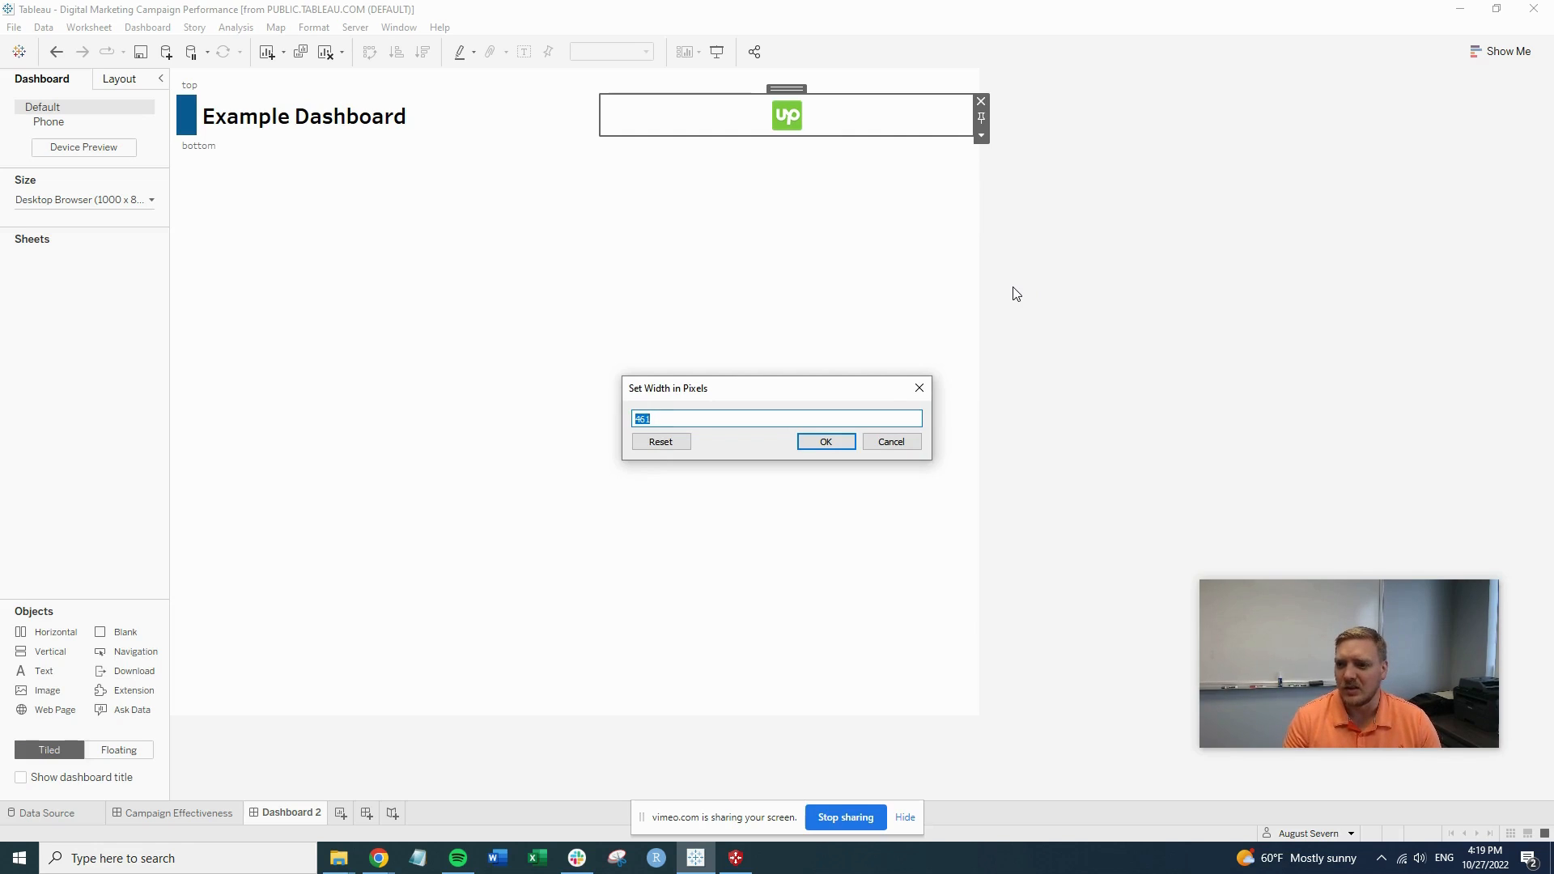
pyautogui.write('12')
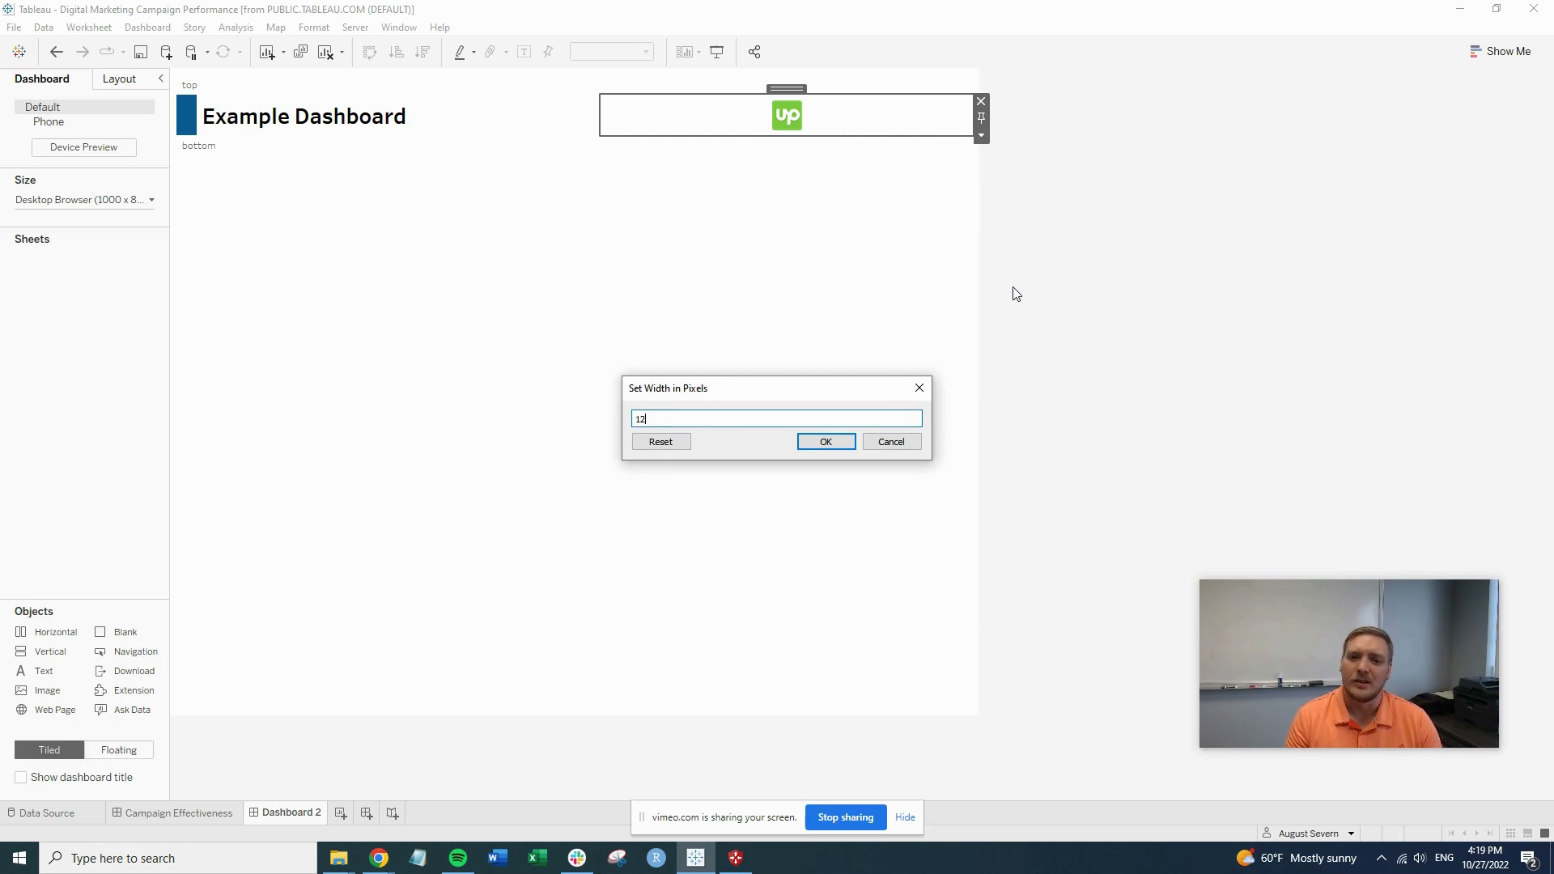
pyautogui.click(825, 441)
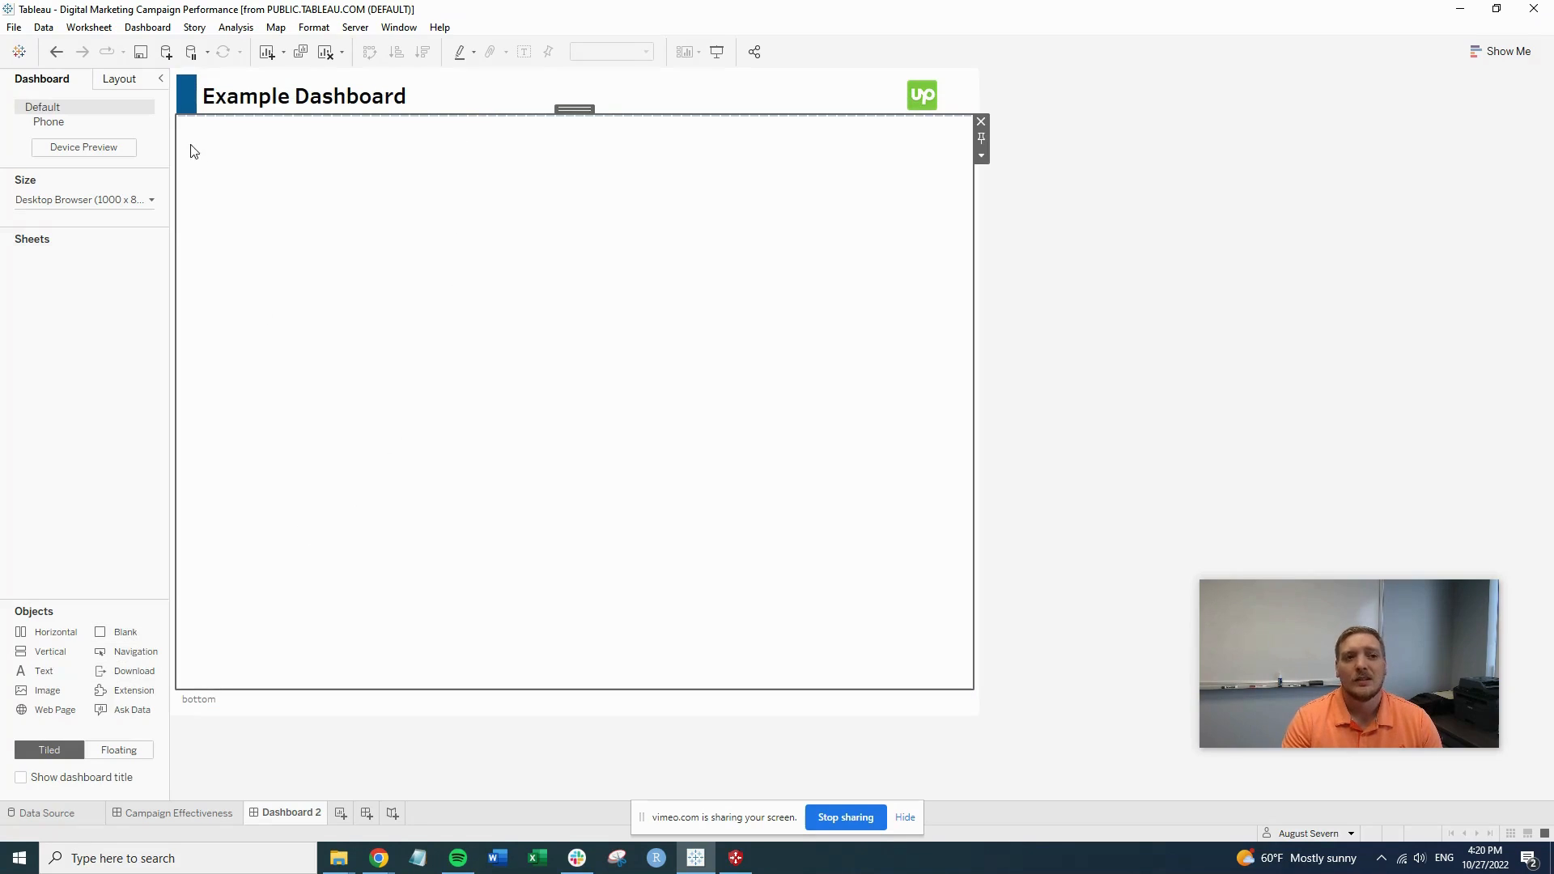
# - Turn the blank below the header into a 2-pixel dark blue divider line
pyautogui.click(118, 78)
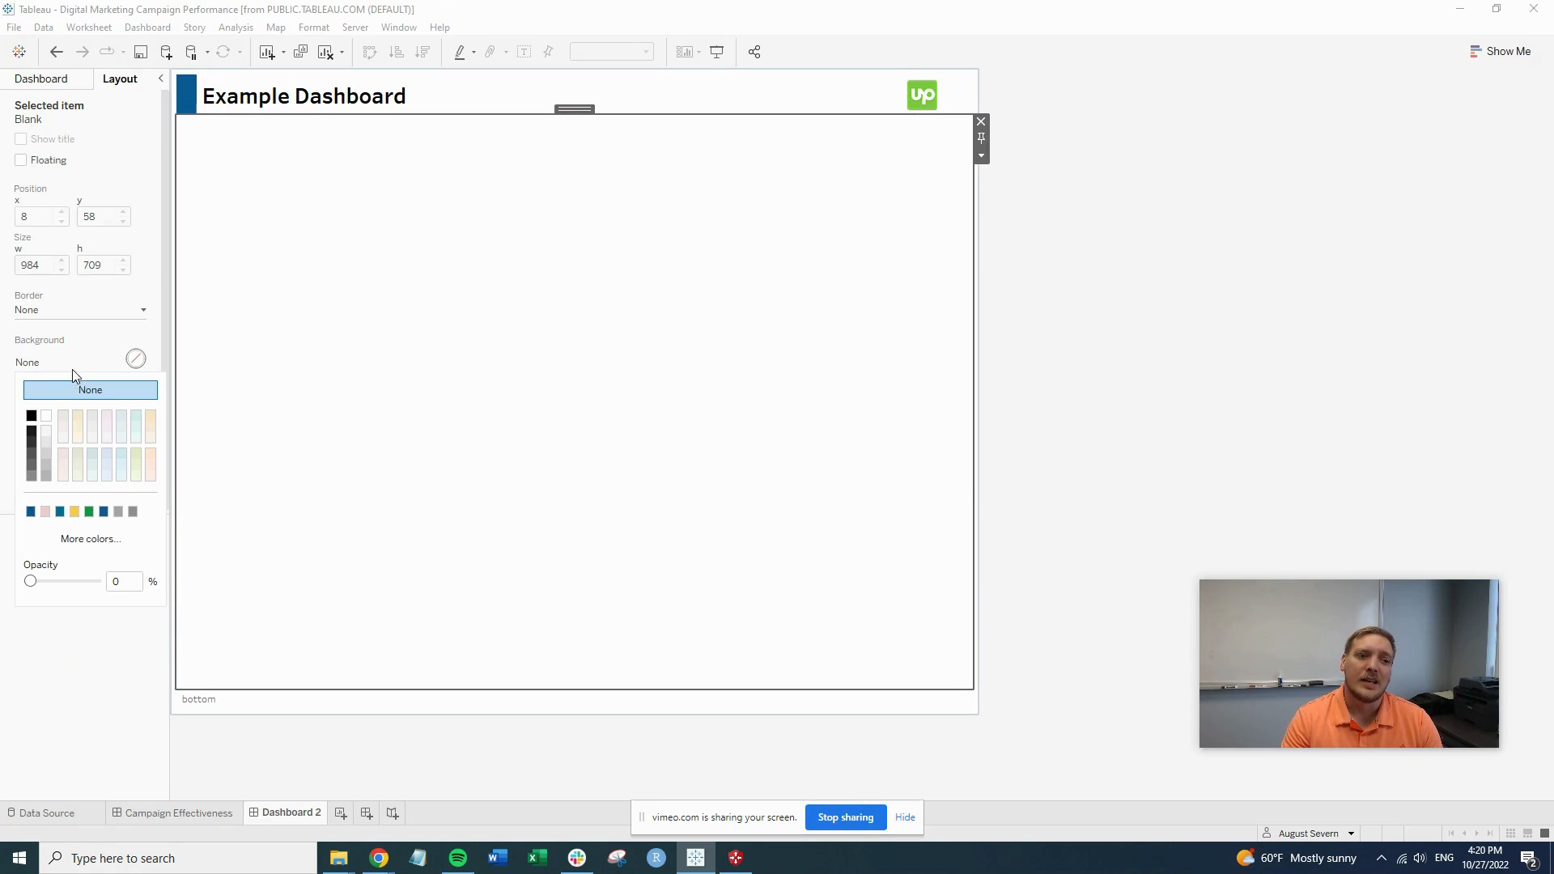
pyautogui.click(30, 512)
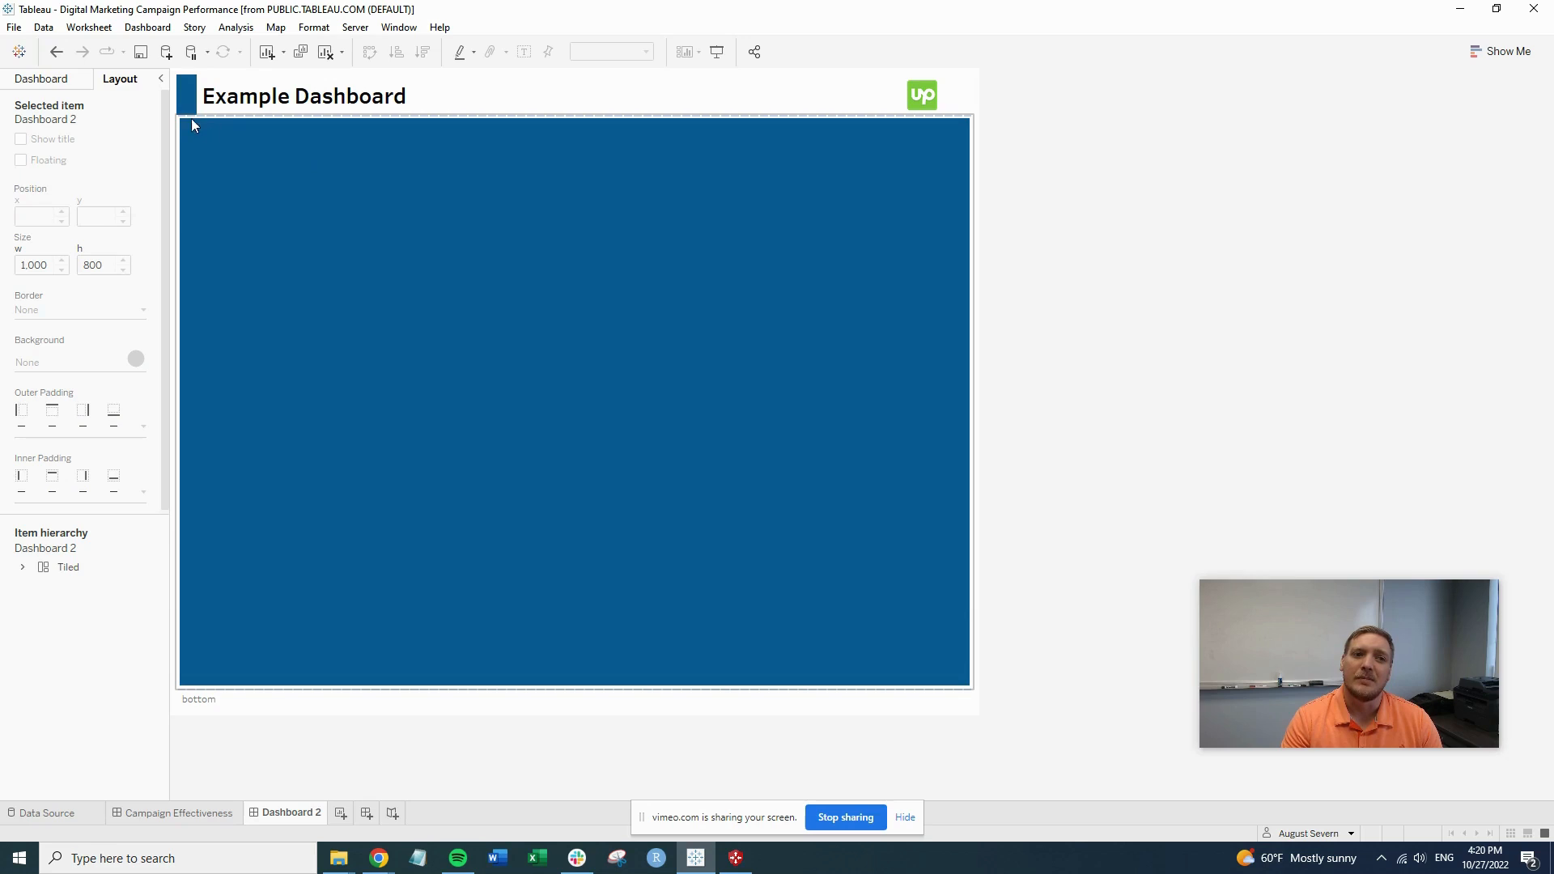
pyautogui.moveTo(367, 269)
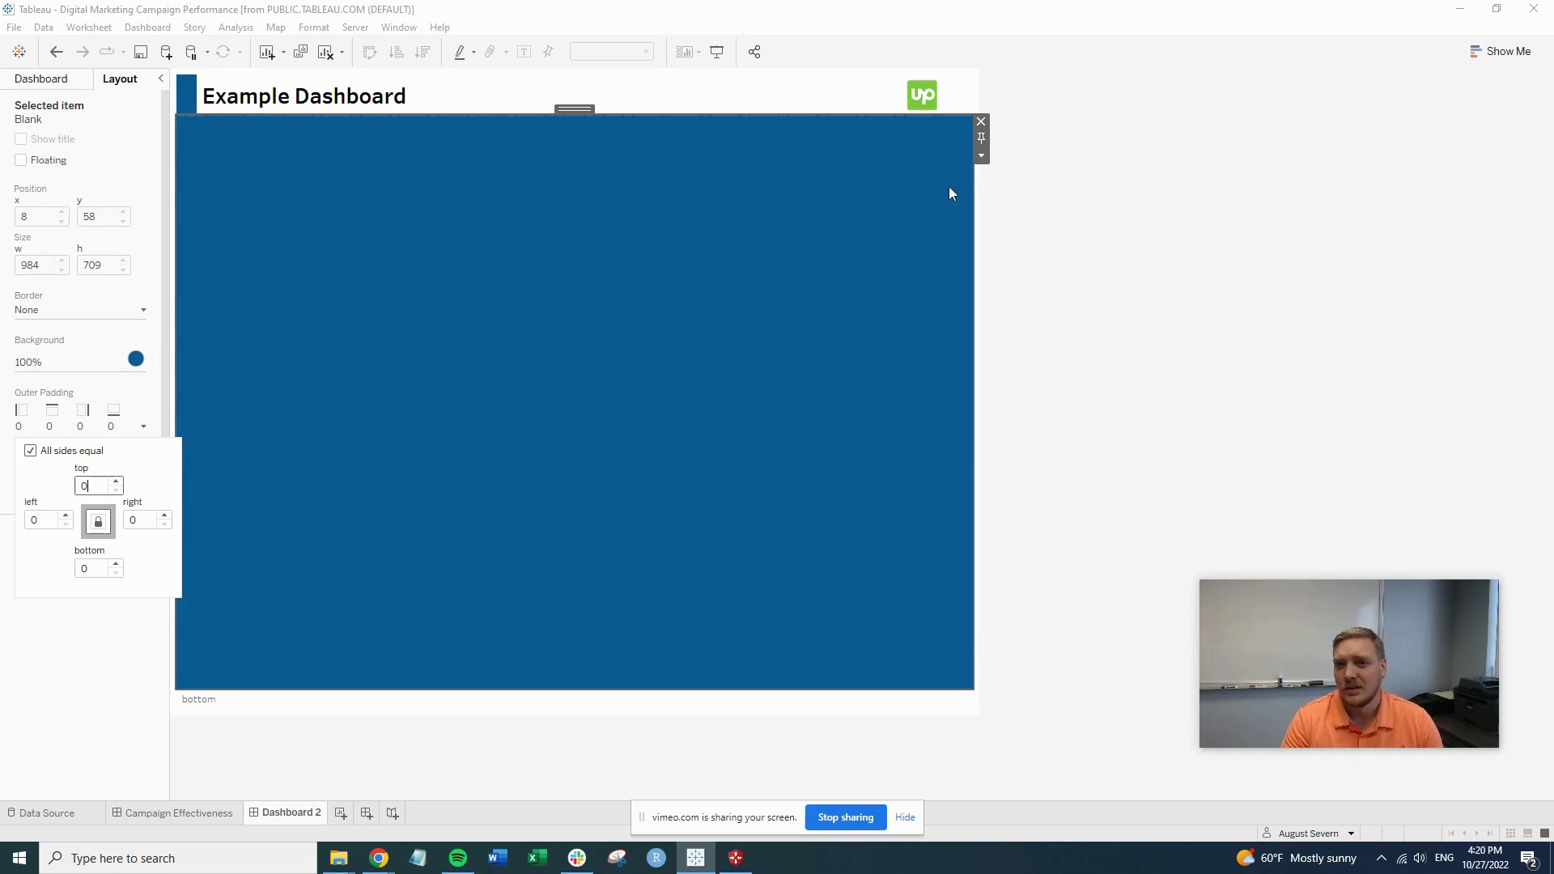
pyautogui.click(980, 155)
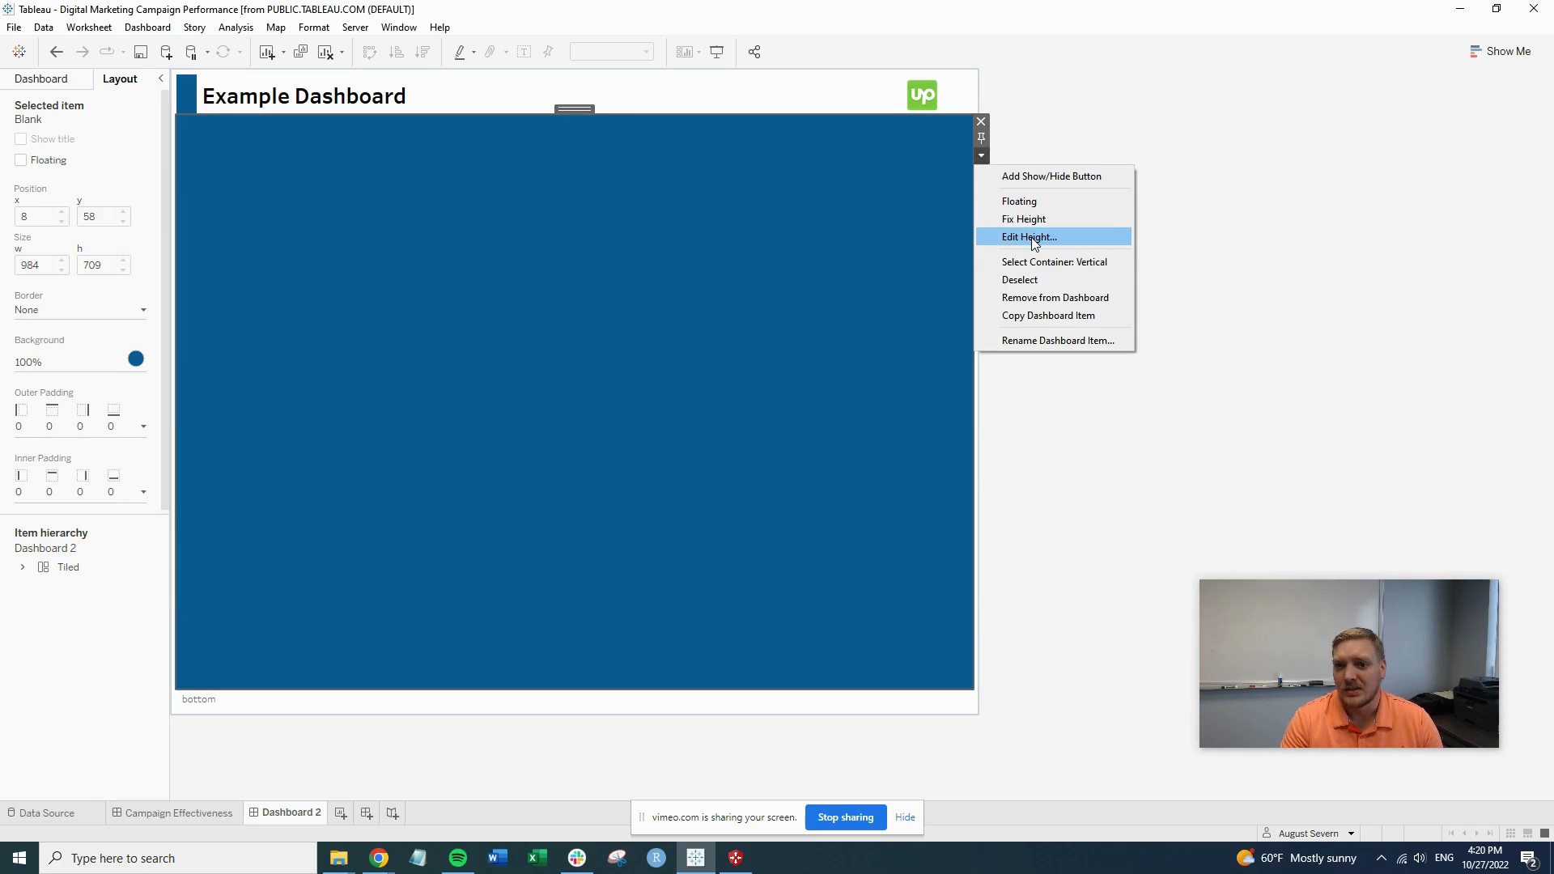
pyautogui.click(1028, 237)
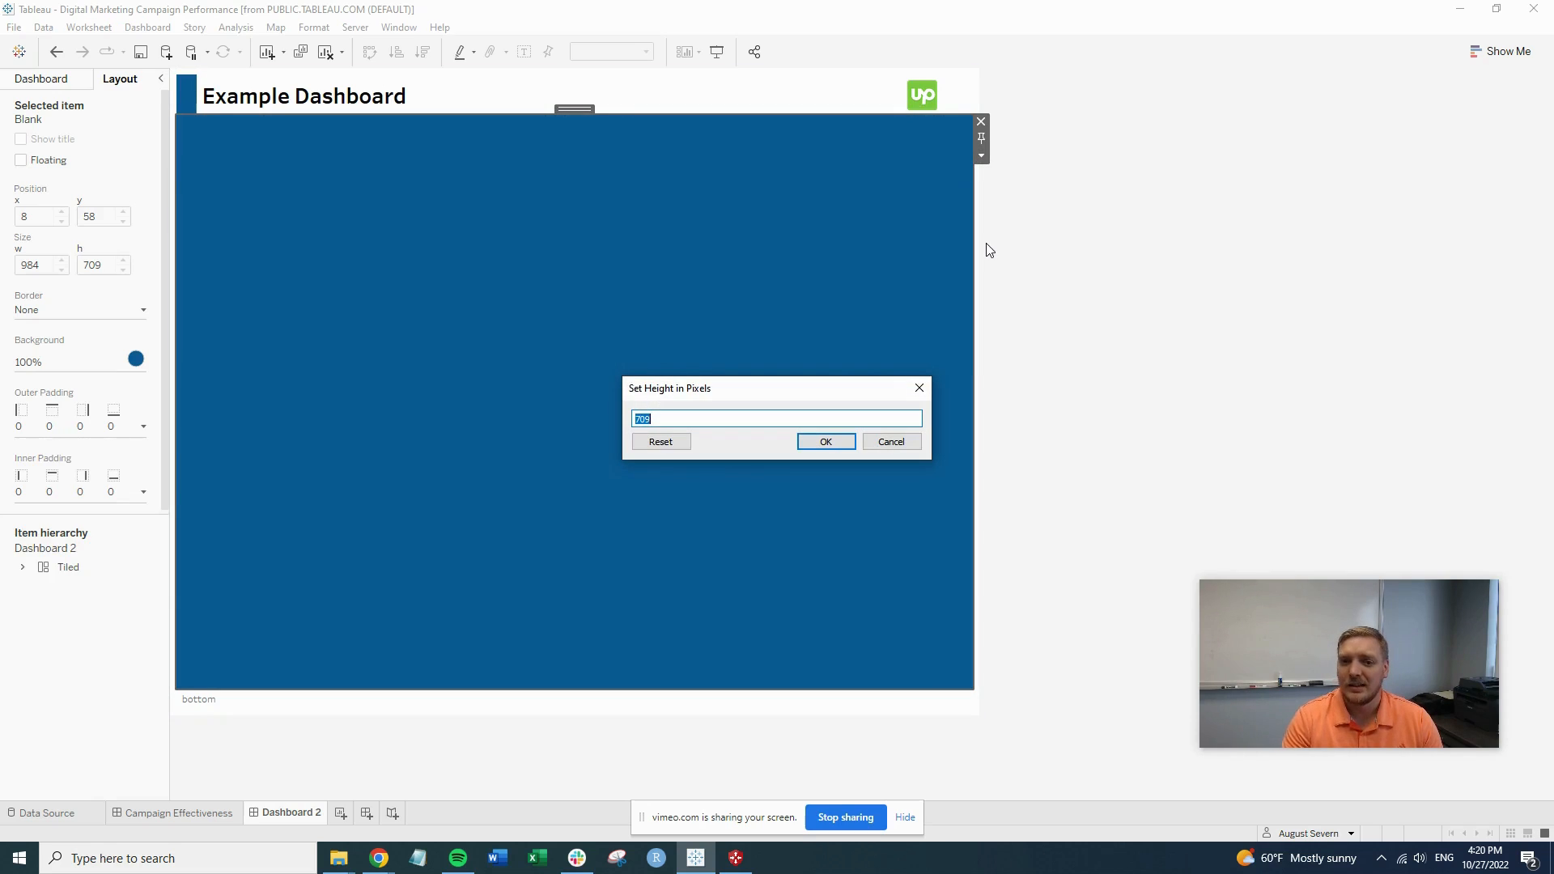
pyautogui.write('2')
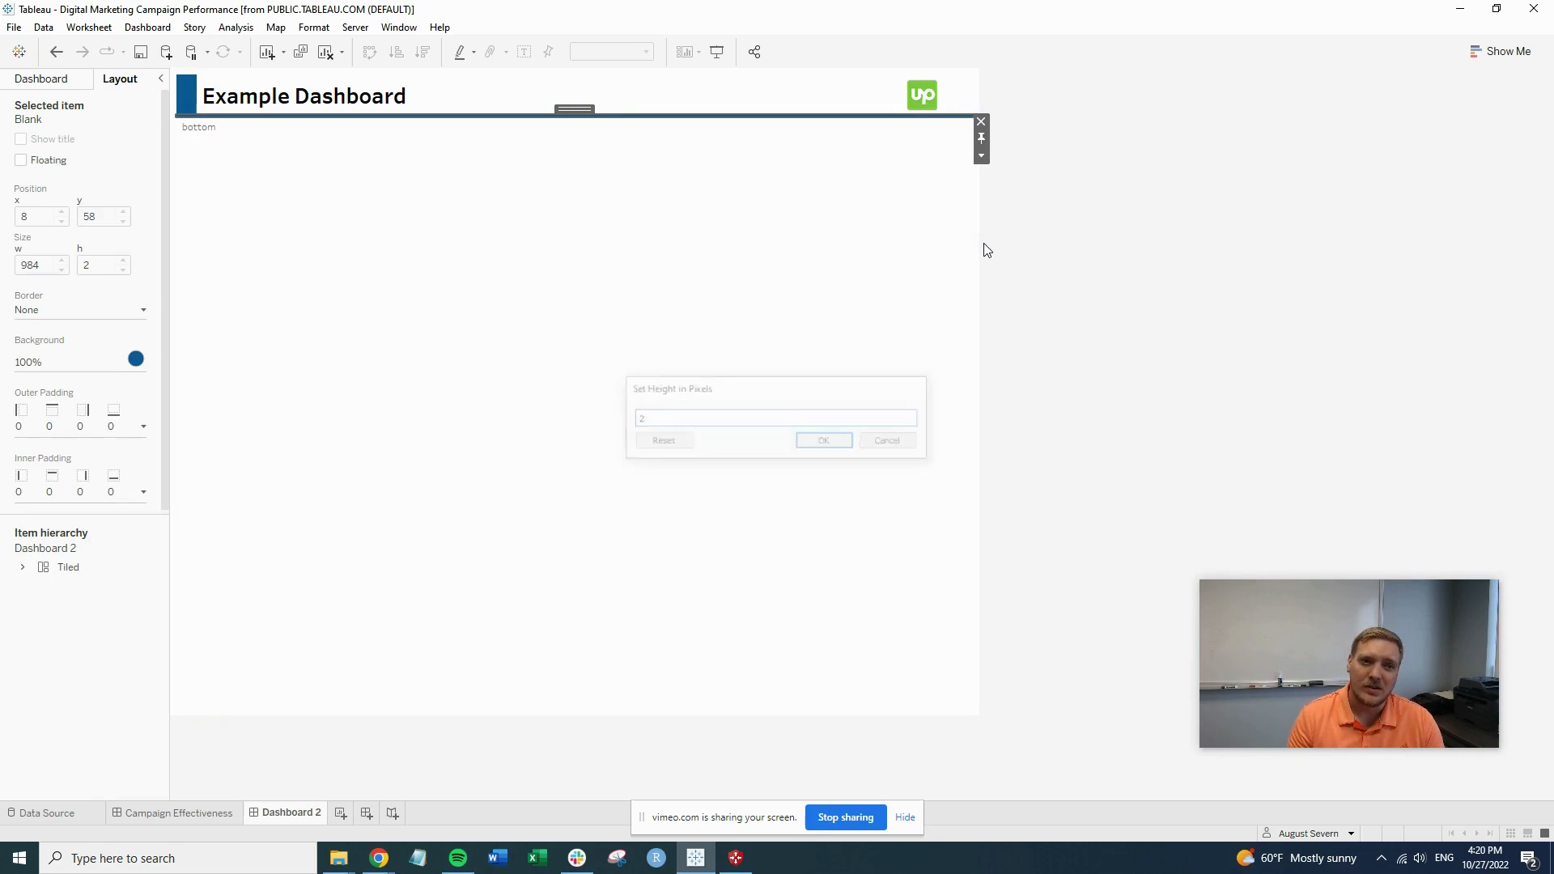
pyautogui.click(822, 440)
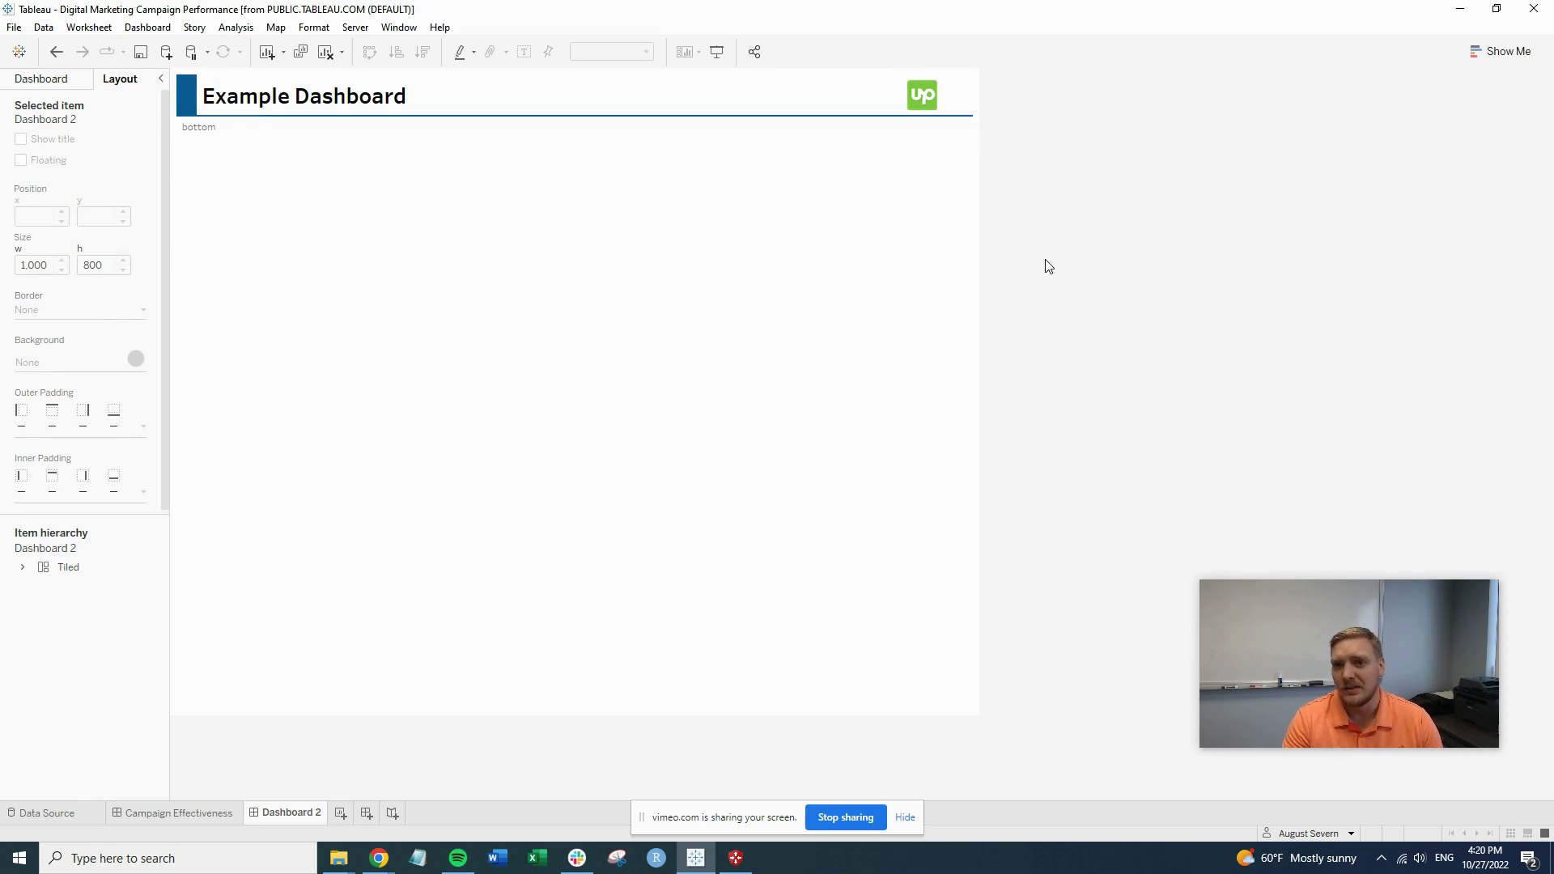
pyautogui.moveTo(1315, 459)
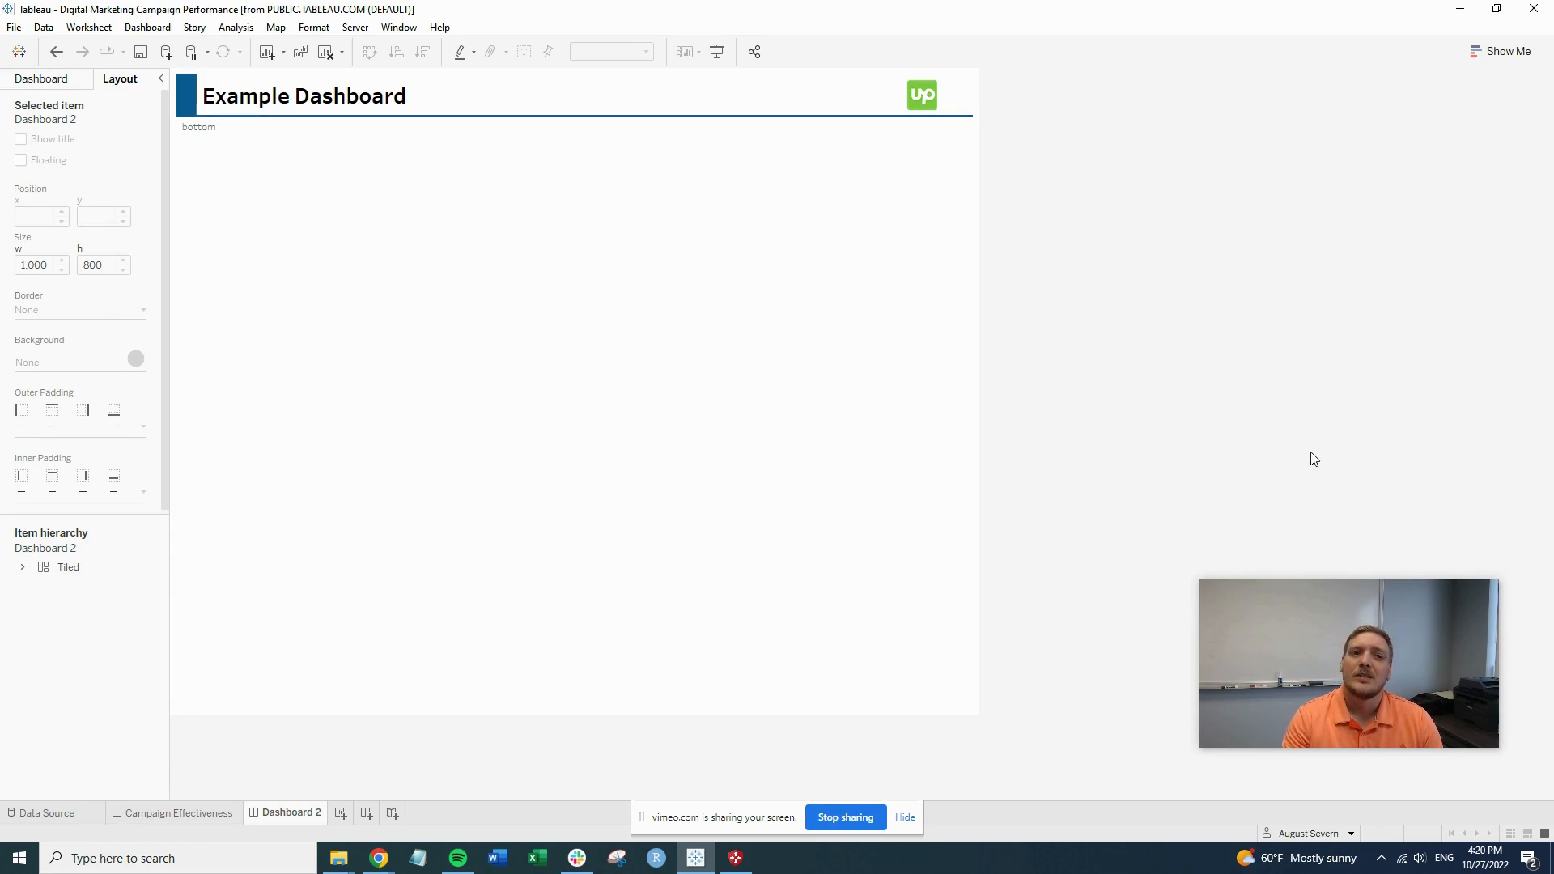
# - Set the horizontal header container to a fixed 75-pixel height
pyautogui.click(982, 116)
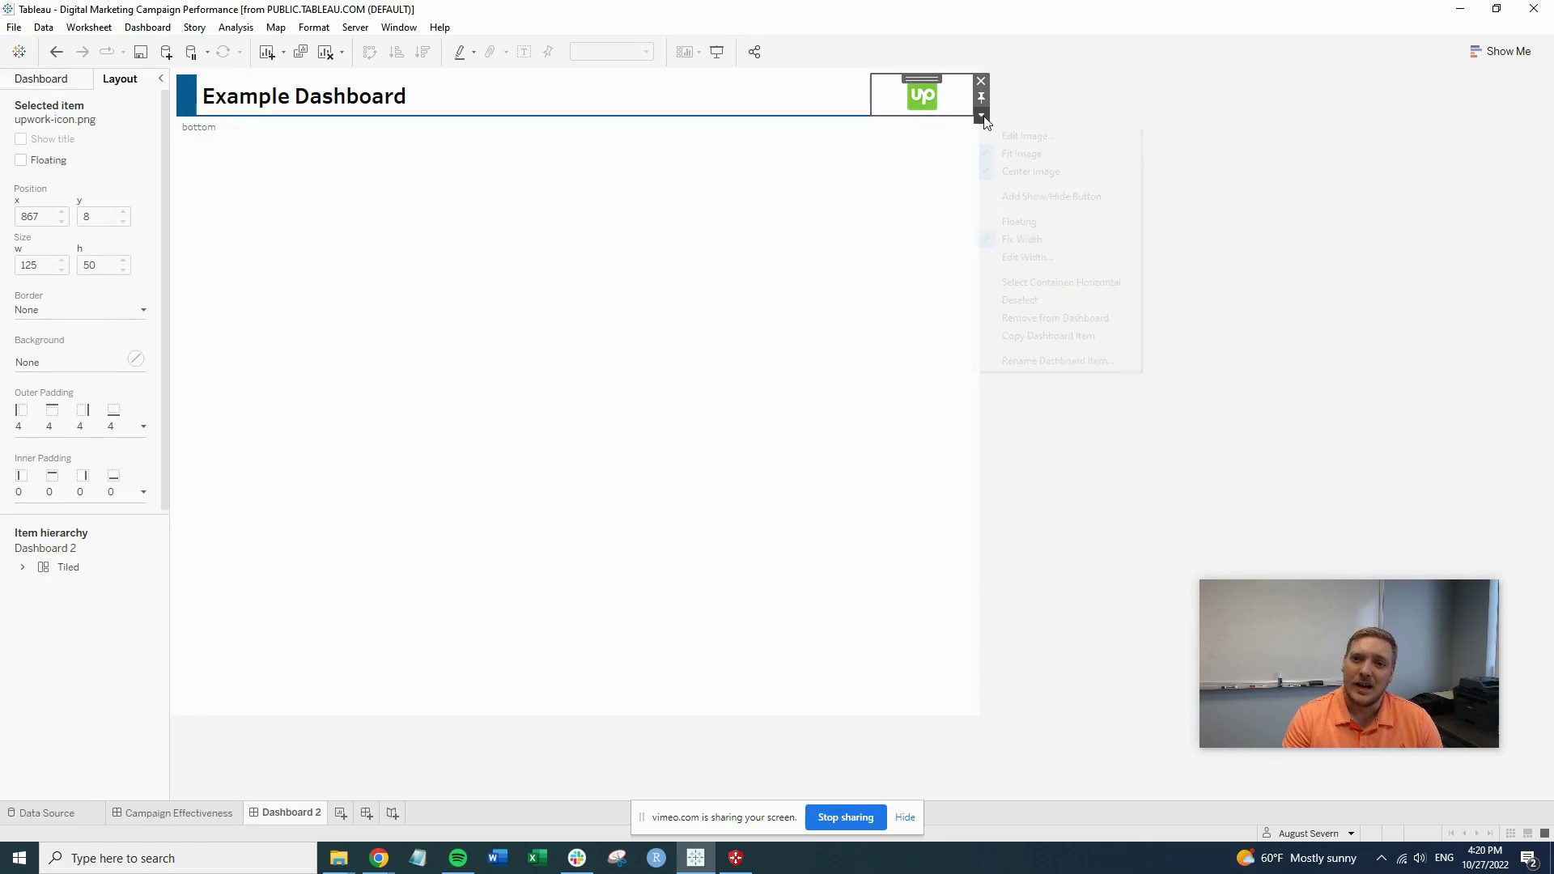
pyautogui.click(1060, 282)
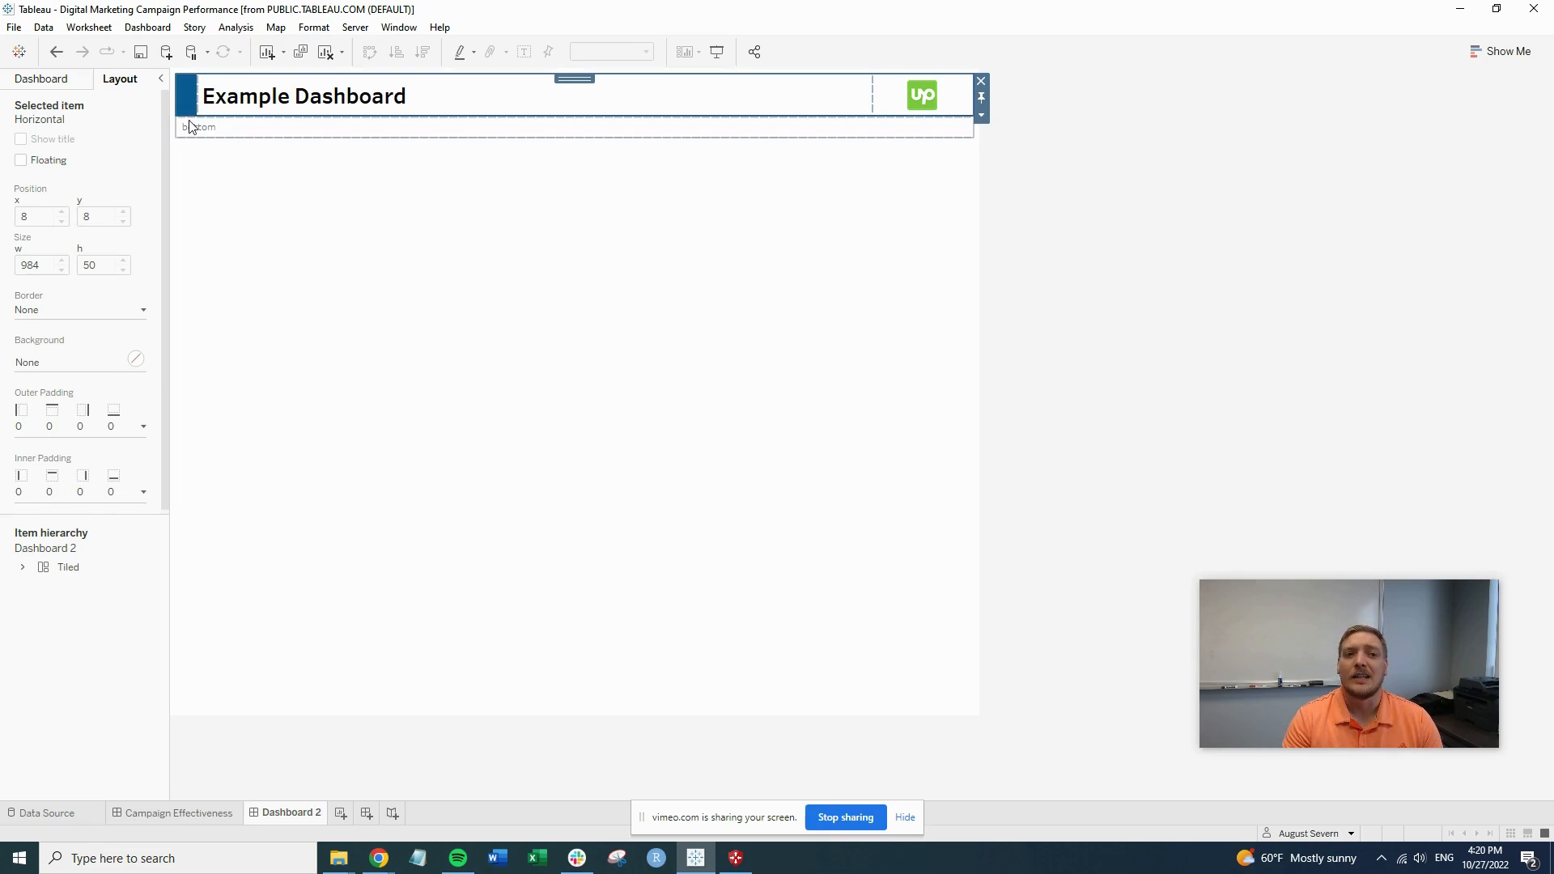
pyautogui.moveTo(791, 111)
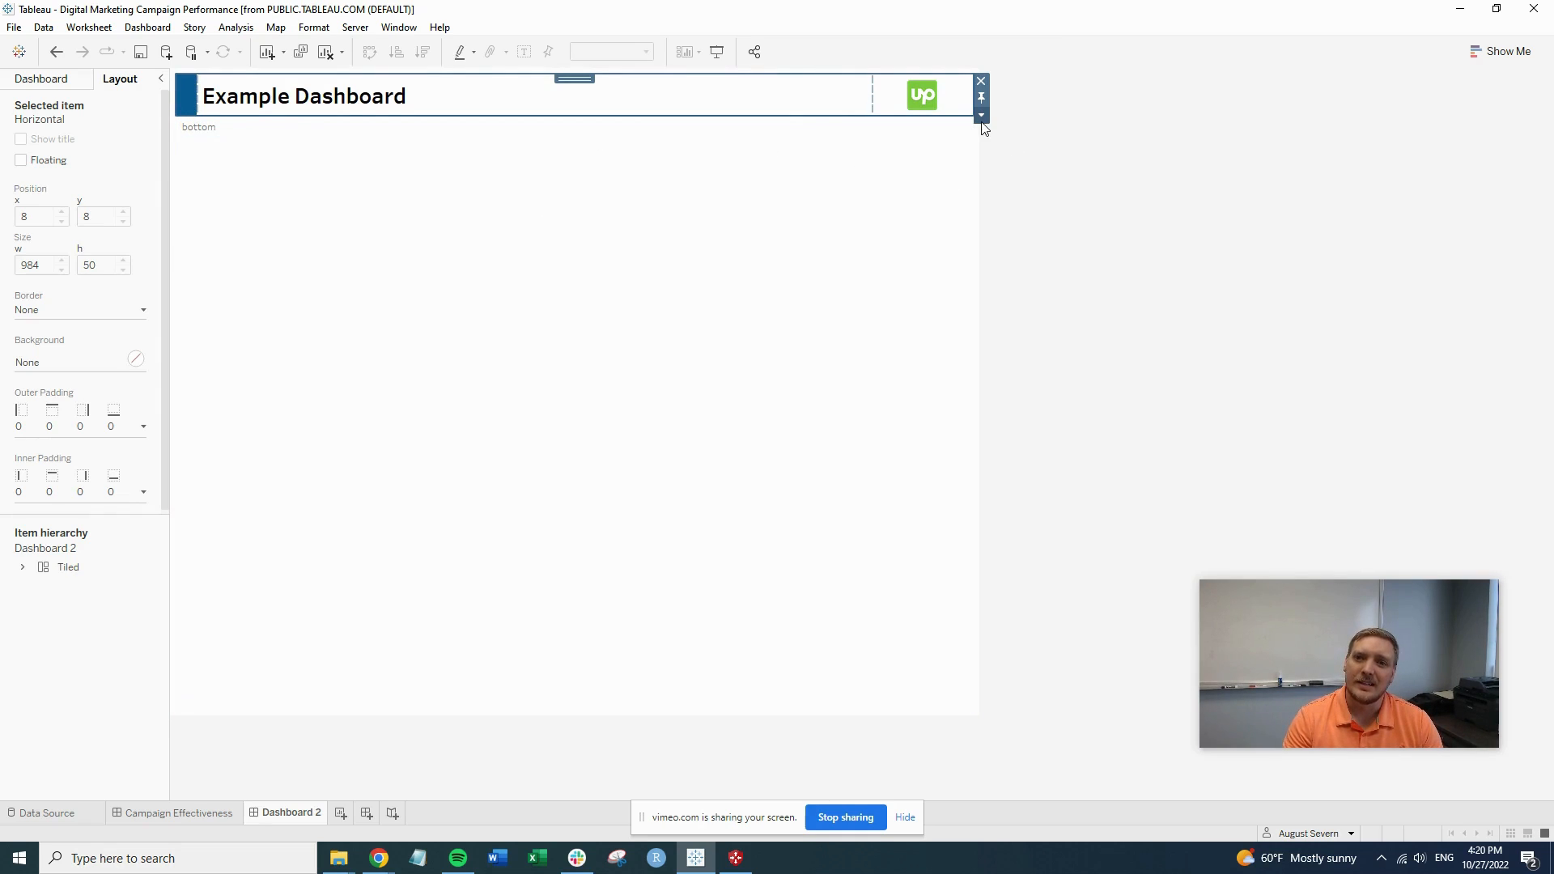
pyautogui.click(980, 115)
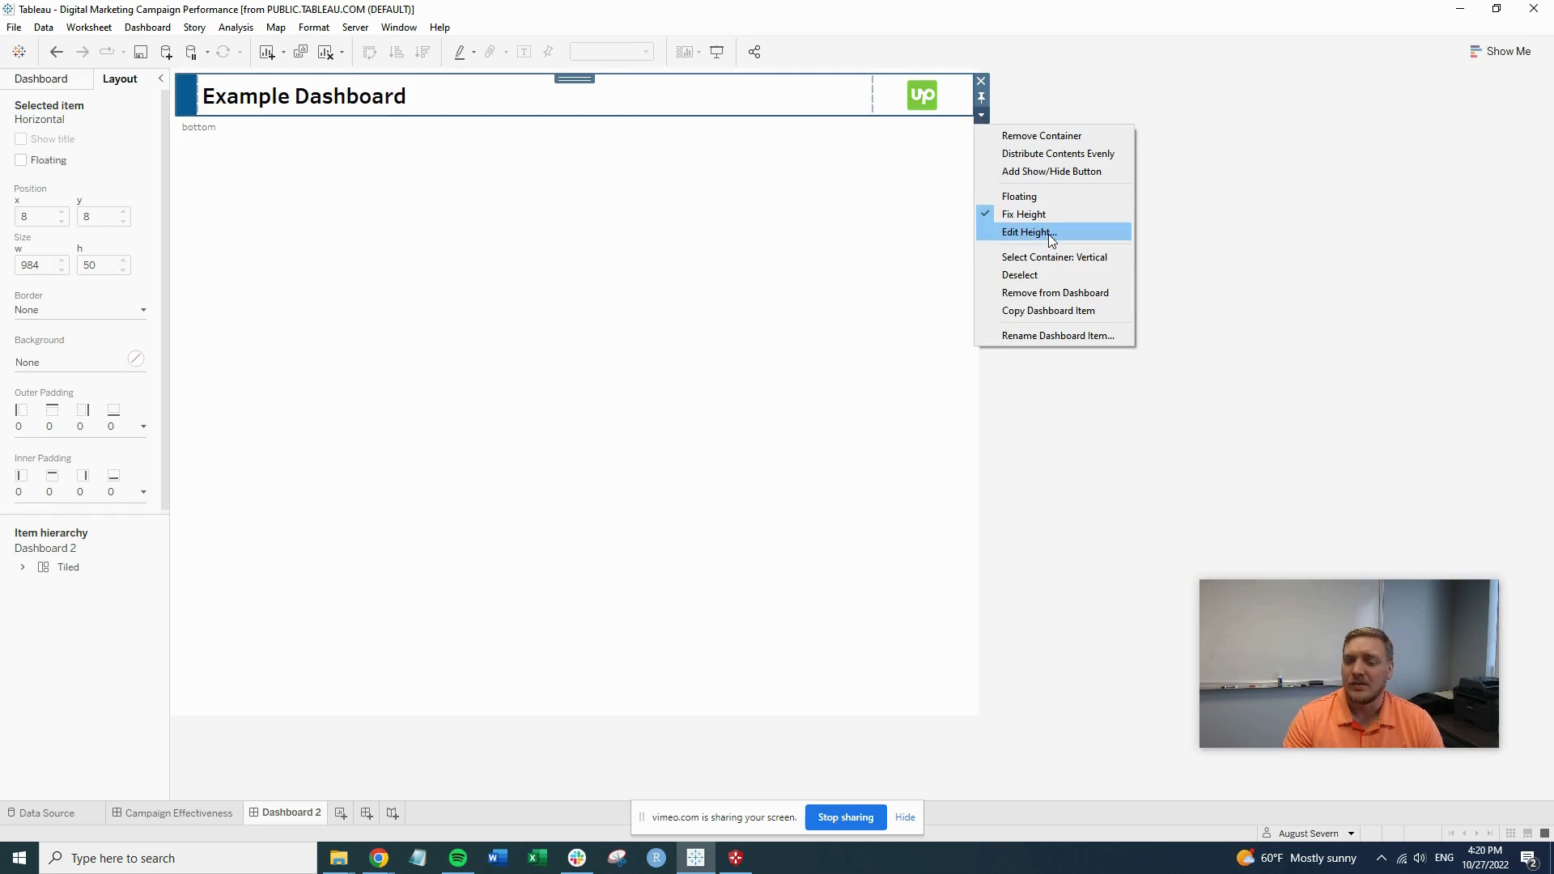
pyautogui.click(1027, 233)
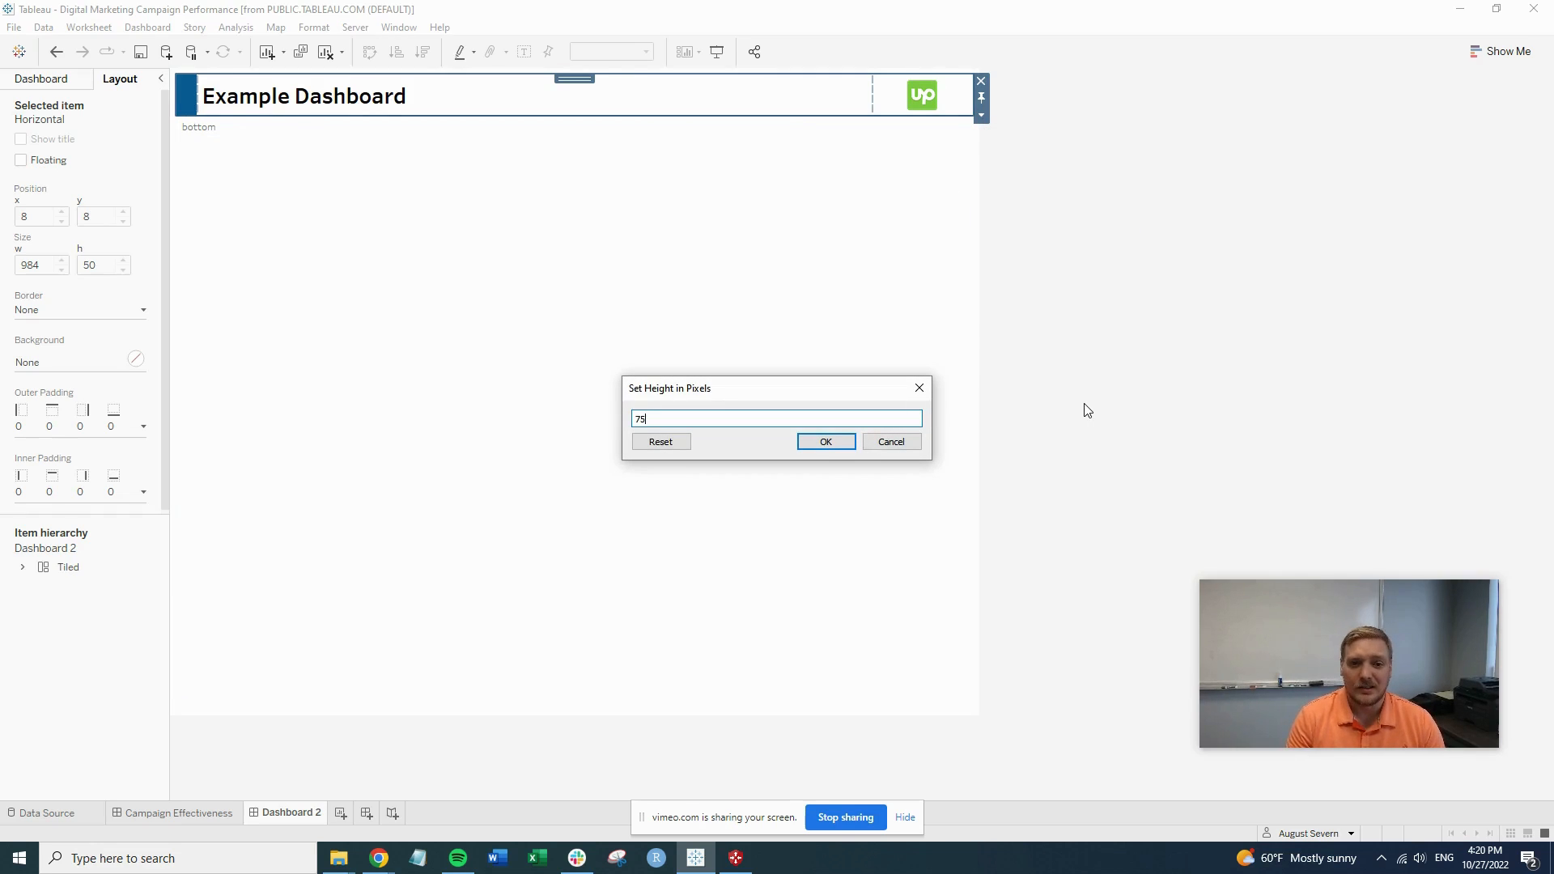
pyautogui.click(824, 441)
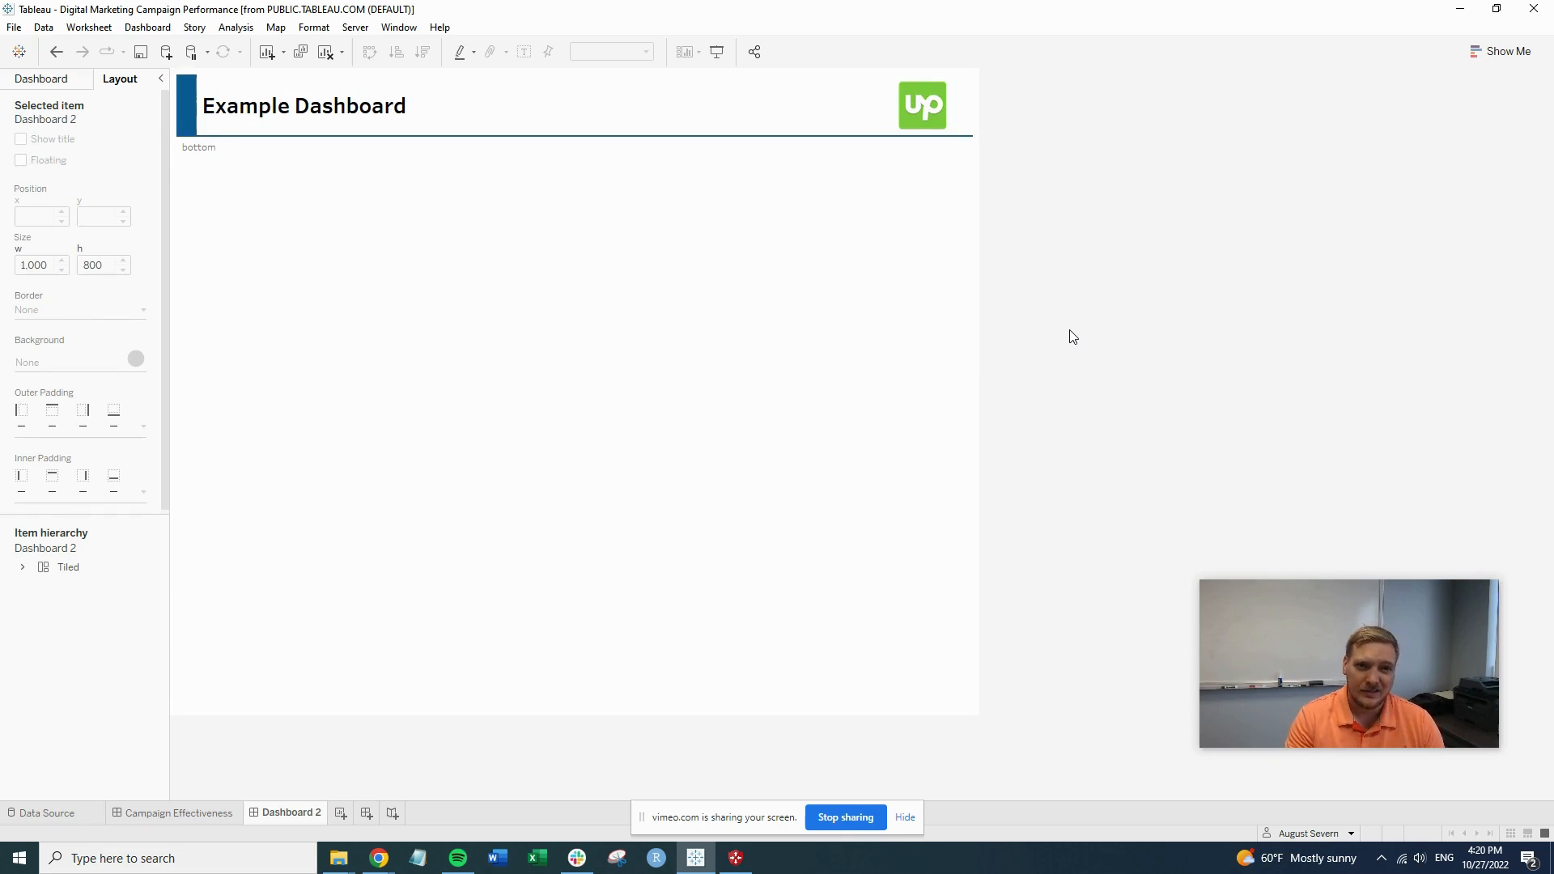